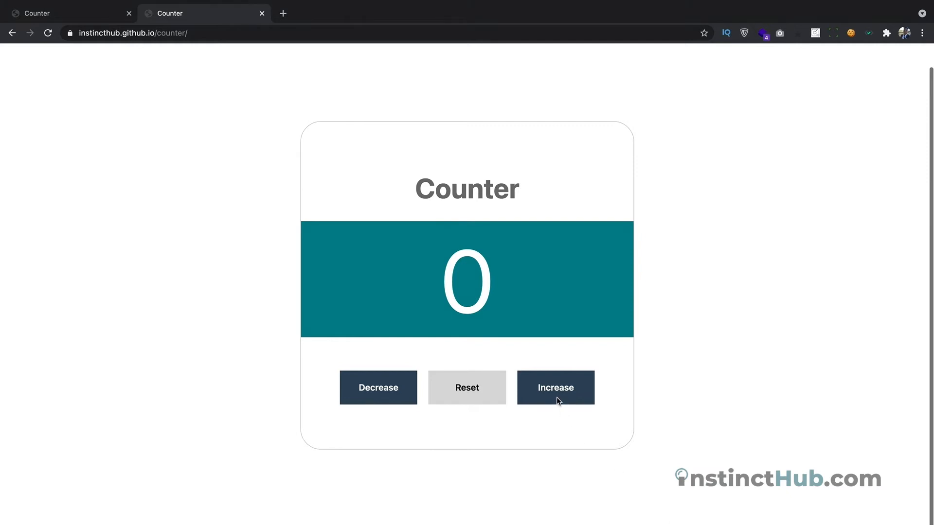
# Step: Increase the counter four times, decrease once, reset to zero, then decrease to -1
pyautogui.click(555, 387)
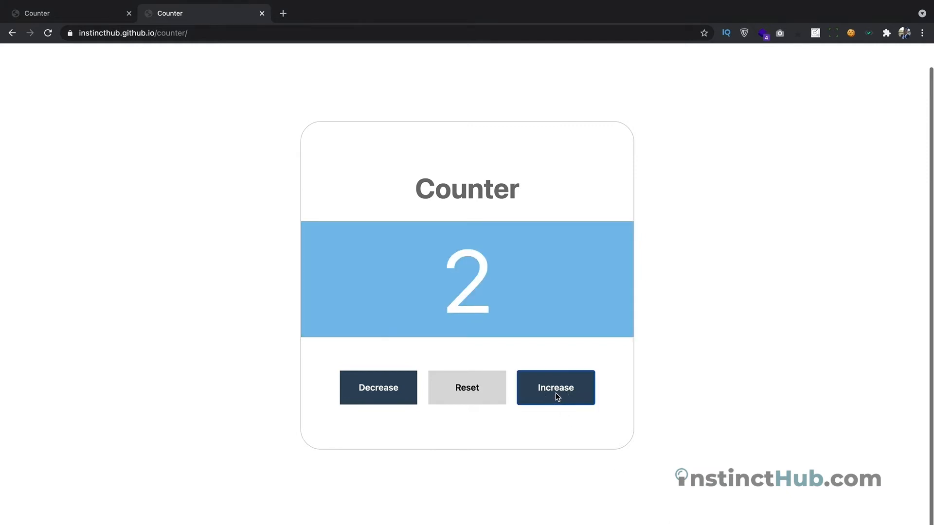
pyautogui.click(554, 387)
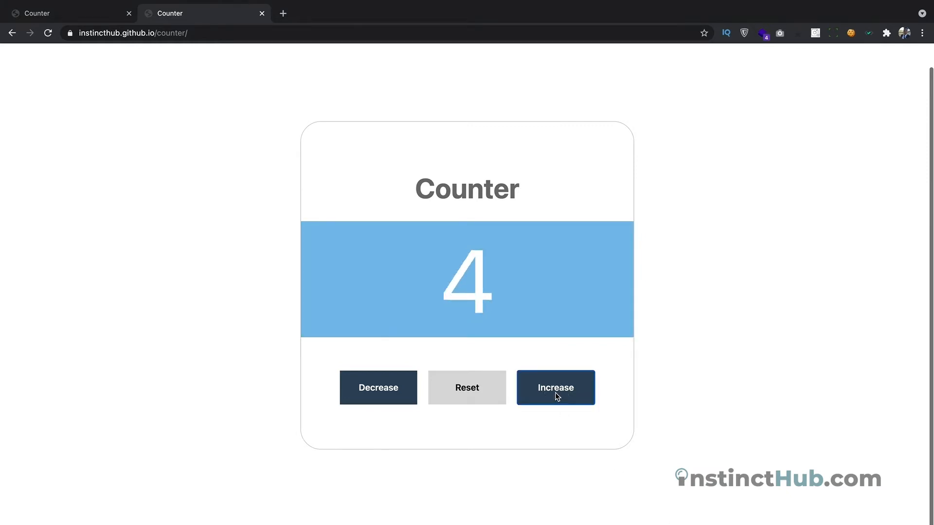
pyautogui.click(554, 387)
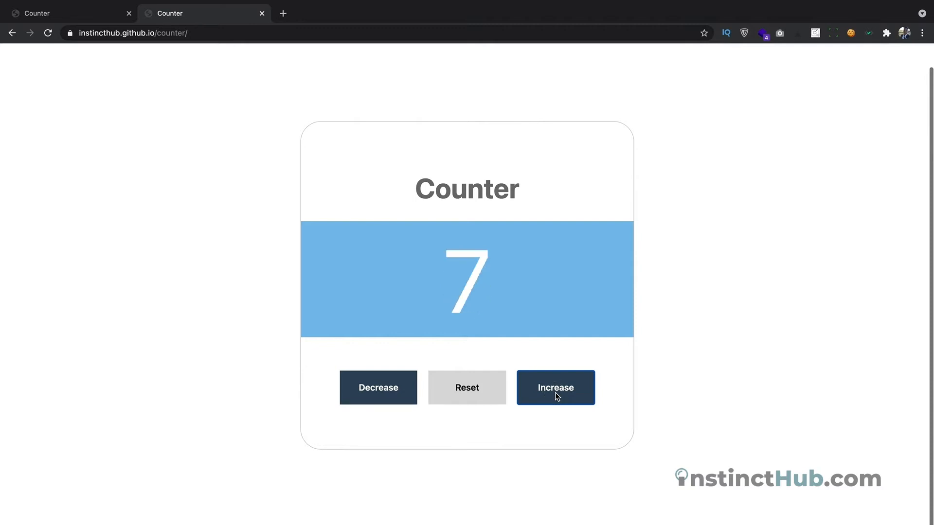
pyautogui.click(554, 388)
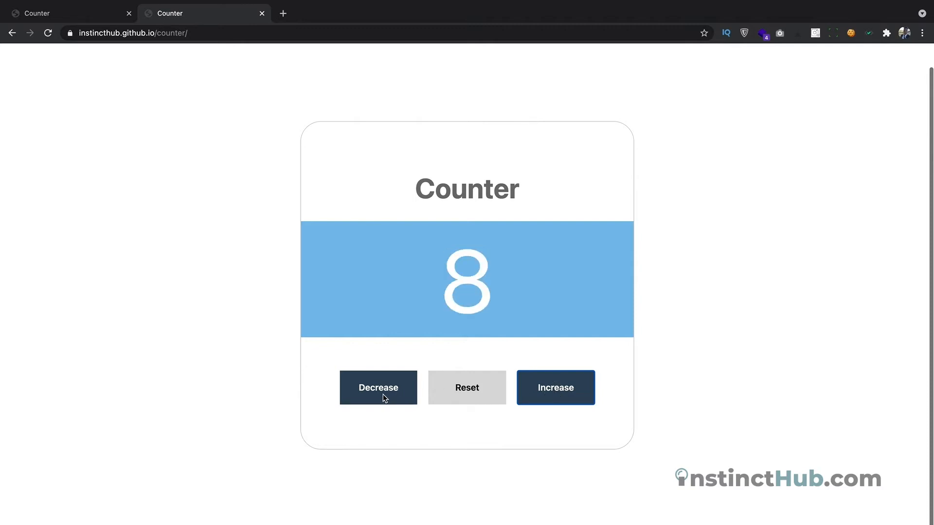
pyautogui.click(377, 387)
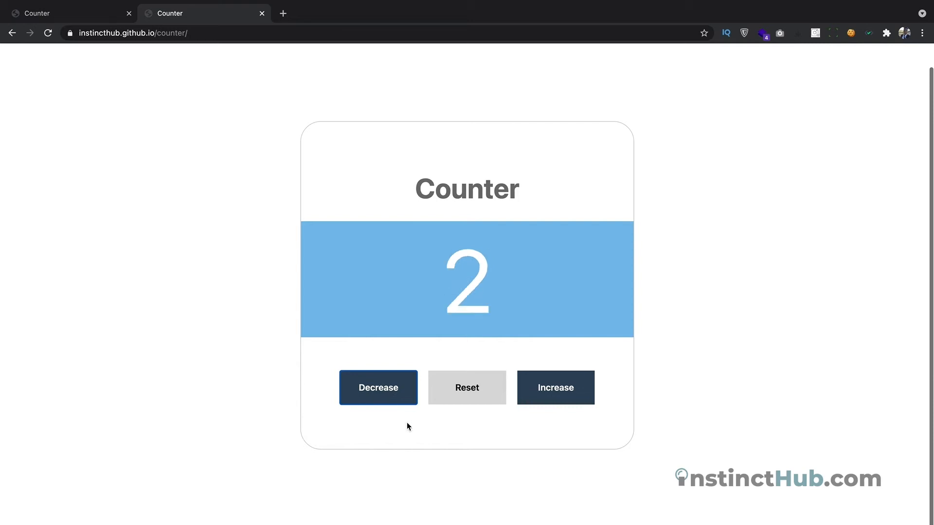
pyautogui.moveTo(470, 398)
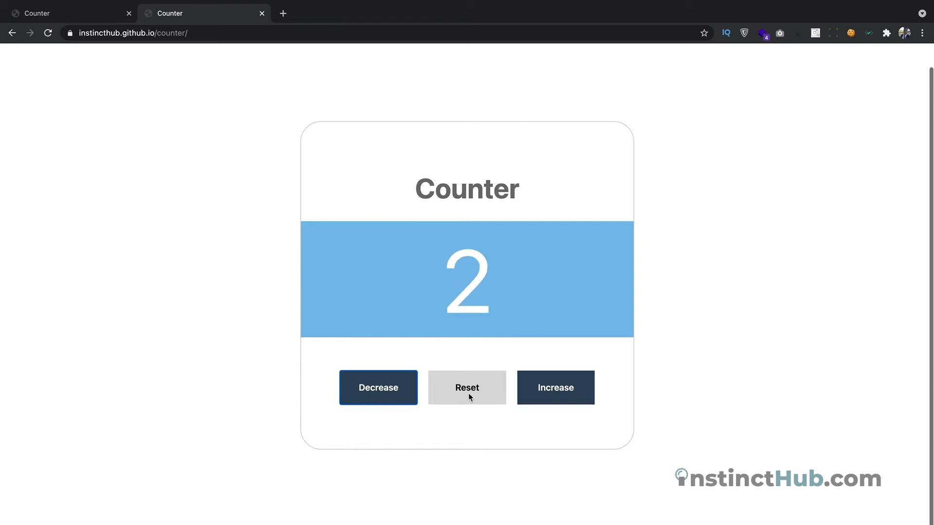
pyautogui.click(467, 388)
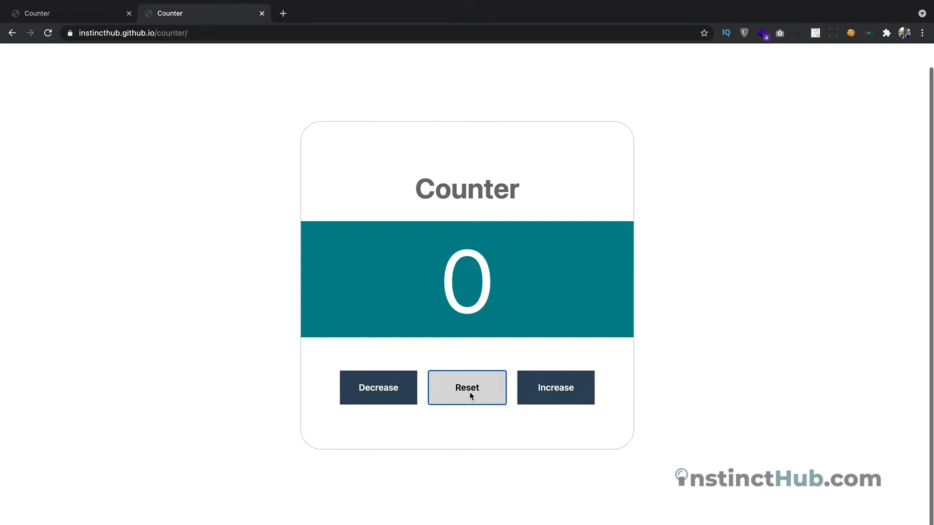
pyautogui.click(377, 387)
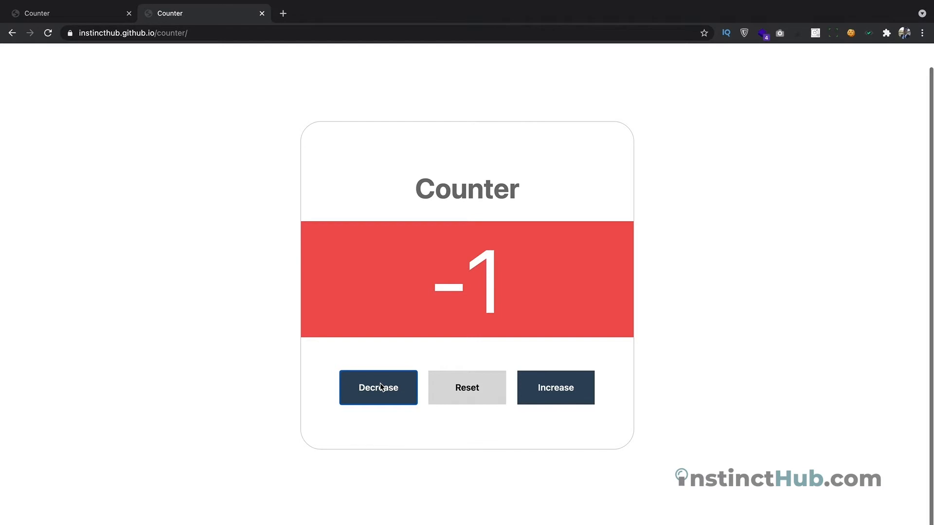
pyautogui.moveTo(372, 279)
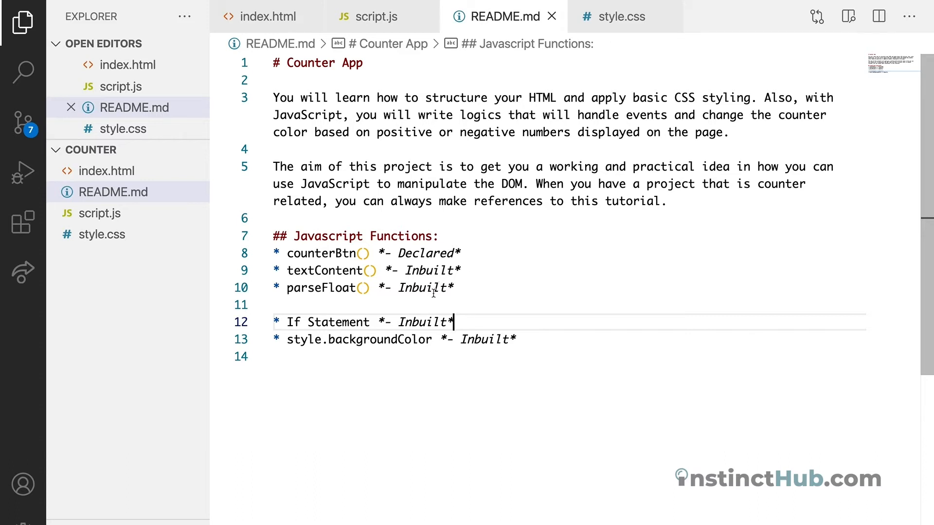
pyautogui.moveTo(445, 296)
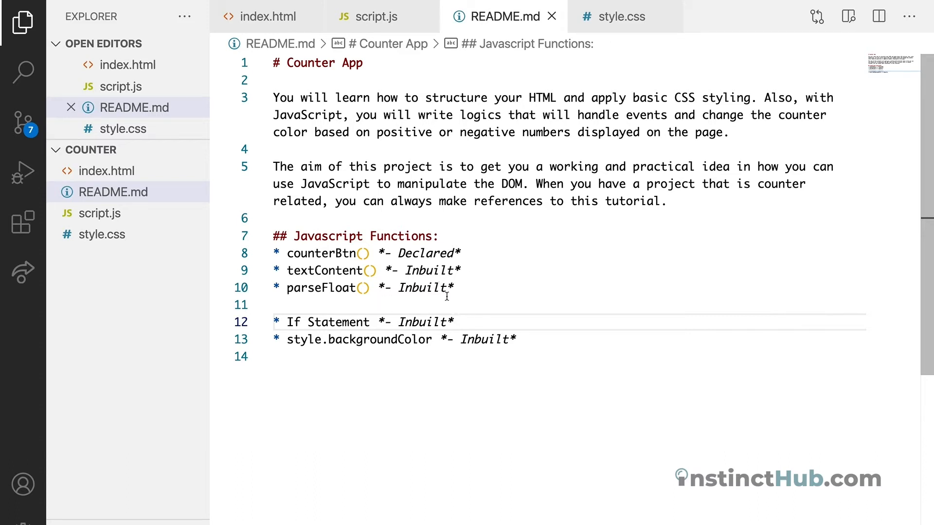
pyautogui.click(453, 322)
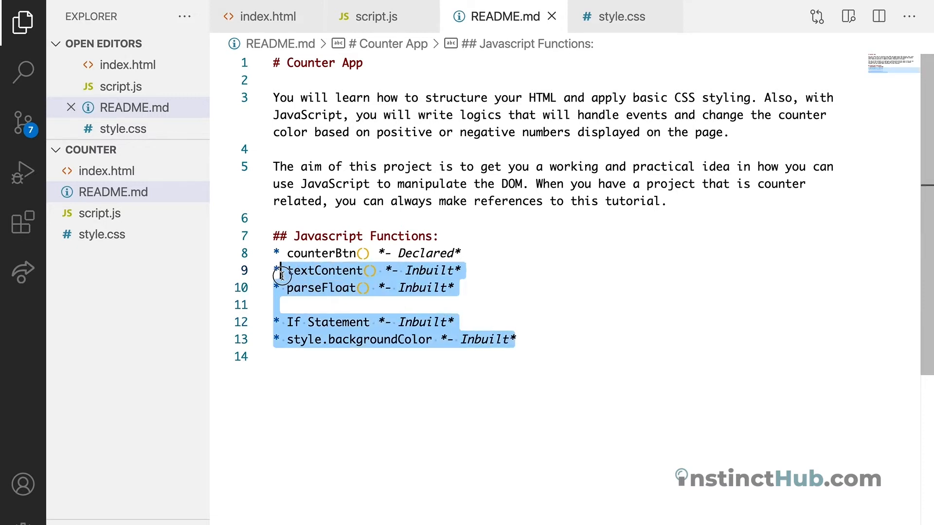
pyautogui.click(356, 270)
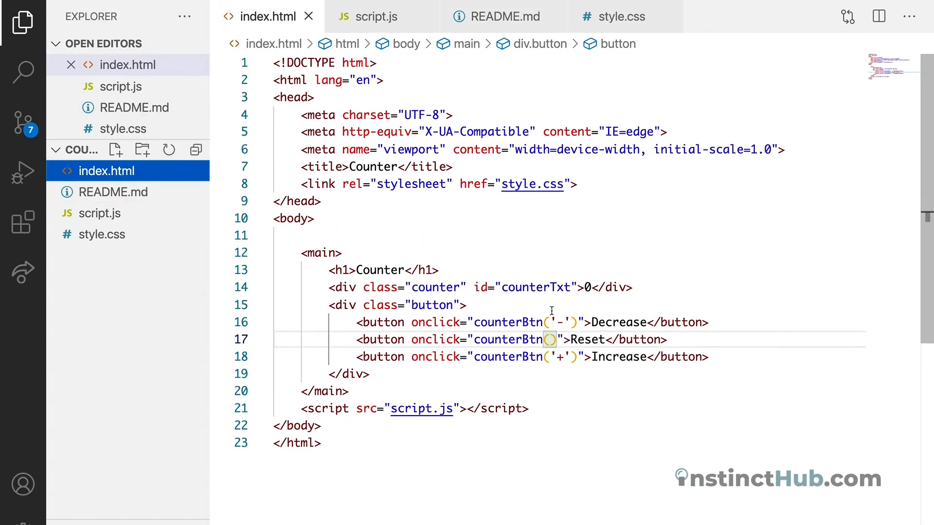
pyautogui.moveTo(472, 322)
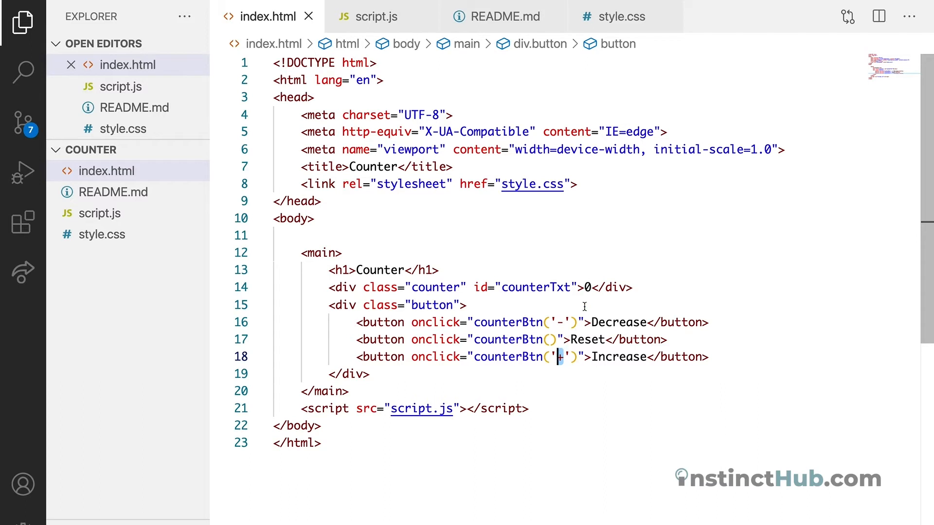
# Step: Highlight the Increase button's '+' argument in index.html, then return to the empty script.js
pyautogui.doubleClick(533, 288)
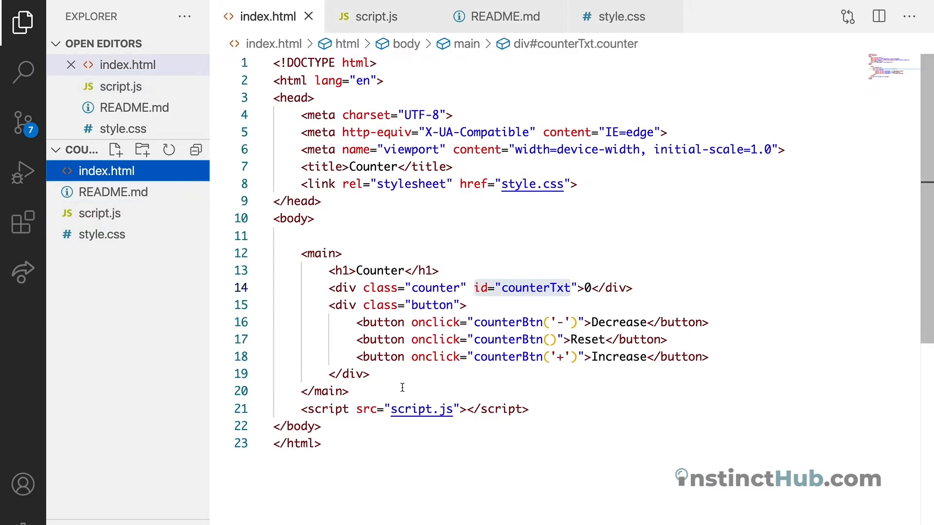
pyautogui.click(307, 409)
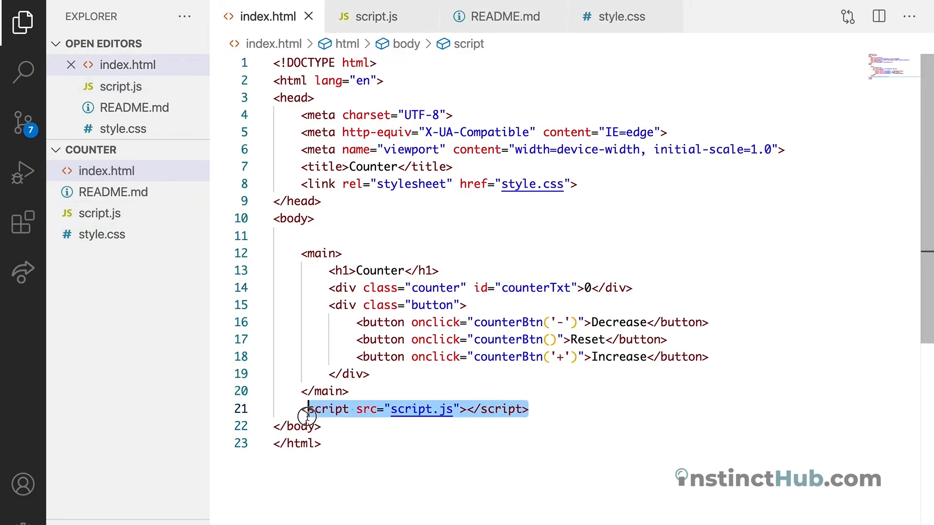
pyautogui.click(376, 16)
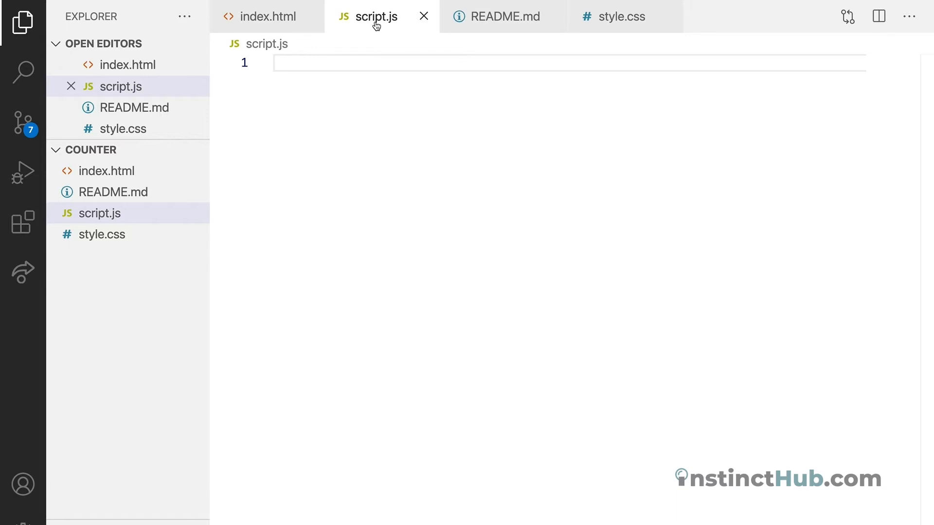
# Step: Write const counterBtn = (btn) => { } in script.js, with the cursor inside its body
pyautogui.write('const')
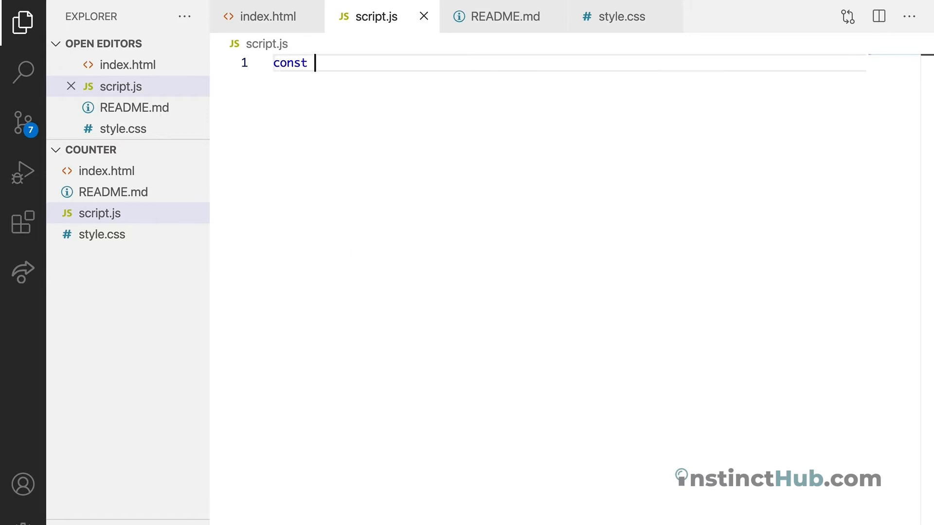
pyautogui.write('counter')
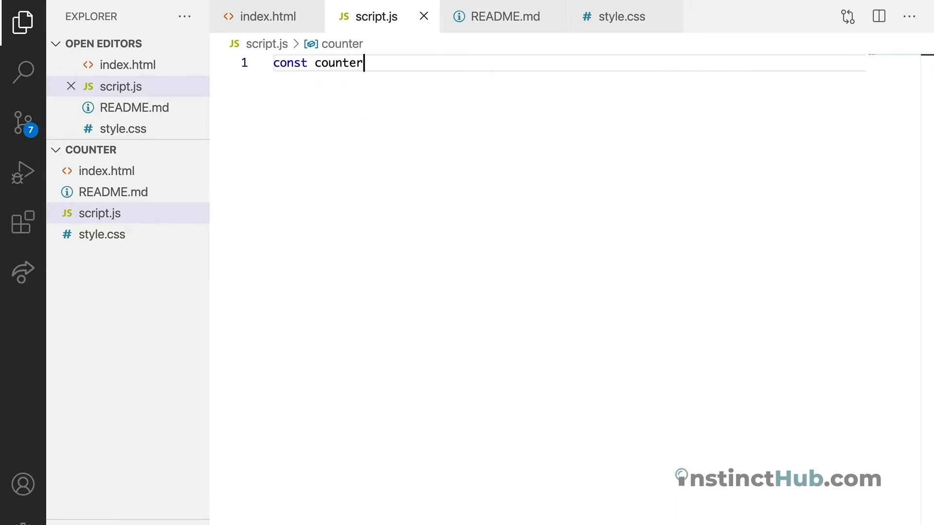
pyautogui.write('Bt')
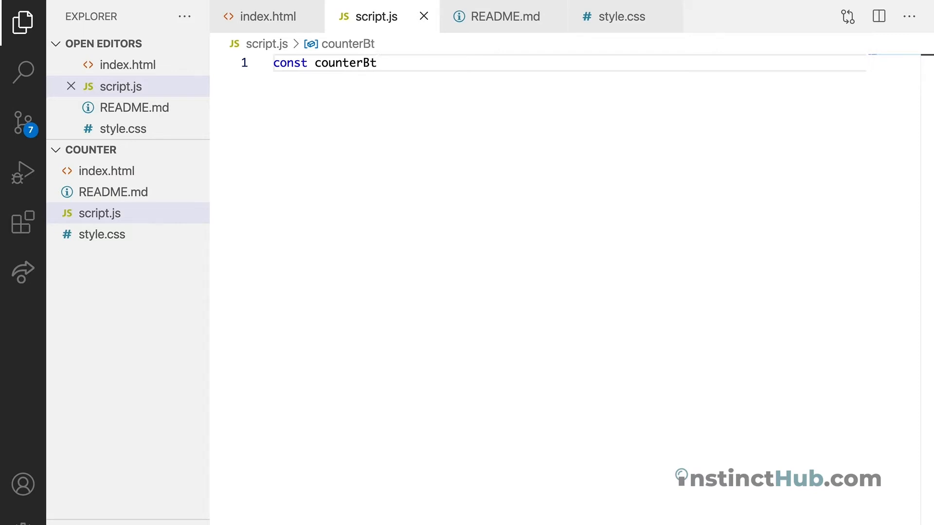
pyautogui.write('n =')
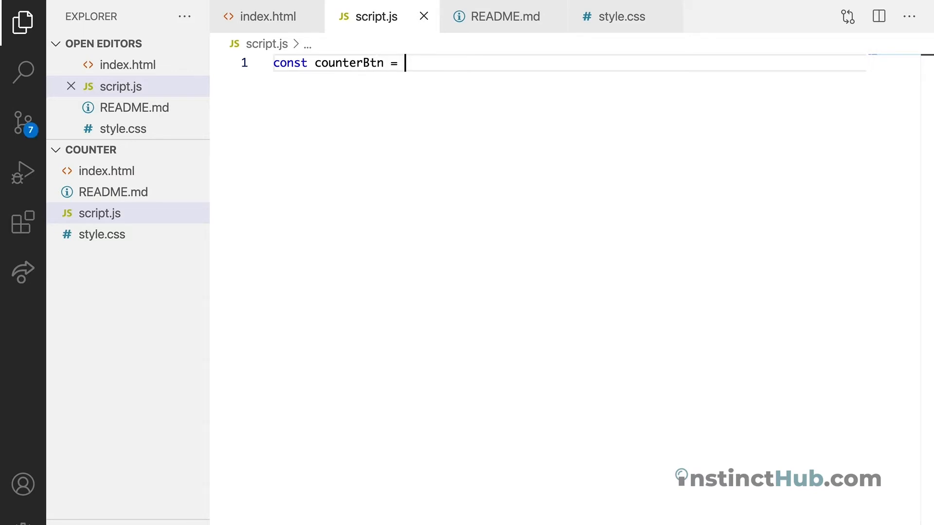
pyautogui.write('q')
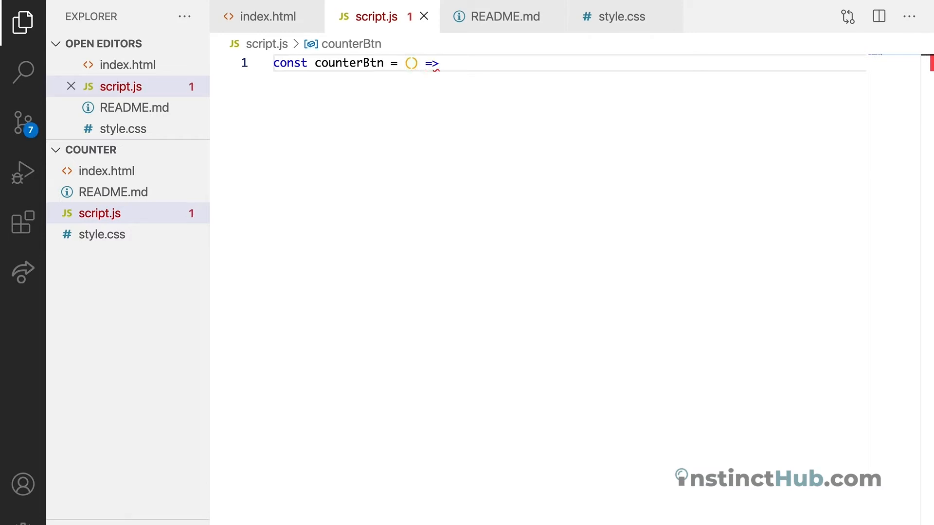
pyautogui.write('{')
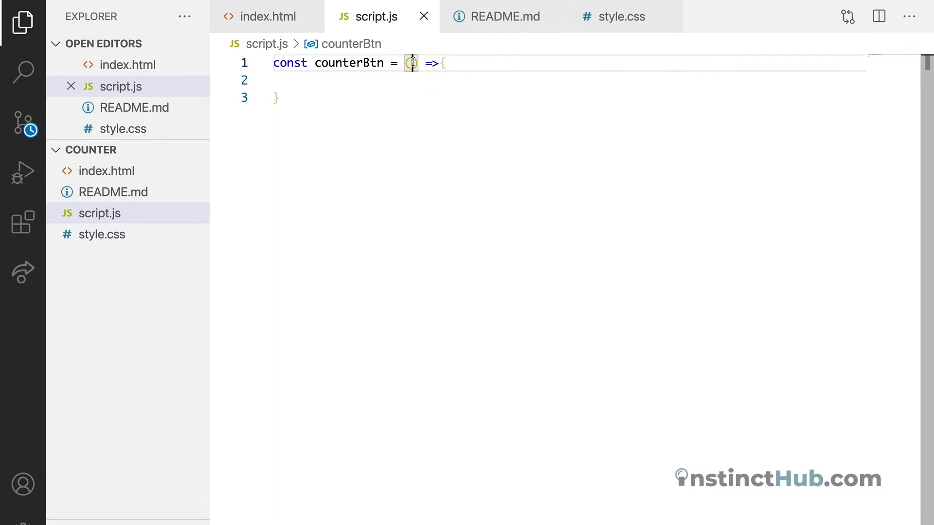
pyautogui.write('btn')
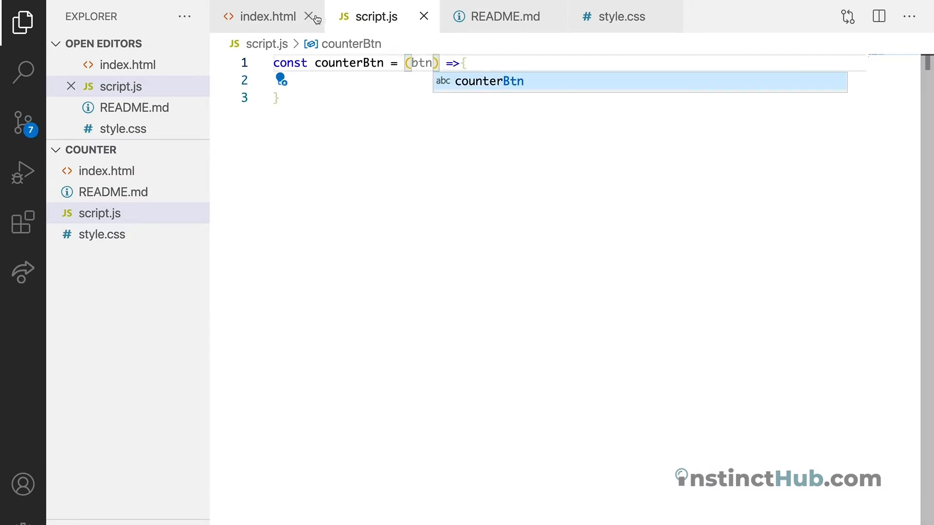
pyautogui.click(269, 16)
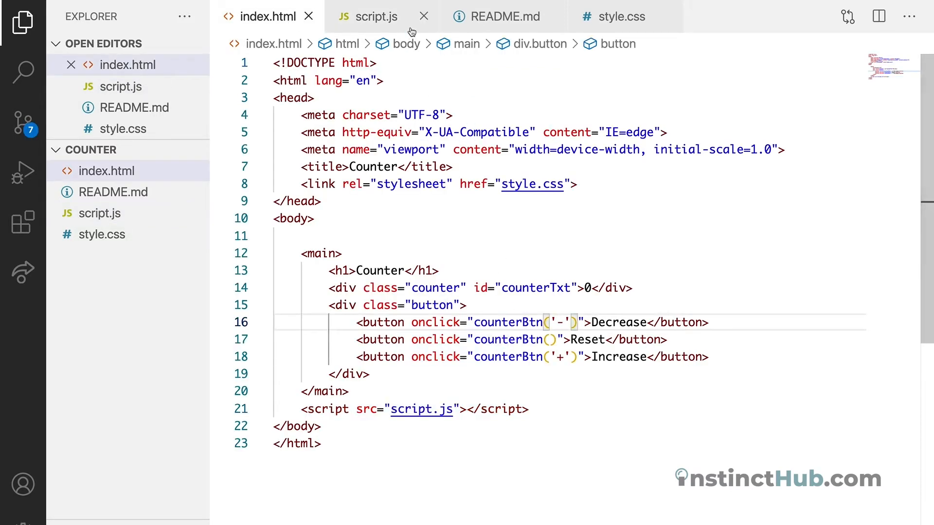
pyautogui.click(376, 16)
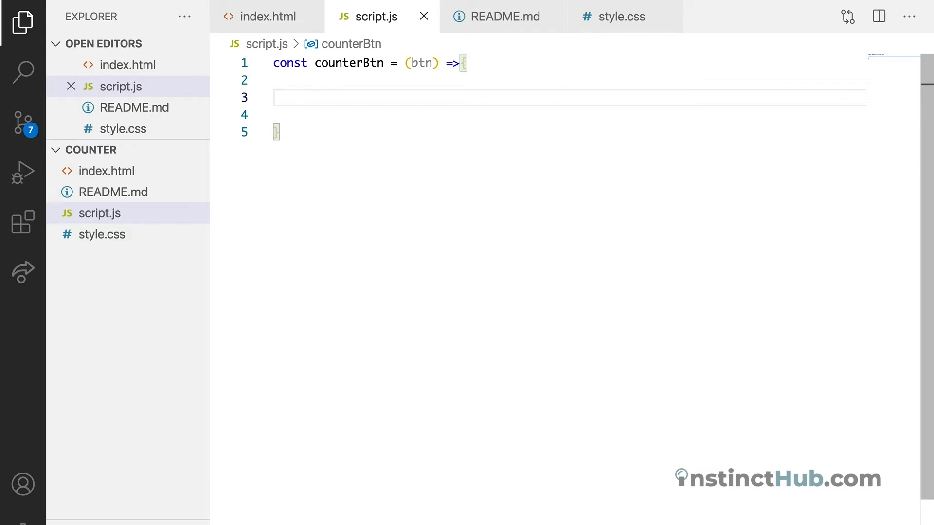
pyautogui.click(302, 98)
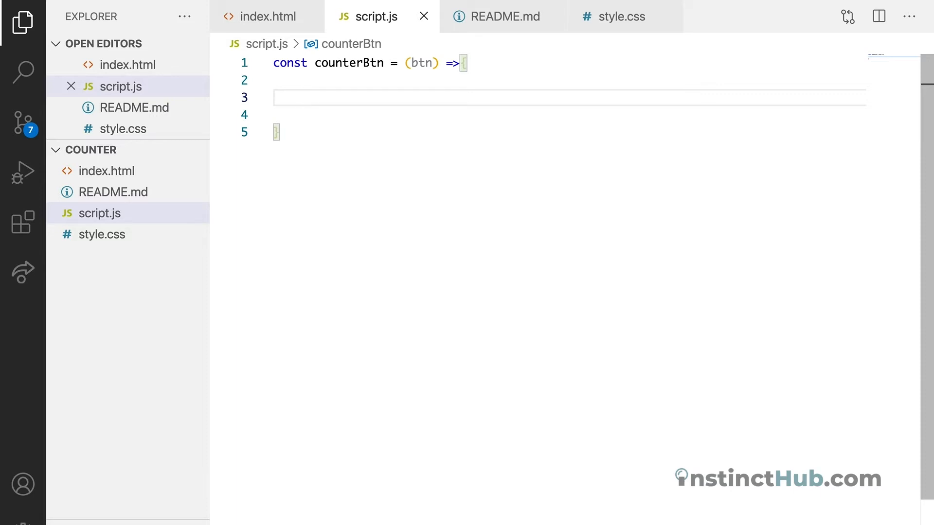
# Step: Write the comment '// Increase and Decrease Counter' inside counterBtn's body
pyautogui.write('//')
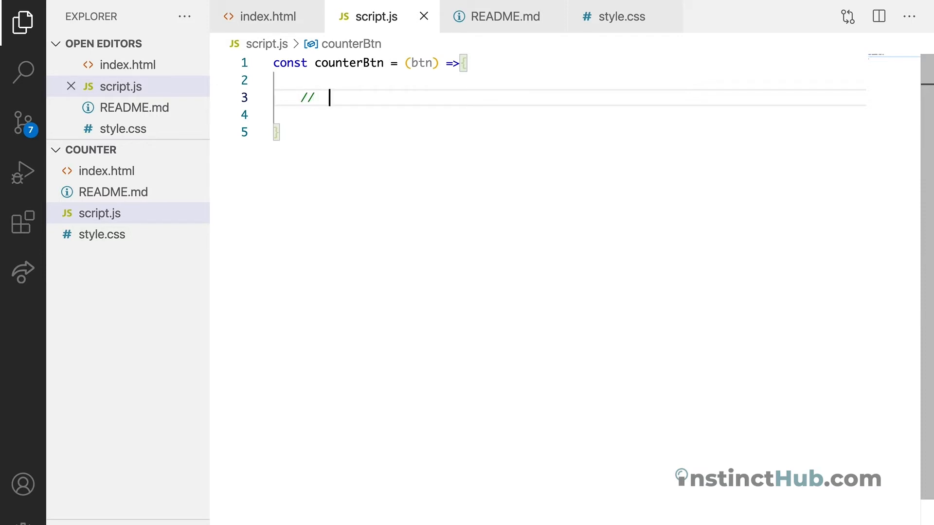
pyautogui.write('I')
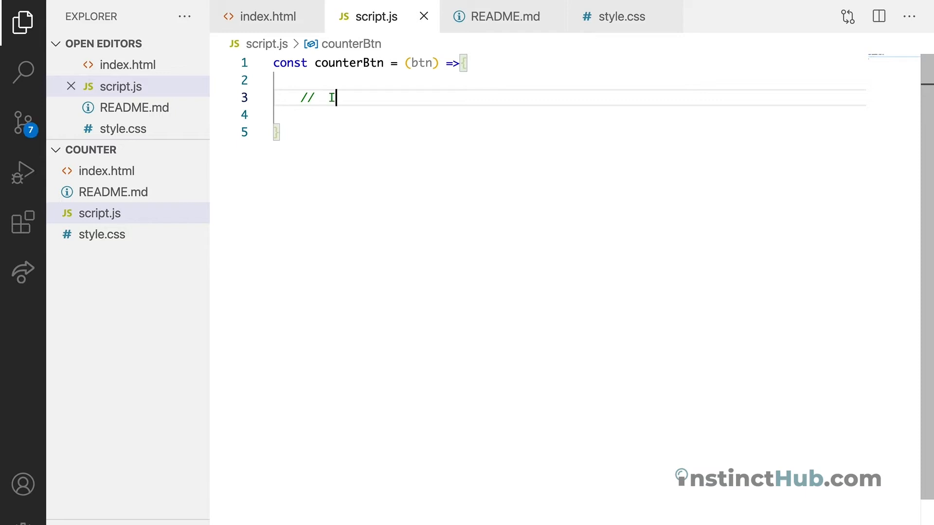
pyautogui.write('ncrease')
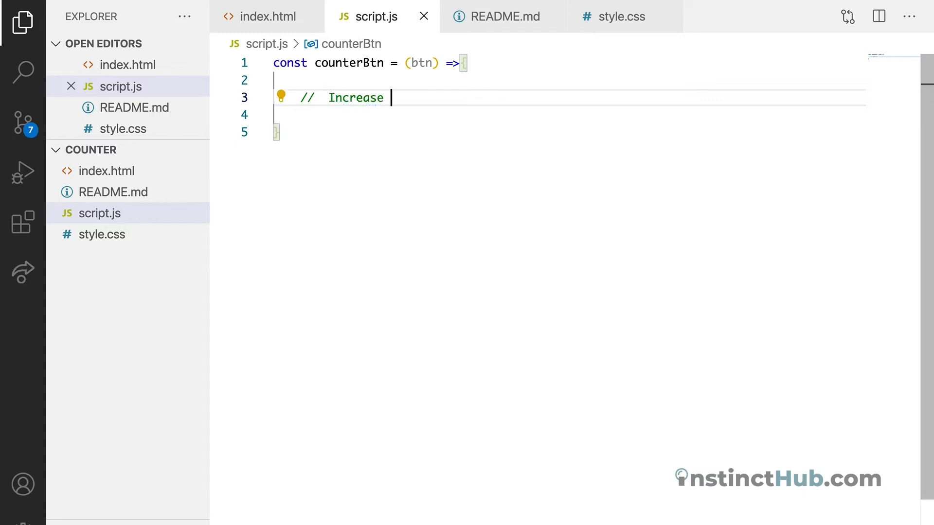
pyautogui.write('and D')
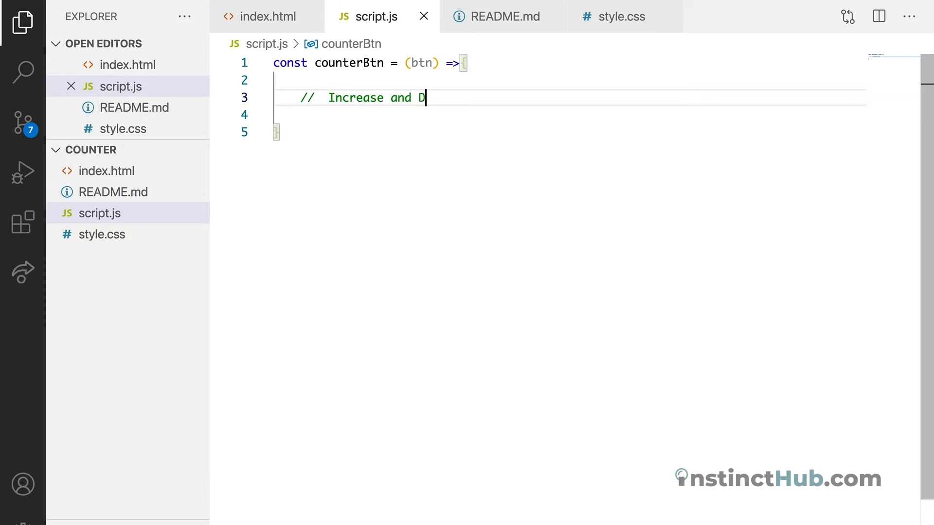
pyautogui.write('ecrease')
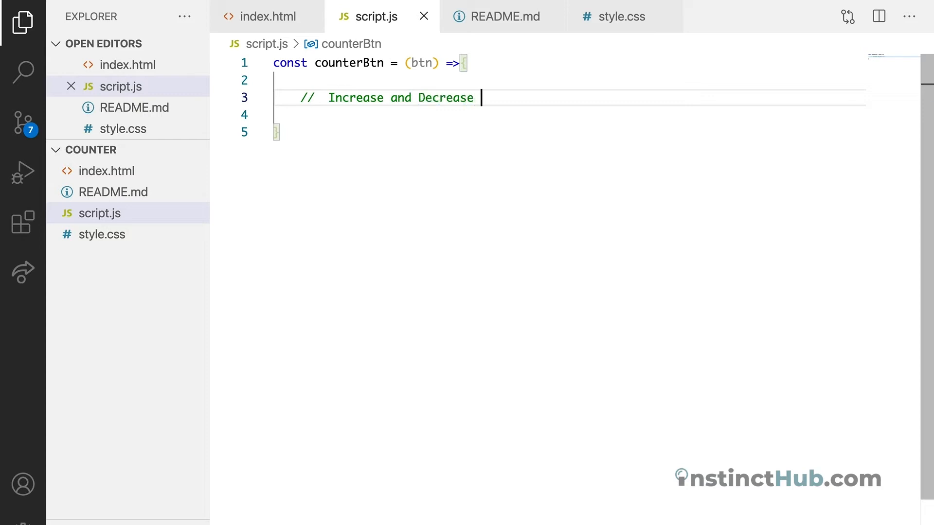
pyautogui.write('Counter')
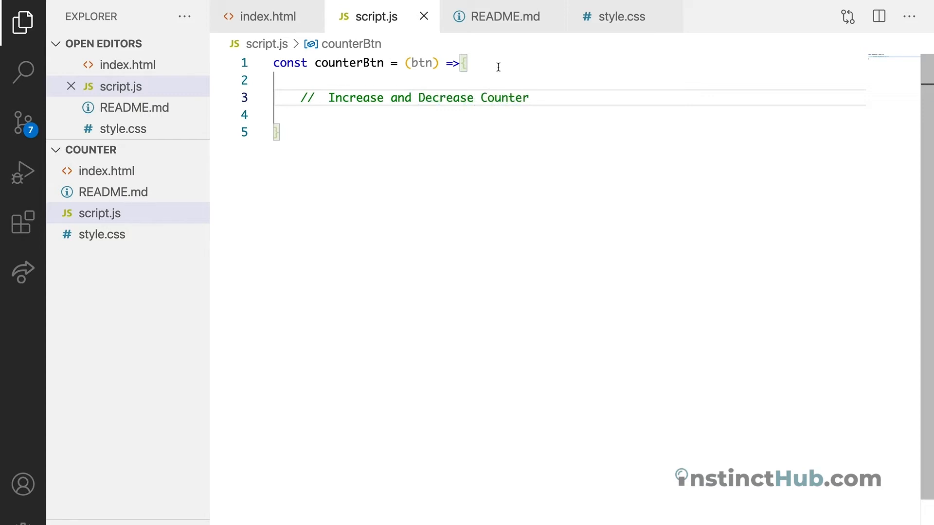
pyautogui.press('Enter')
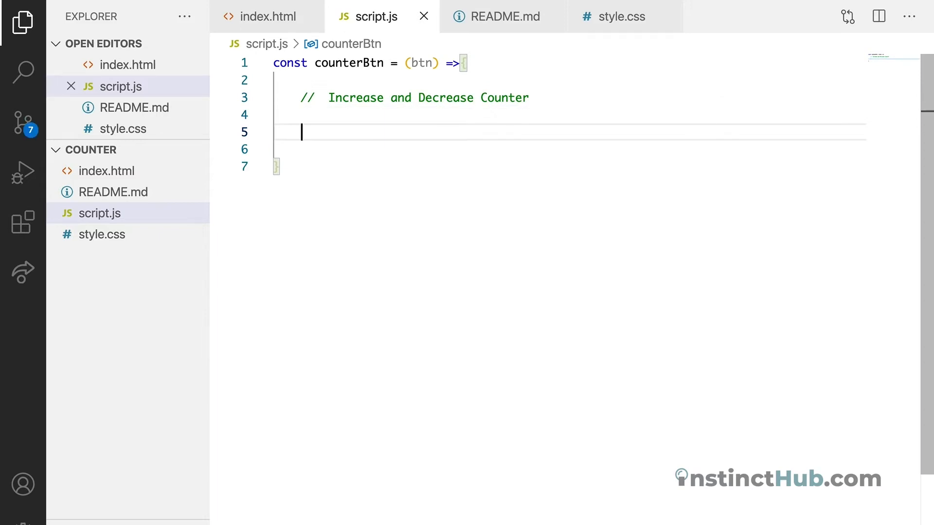
# Step: Add the comment '// Change Counter Background' below it
pyautogui.write('//')
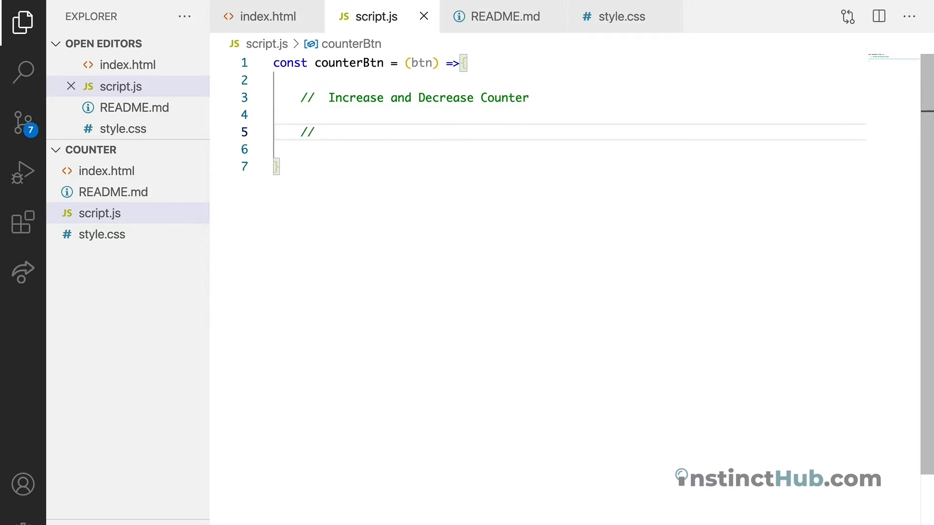
pyautogui.write('Chan')
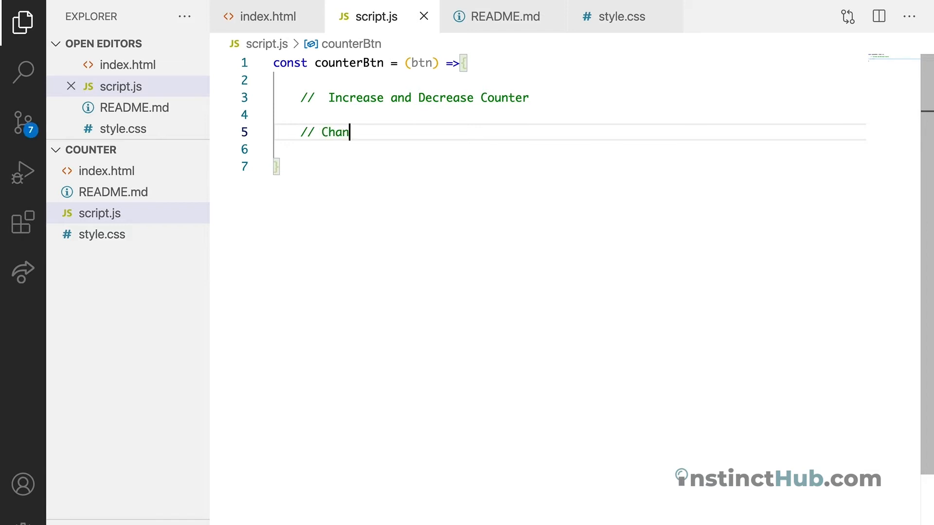
pyautogui.write('ge Counter Bac')
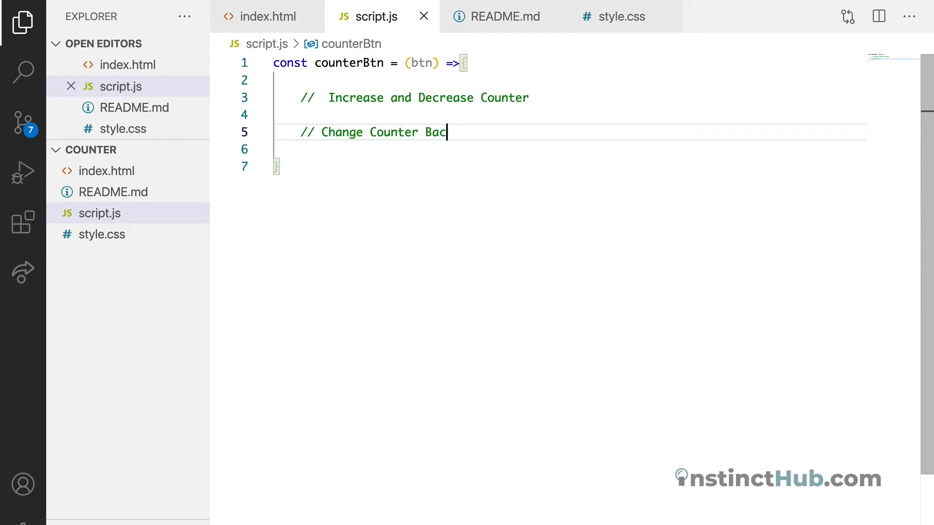
pyautogui.write('kground')
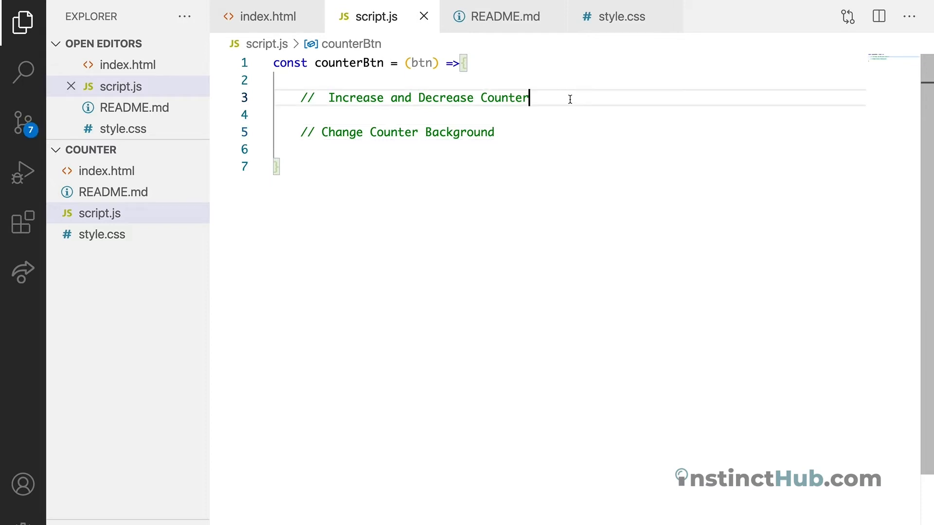
# Step: Confirm the counterTxt id in index.html and add let counter = counterTxt.textContent in script.js
pyautogui.click(268, 16)
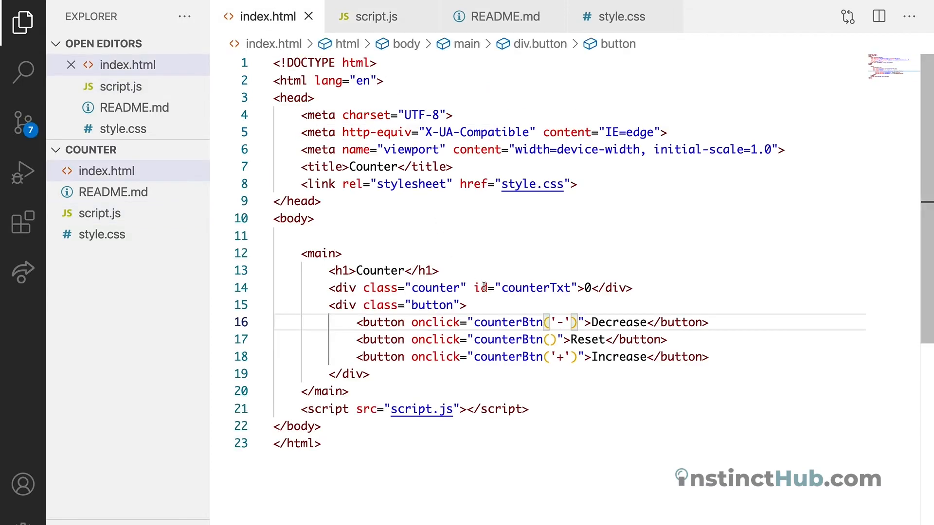
pyautogui.tripleClick(458, 288)
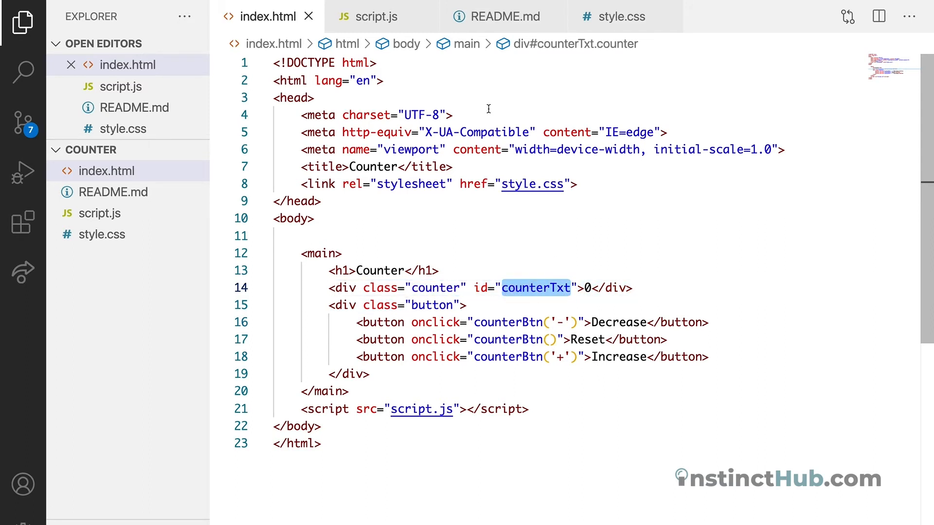
pyautogui.click(376, 17)
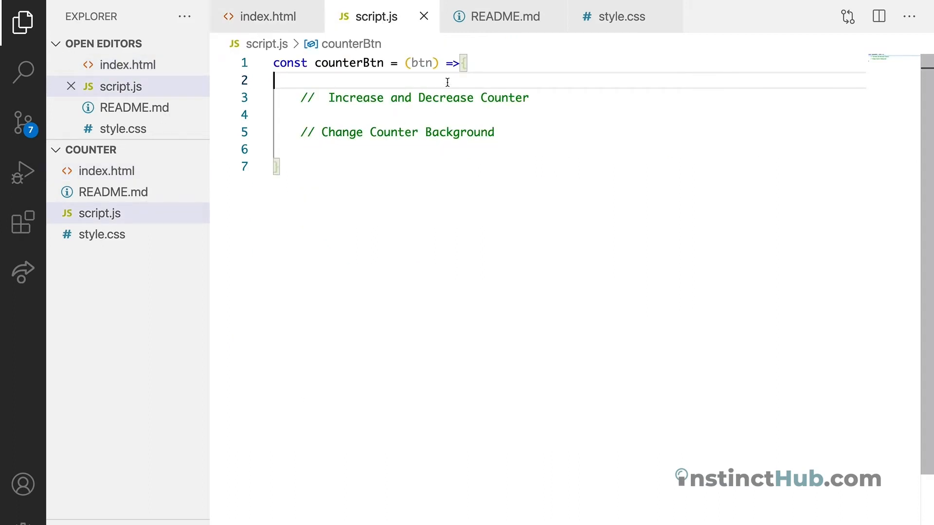
pyautogui.write('let')
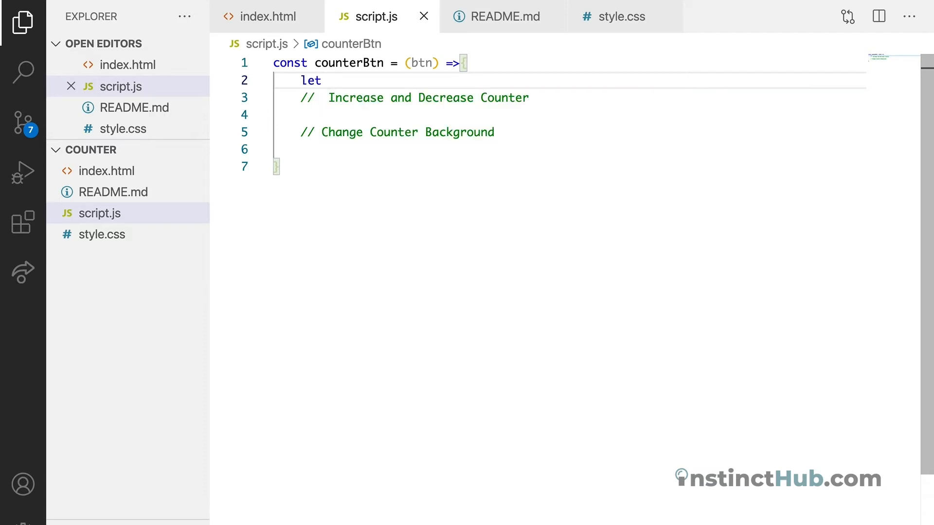
pyautogui.write('counter')
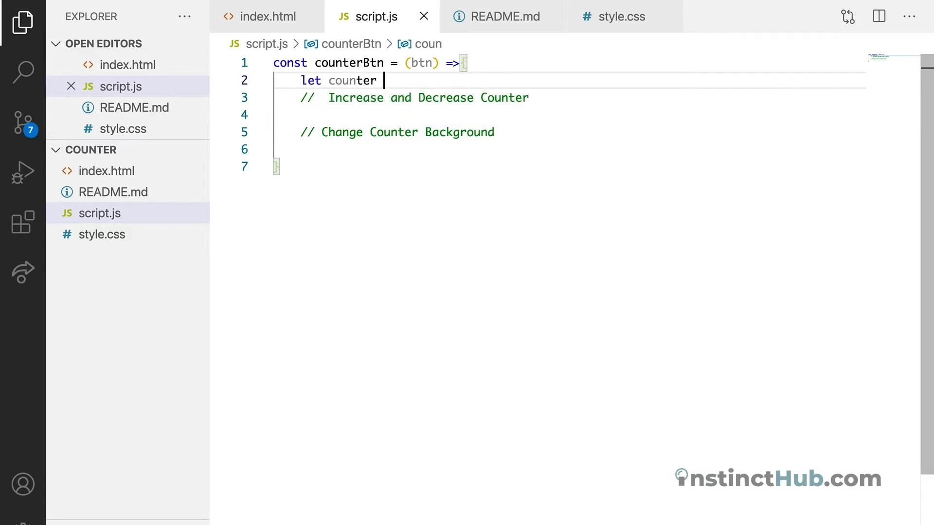
pyautogui.write('=')
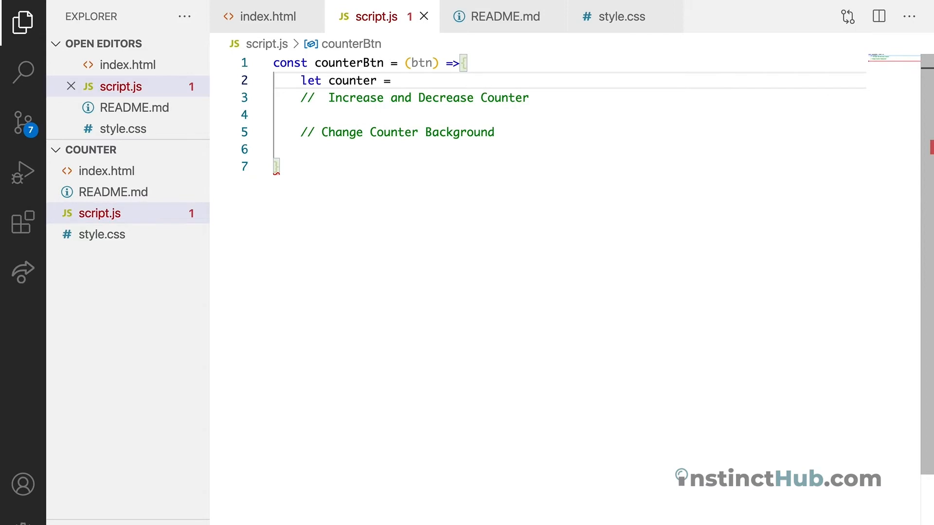
pyautogui.write('counte')
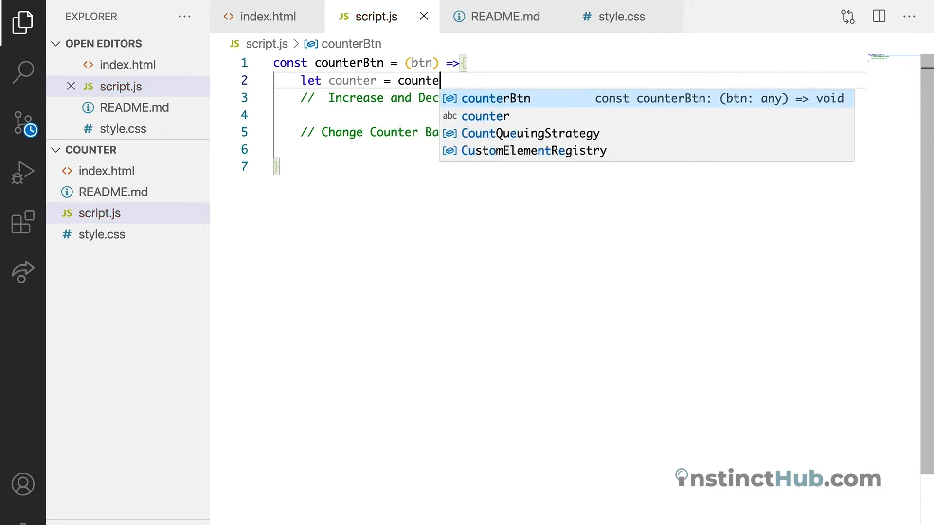
pyautogui.write('rTxt')
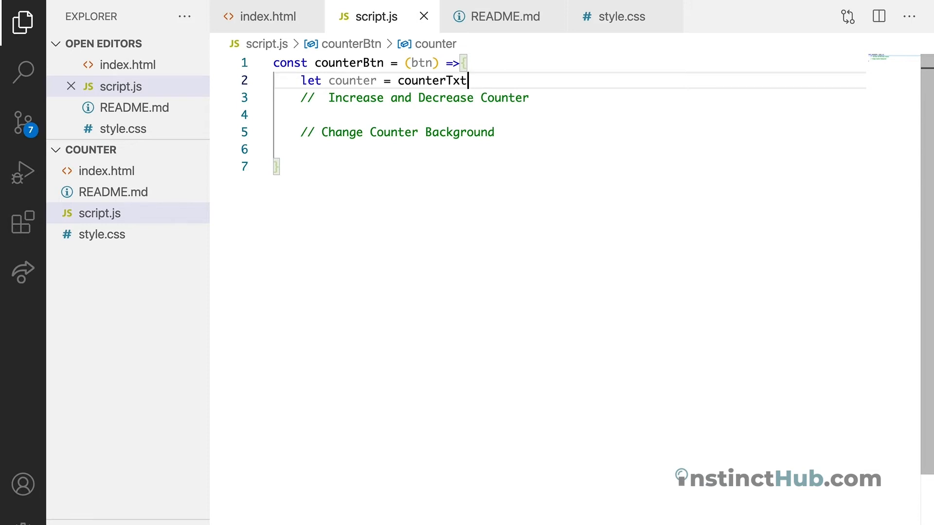
pyautogui.write('.')
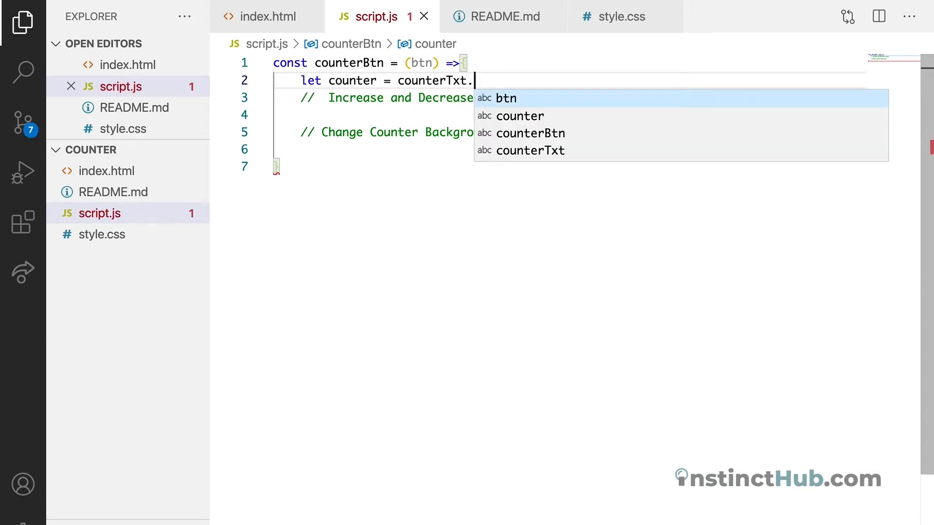
pyautogui.write('textContent;')
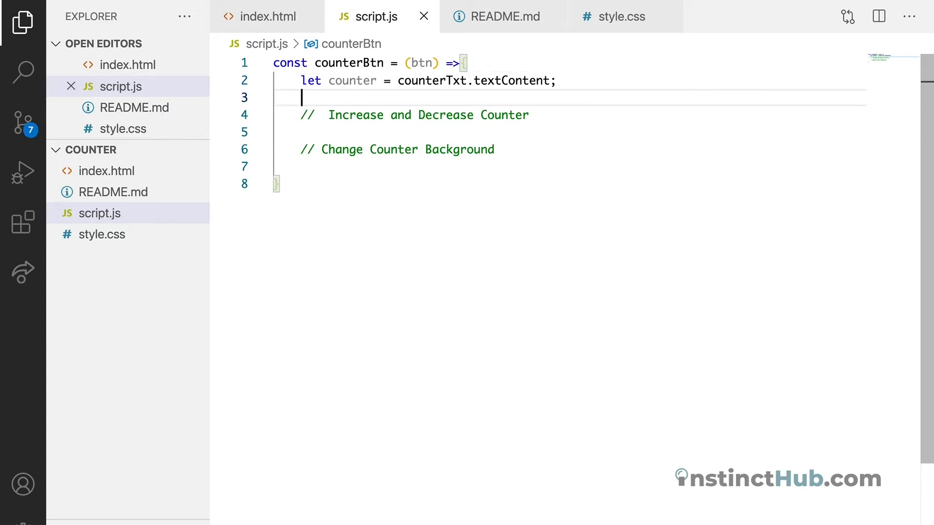
# Step: Add a console.log(counter) call after the counter variable
pyautogui.write('conlo')
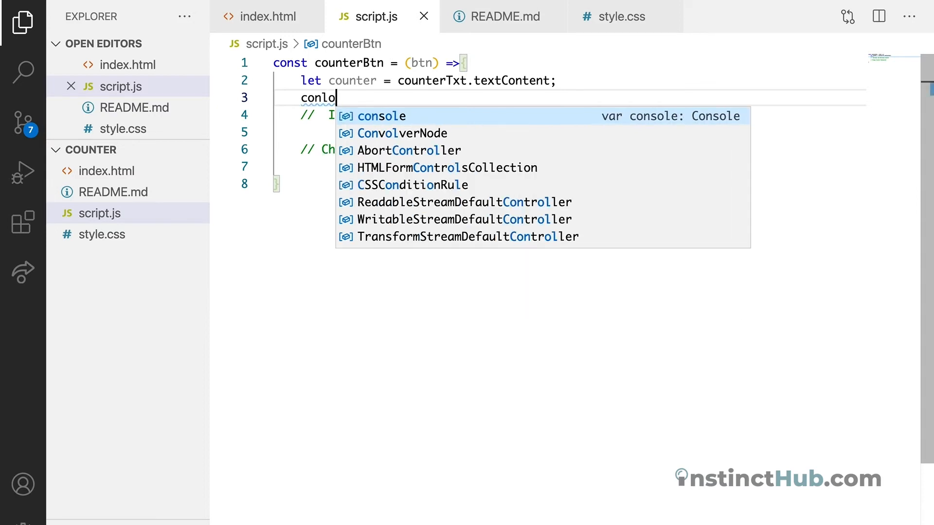
pyautogui.write('g')
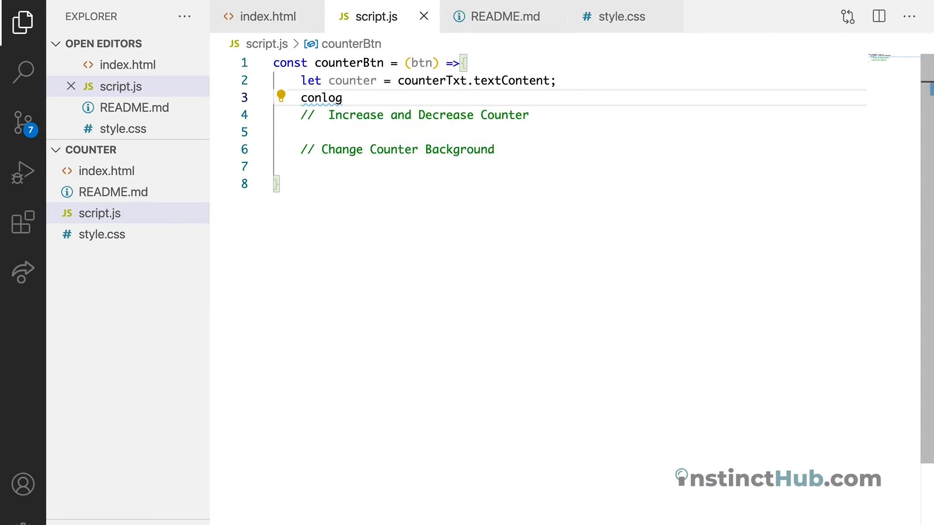
pyautogui.write('console.')
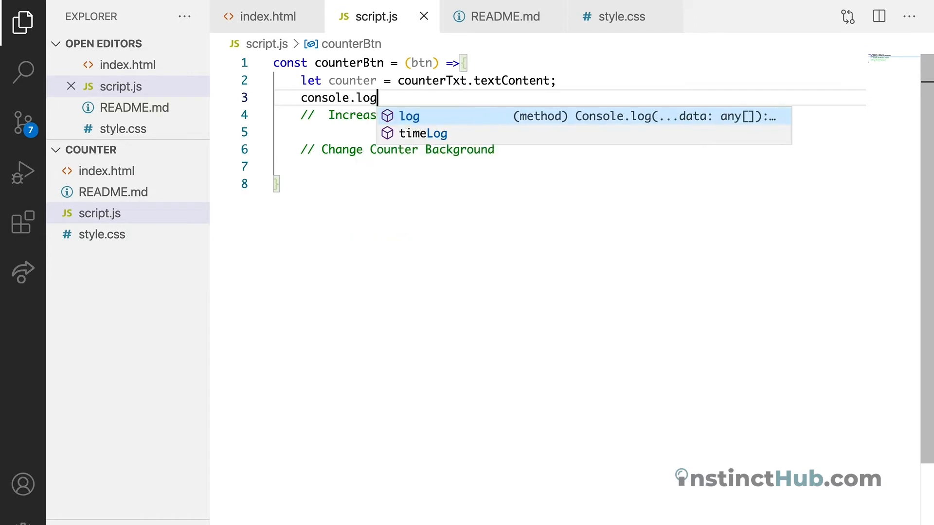
pyautogui.write('(c')
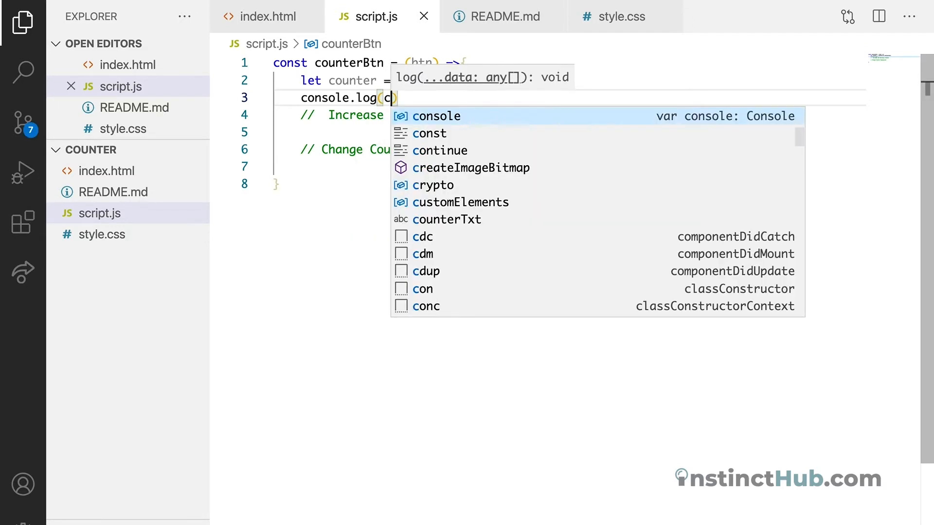
pyautogui.write('ounter')
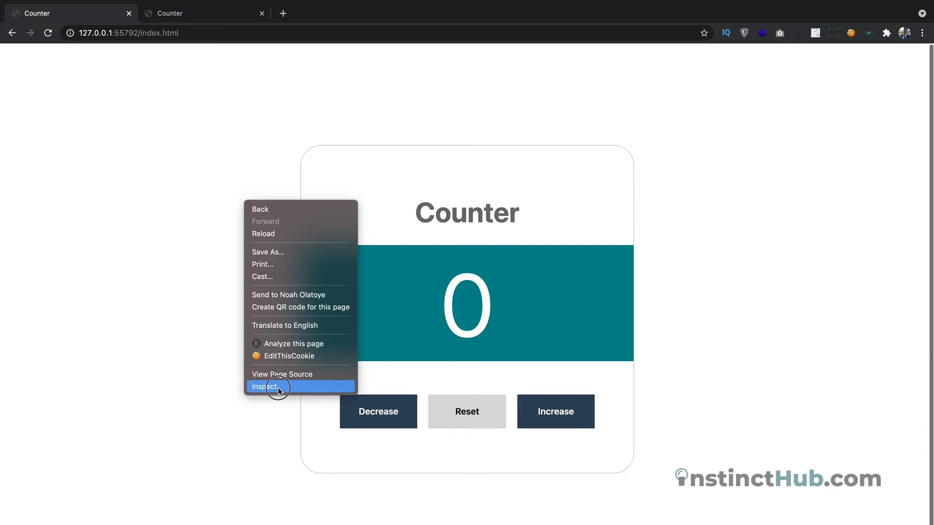
# Step: Open Chrome's DevTools Console and press Reset to see the counter value 0 logged
pyautogui.click(263, 386)
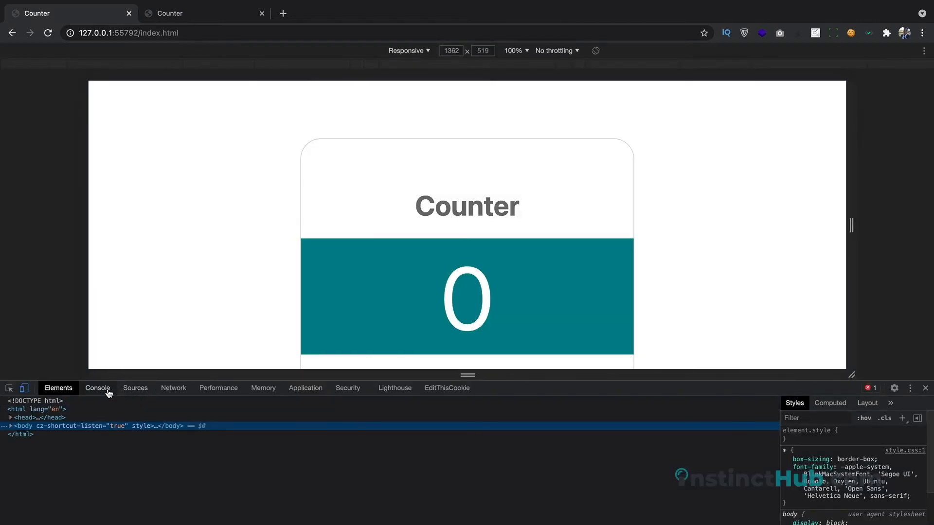
pyautogui.click(97, 388)
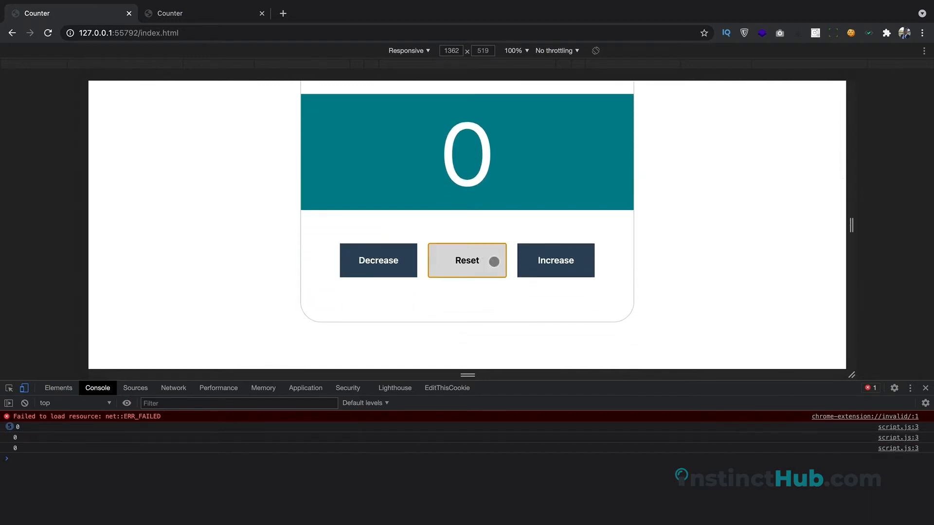
pyautogui.click(378, 260)
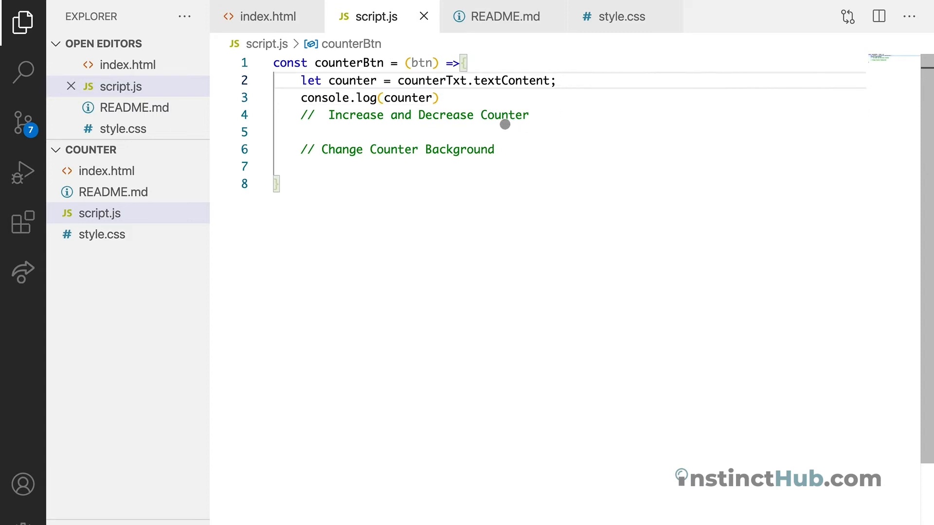
# Step: Add an if block checking btn === "-" under the first comment, verifying index.html's argument
pyautogui.press('Enter')
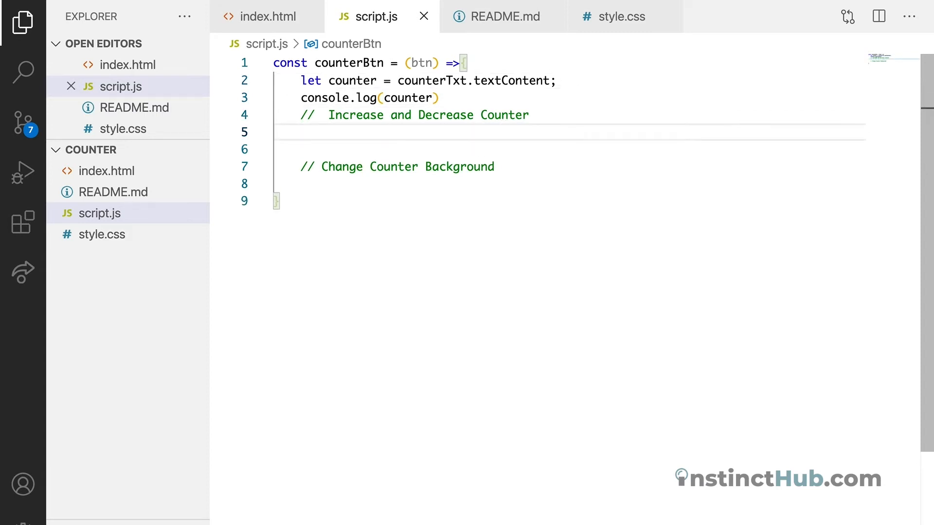
pyautogui.click(302, 132)
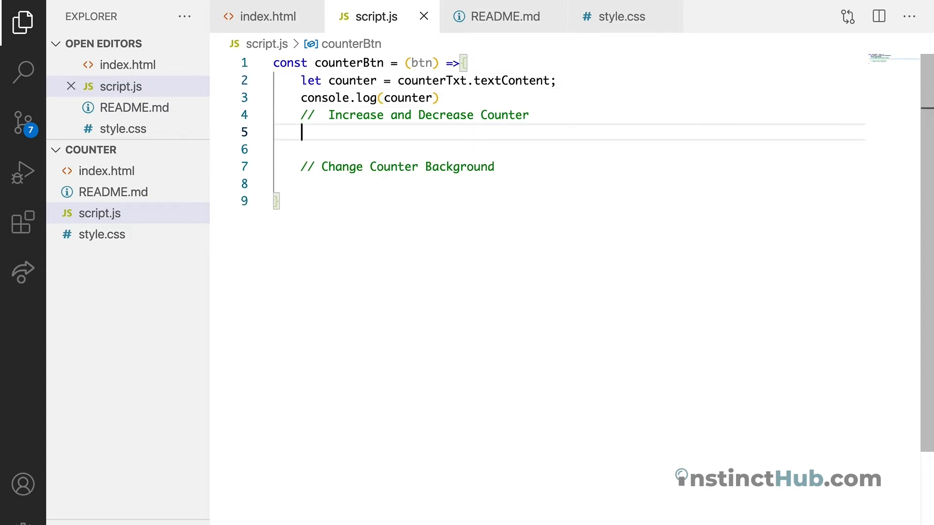
pyautogui.write('if (condition) {')
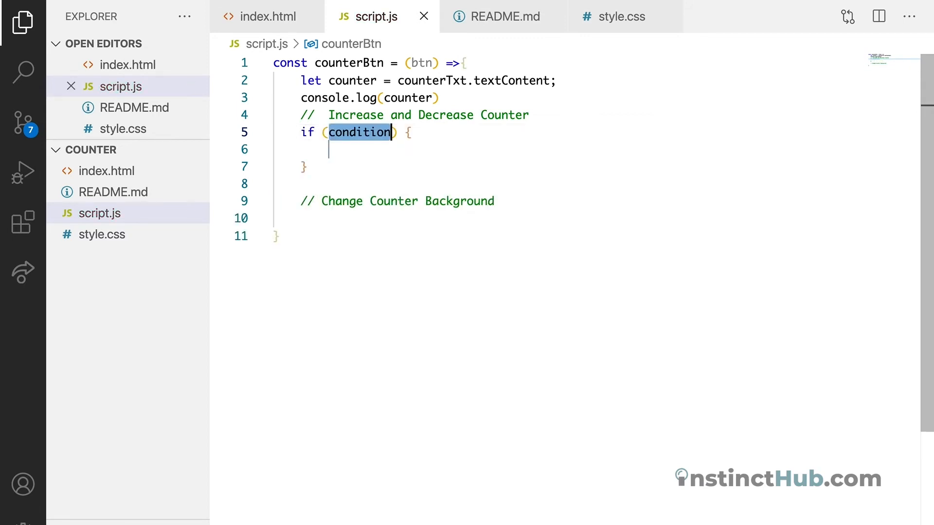
pyautogui.moveTo(417, 63)
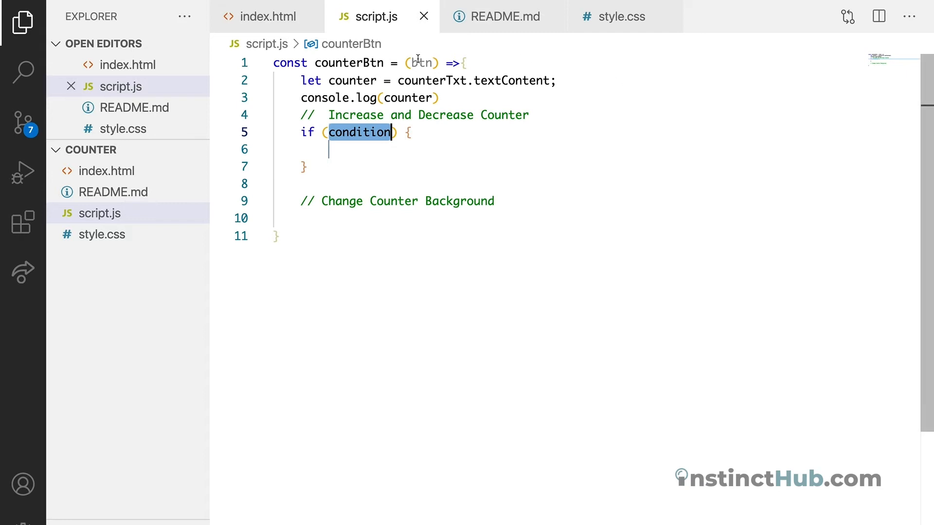
pyautogui.write('c')
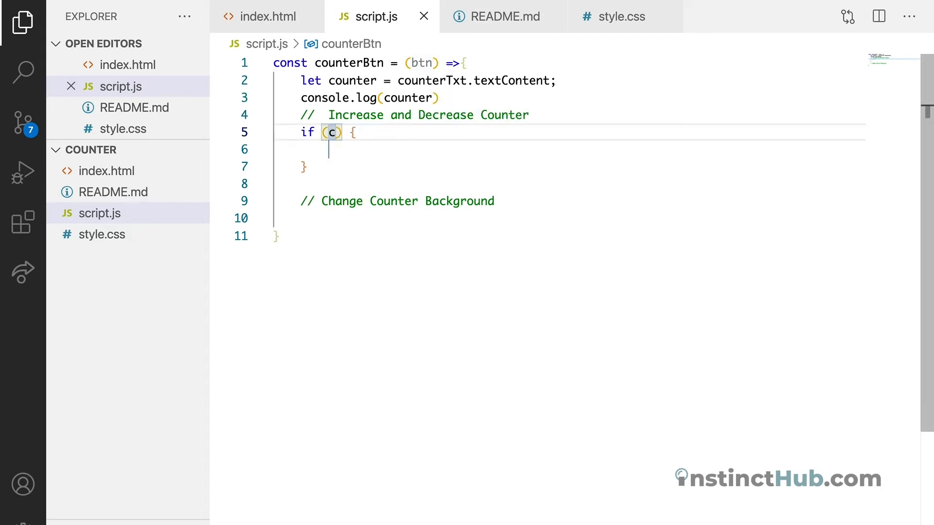
pyautogui.write('btn')
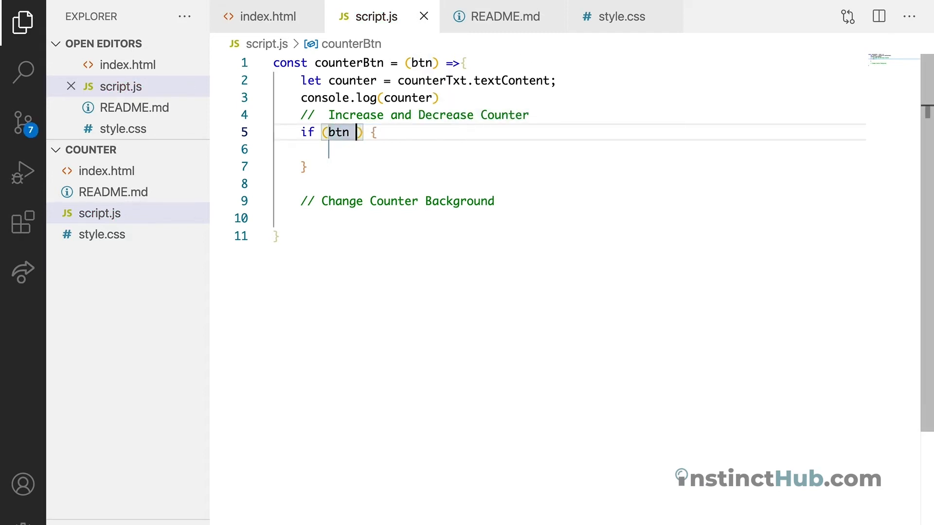
pyautogui.write('===')
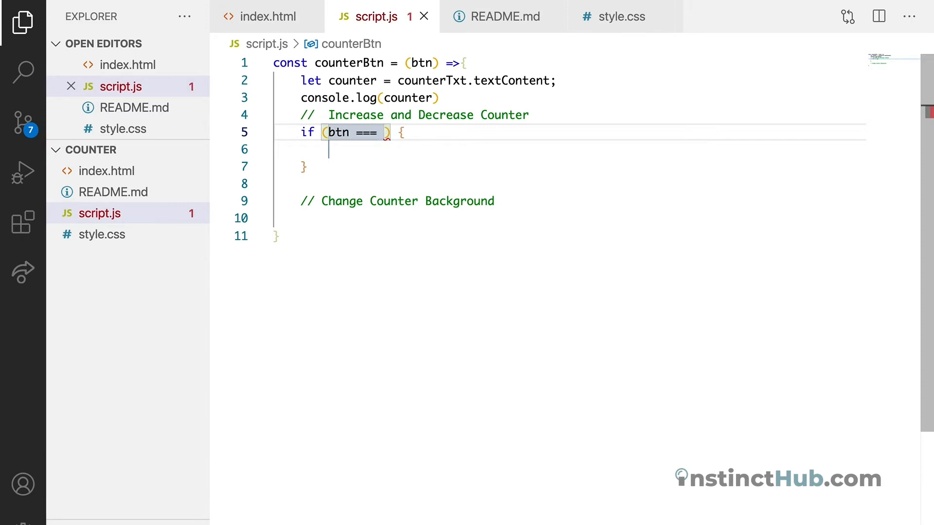
pyautogui.write('""')
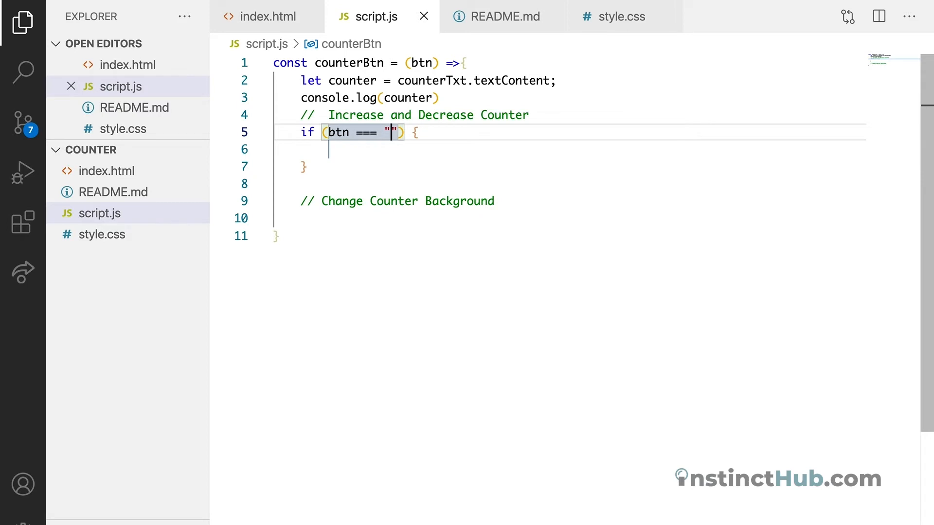
pyautogui.write('-')
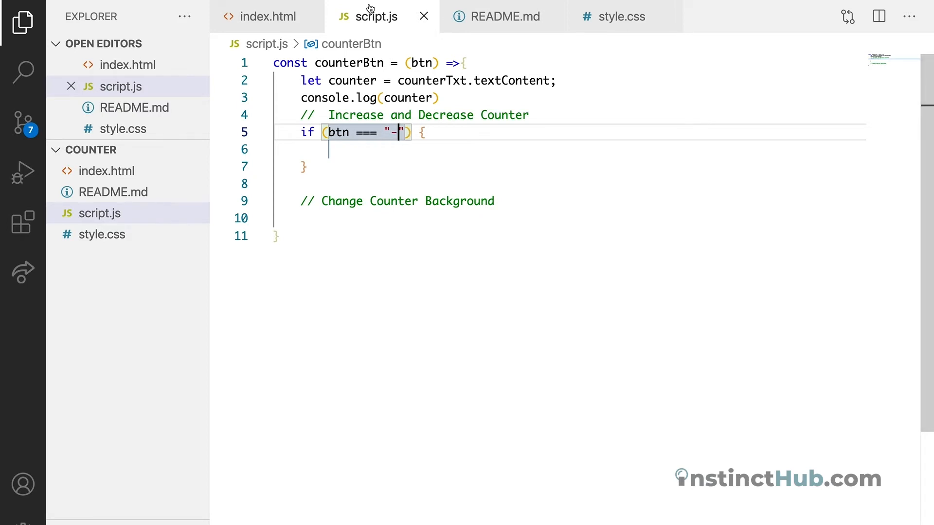
pyautogui.click(268, 16)
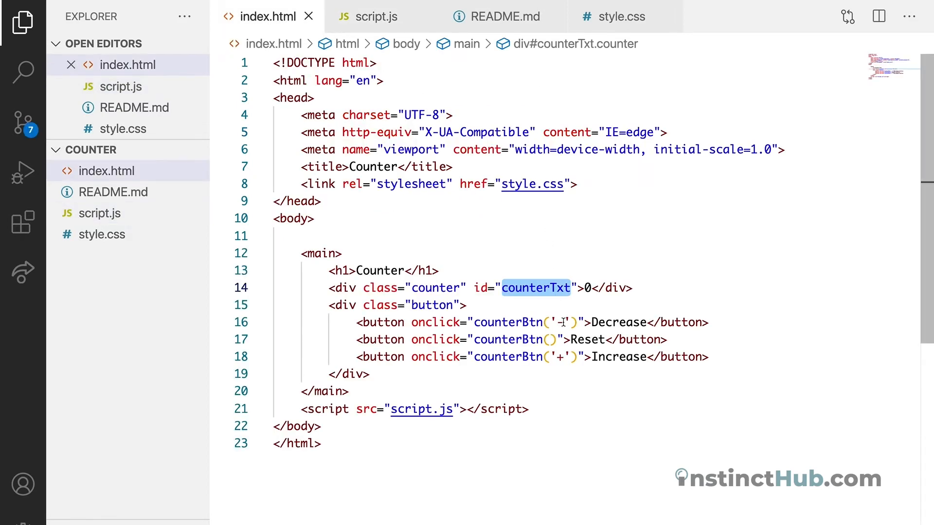
pyautogui.click(374, 16)
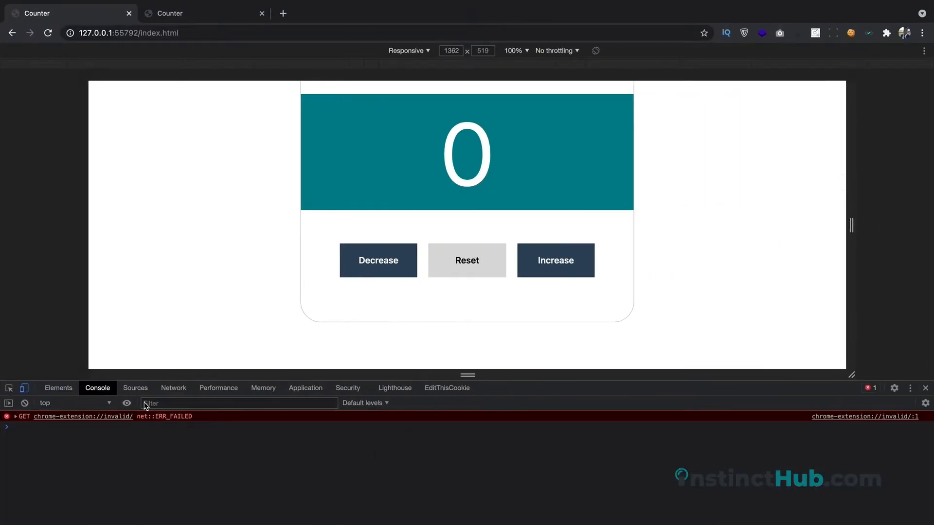
pyautogui.click(377, 260)
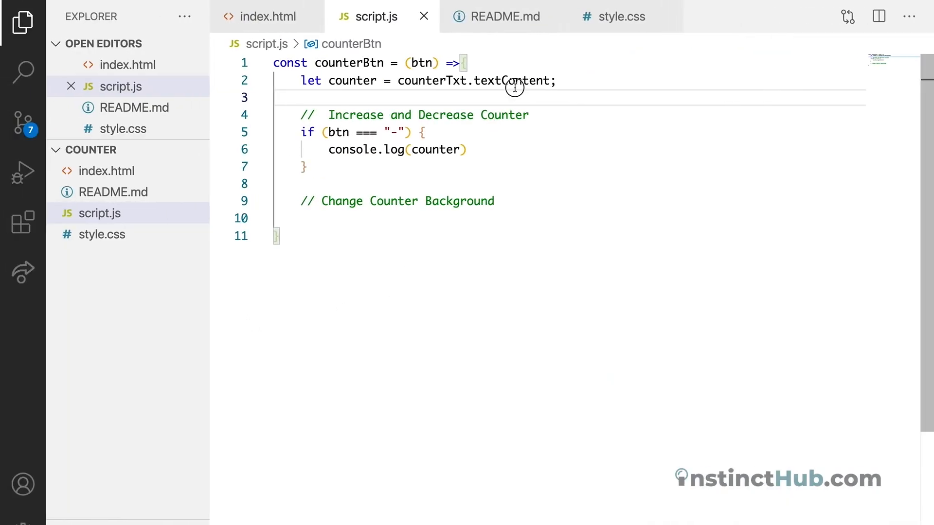
pyautogui.moveTo(549, 102)
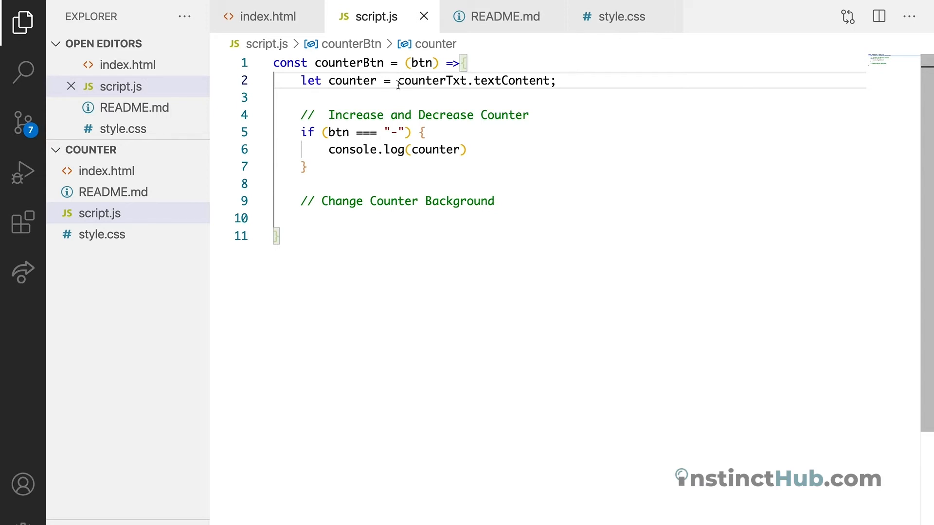
# Step: Wrap counterTxt.textContent in parseFloat() and delete the old console.log(counter) line
pyautogui.write('parseFlo')
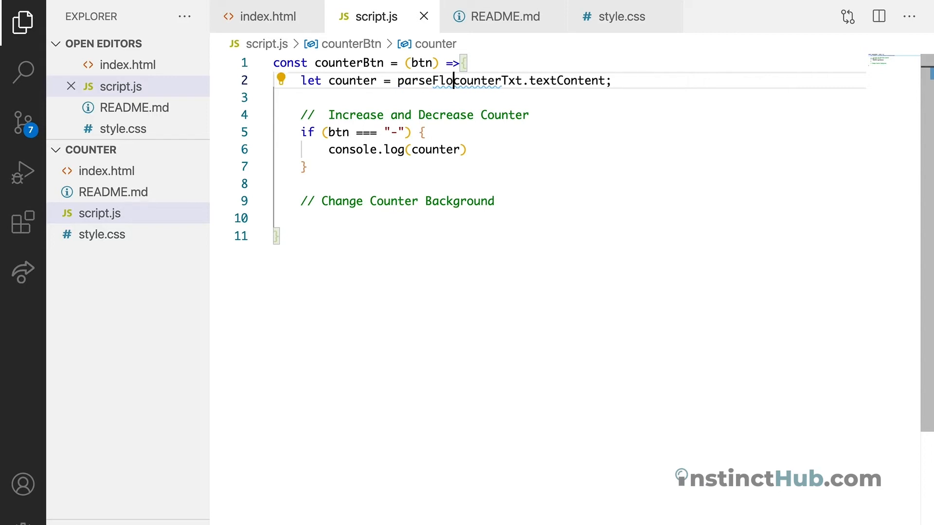
pyautogui.write('at(')
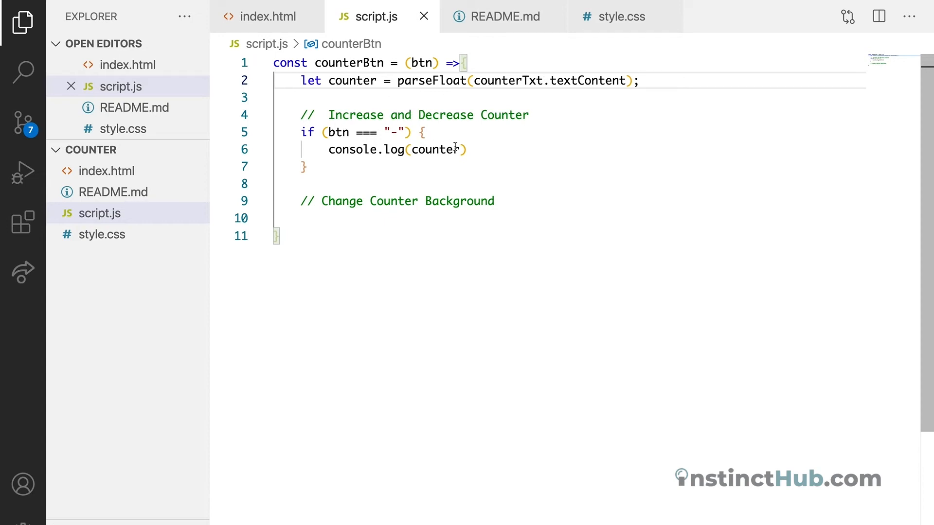
pyautogui.tripleClick(396, 149)
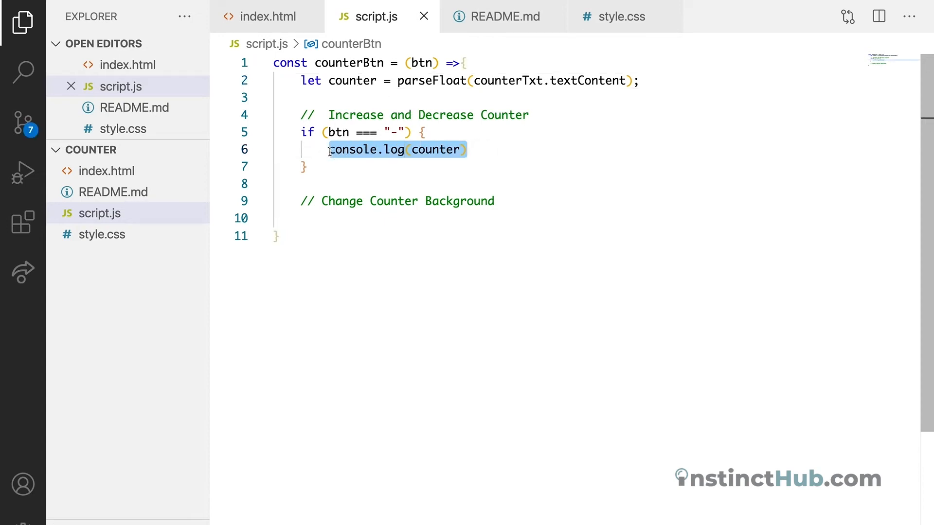
pyautogui.press('Delete')
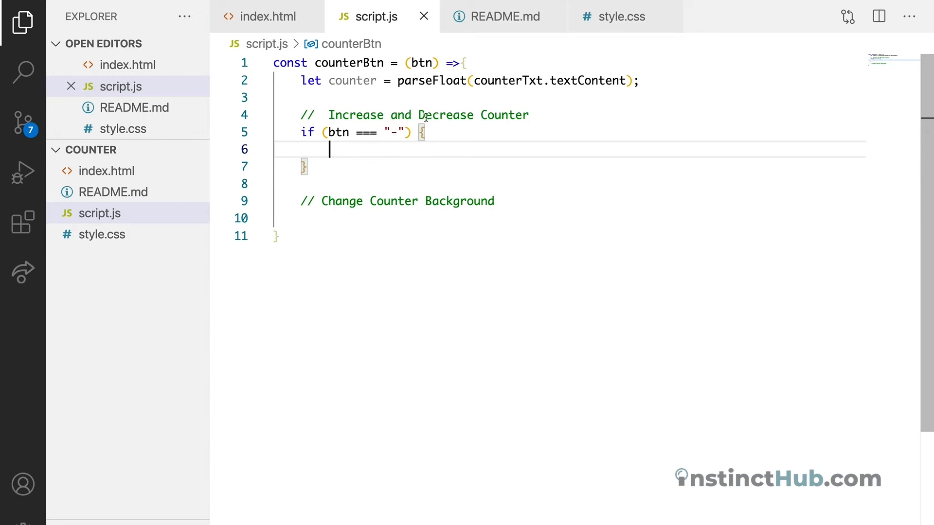
# Step: Inside the "-" branch, write counter -= 1 followed by console.log(counter)
pyautogui.doubleClick(353, 80)
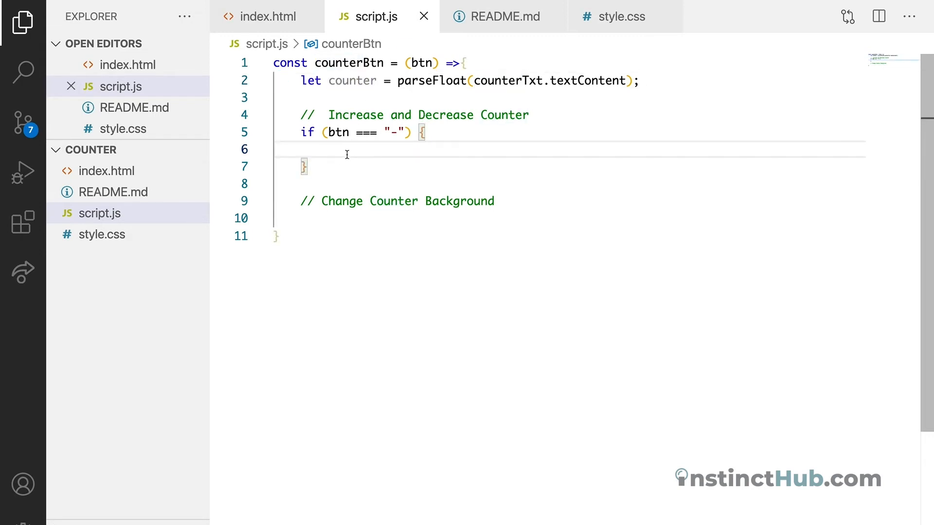
pyautogui.write('counter')
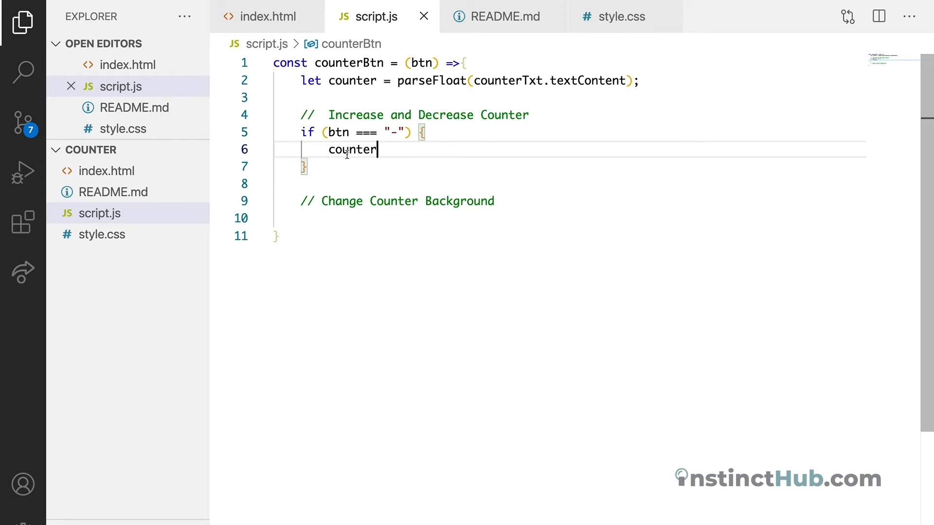
pyautogui.write('-')
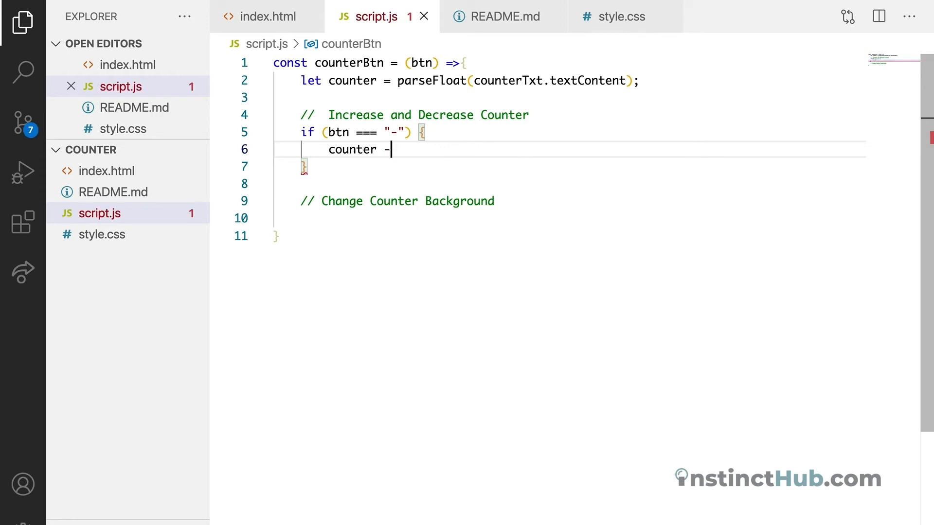
pyautogui.write('=')
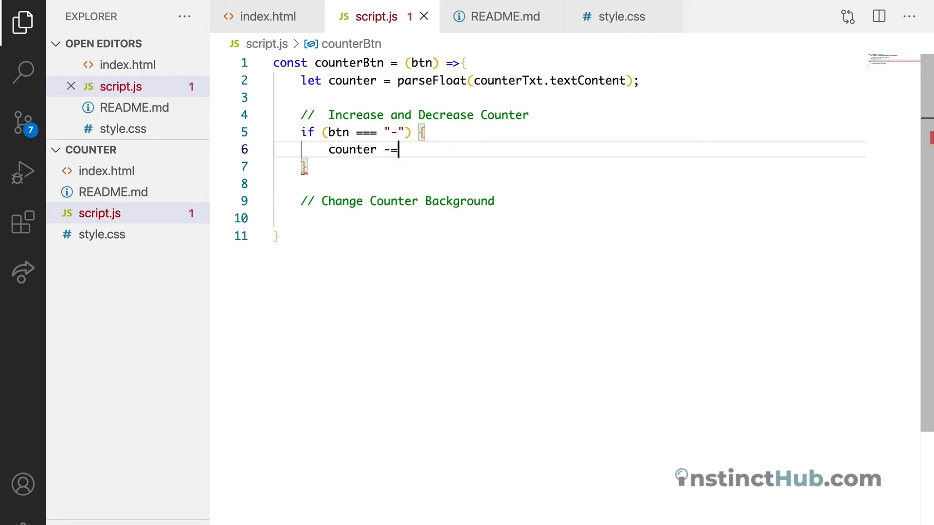
pyautogui.write('1')
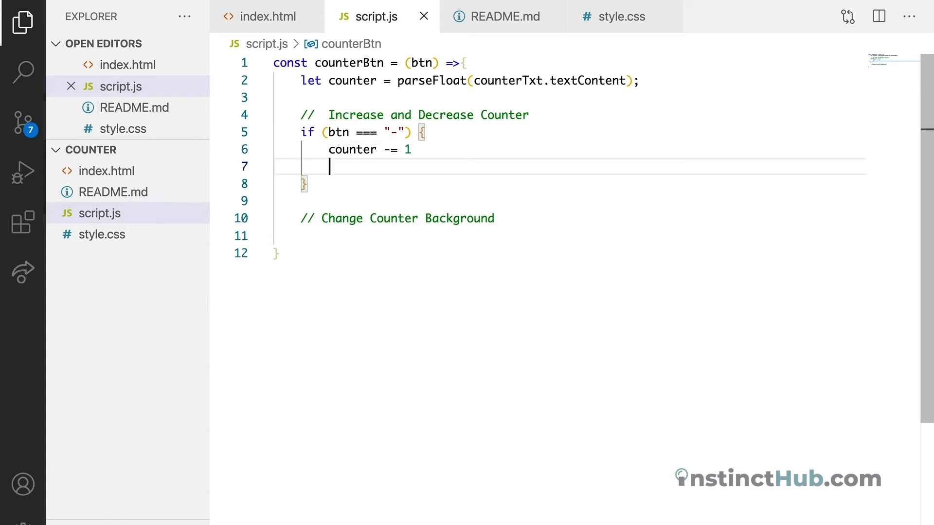
pyautogui.write('console')
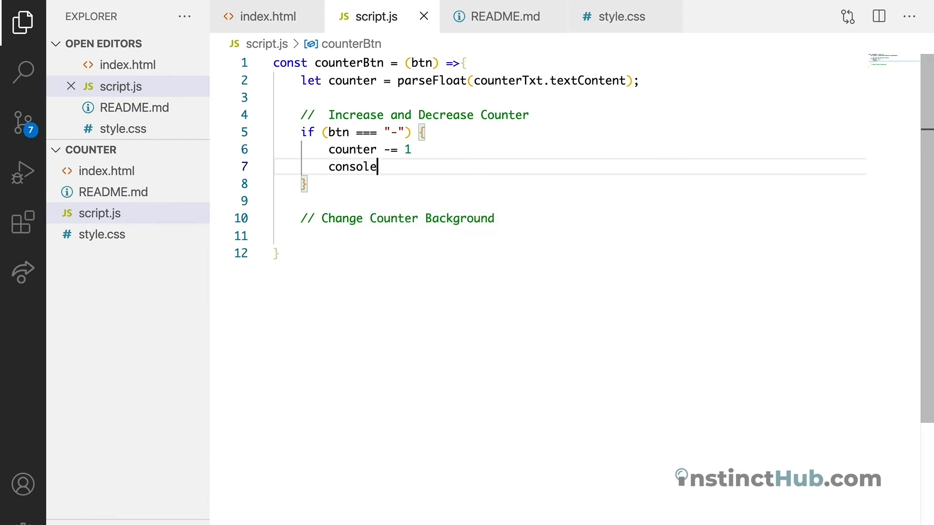
pyautogui.write('.log(')
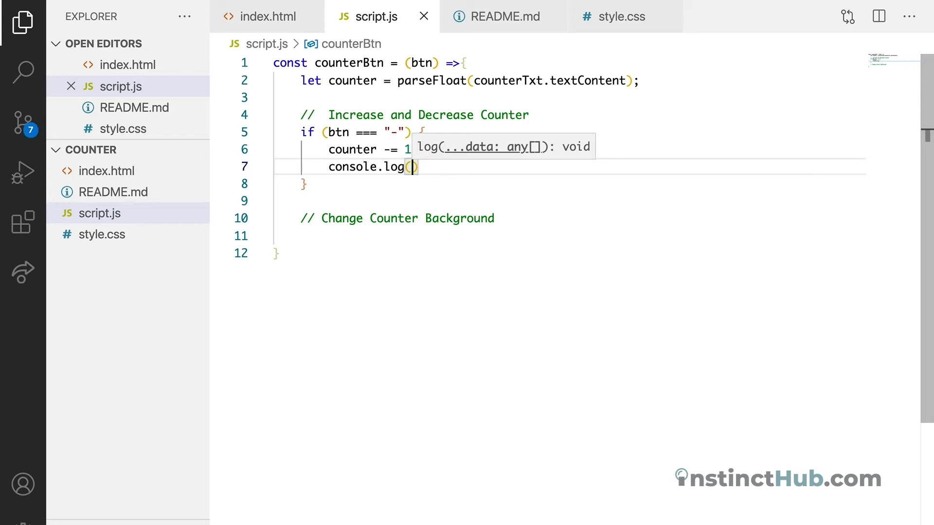
pyautogui.write('counter')
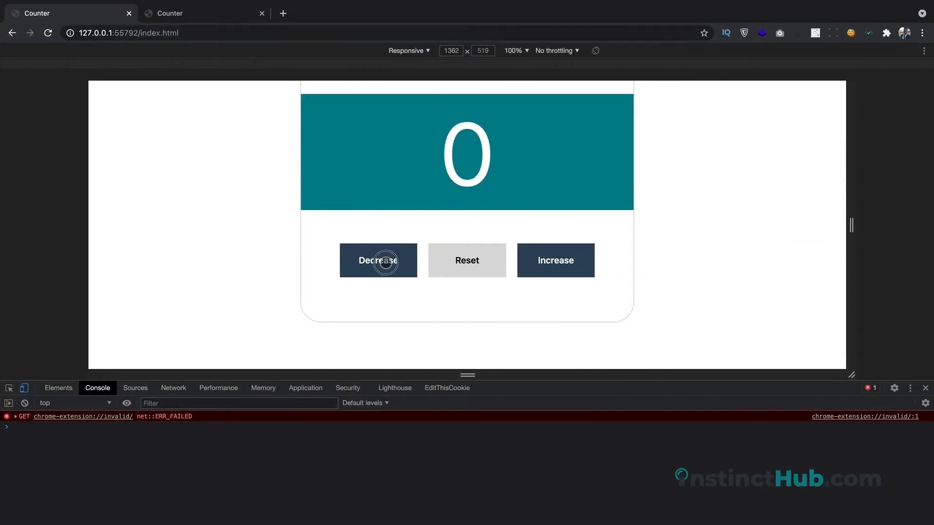
# Step: Press Decrease on the page and check that -1 appears in the Console
pyautogui.click(377, 261)
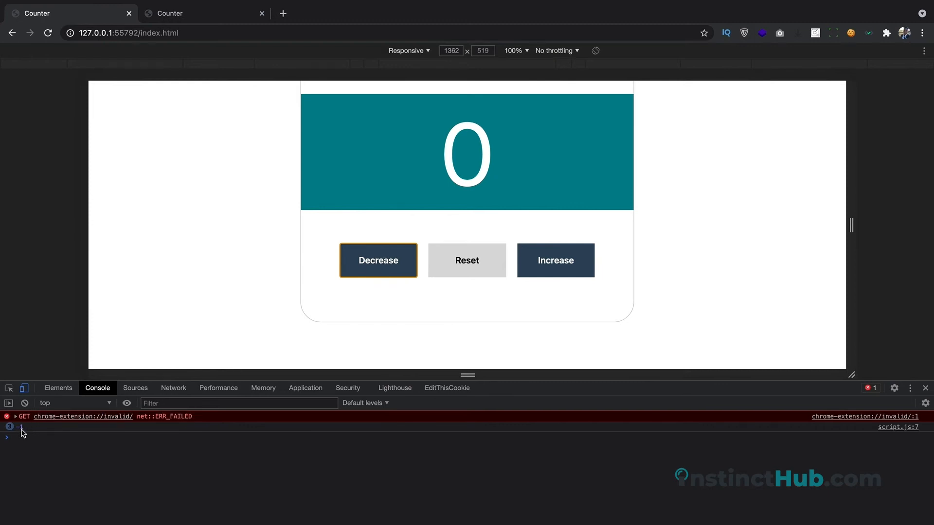
pyautogui.click(378, 260)
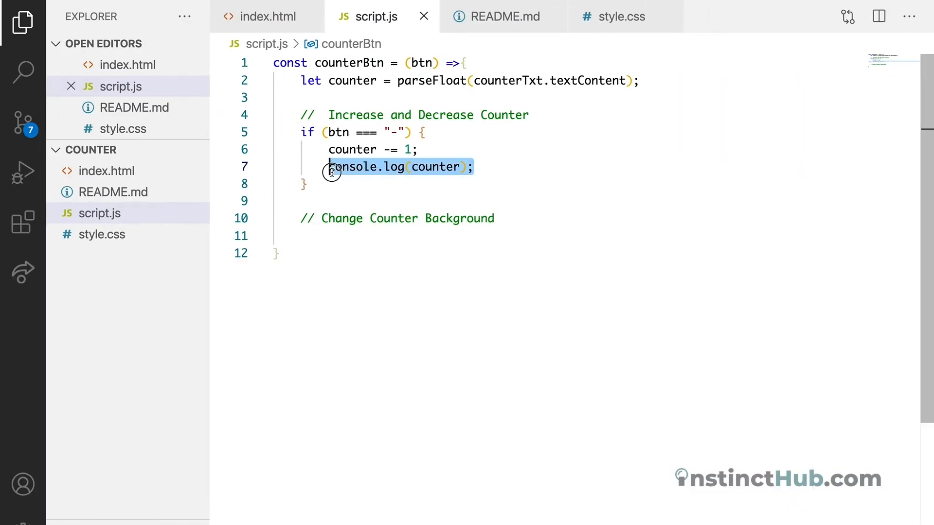
# Step: Drop the debug log and add counterTxt.textContent = counter after the if block
pyautogui.press('Delete')
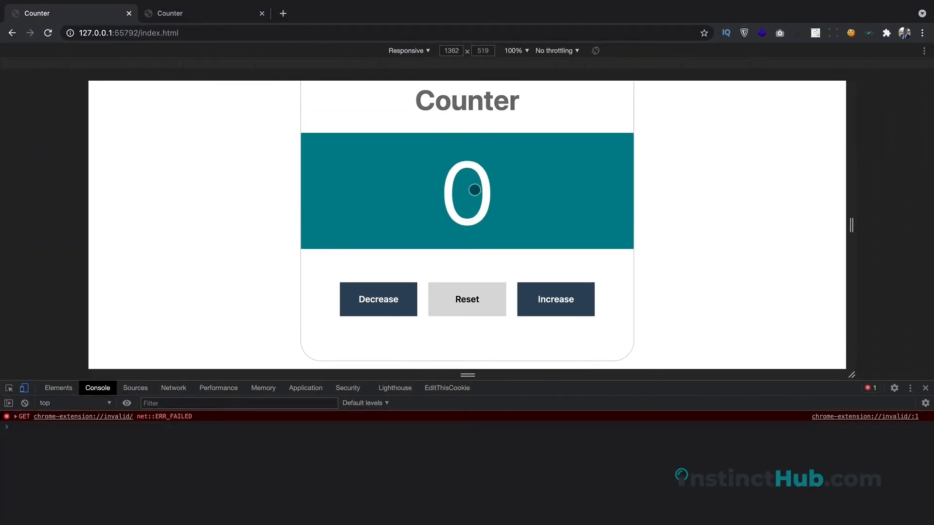
pyautogui.moveTo(451, 189)
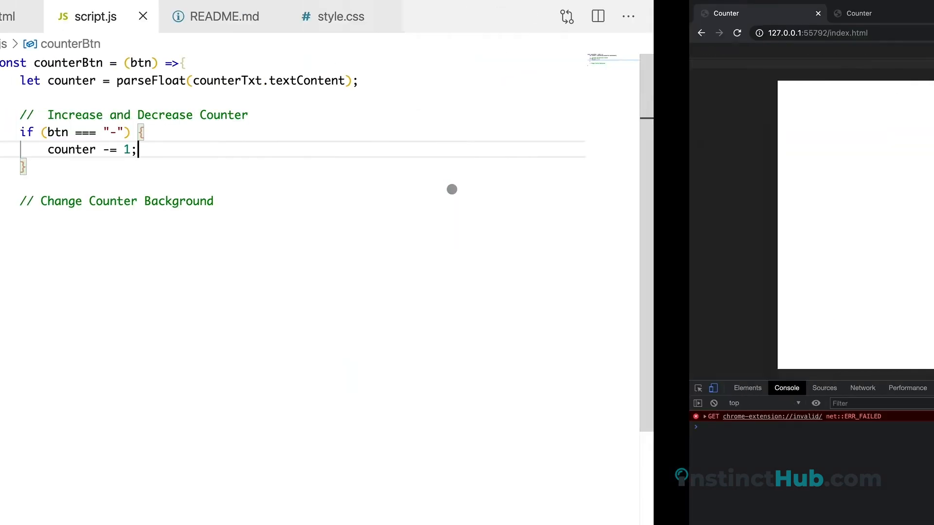
pyautogui.click(23, 22)
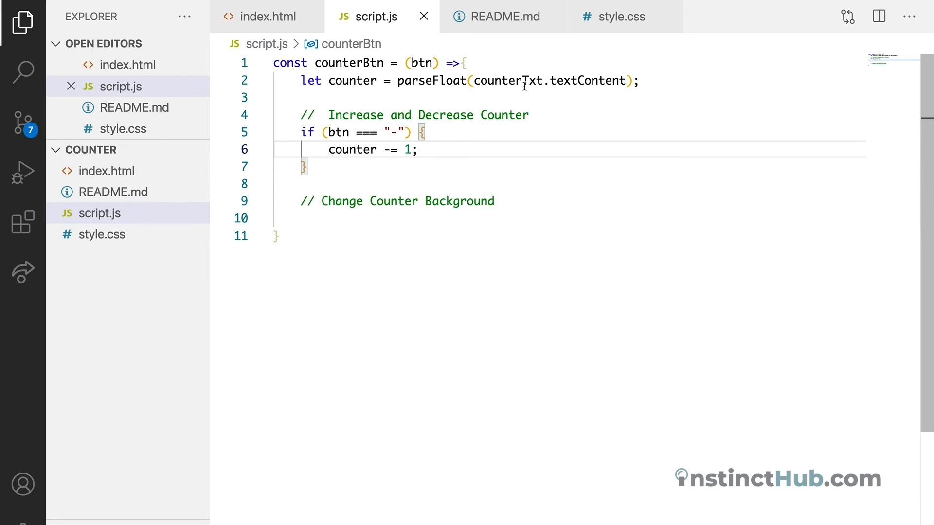
pyautogui.doubleClick(507, 80)
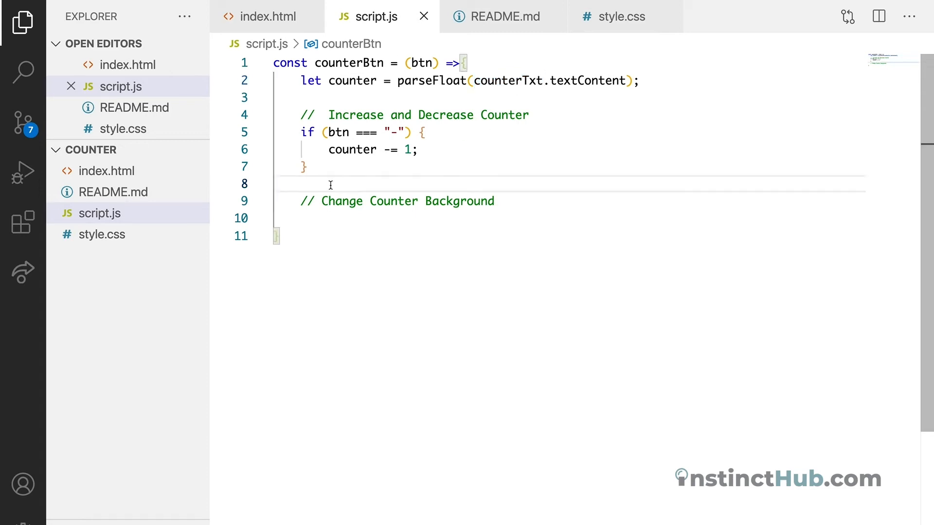
pyautogui.press('enter')
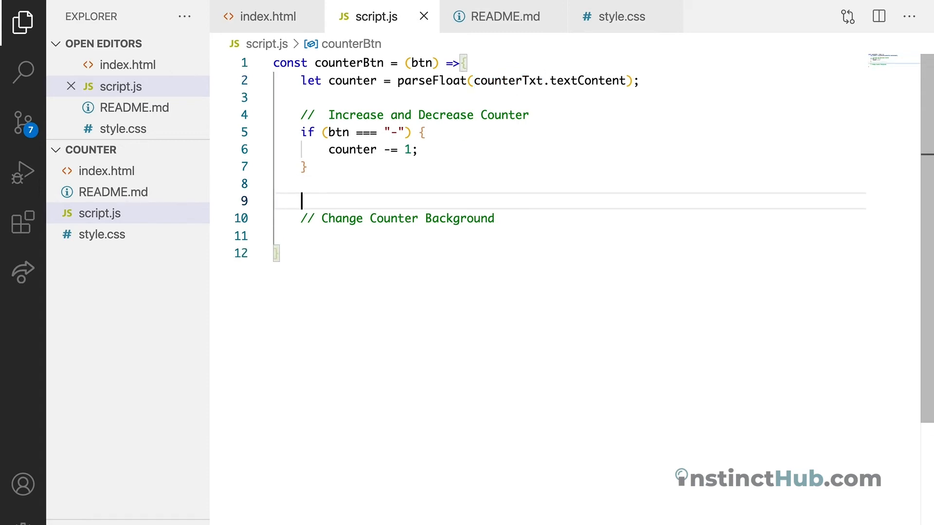
pyautogui.write('counterTxt.')
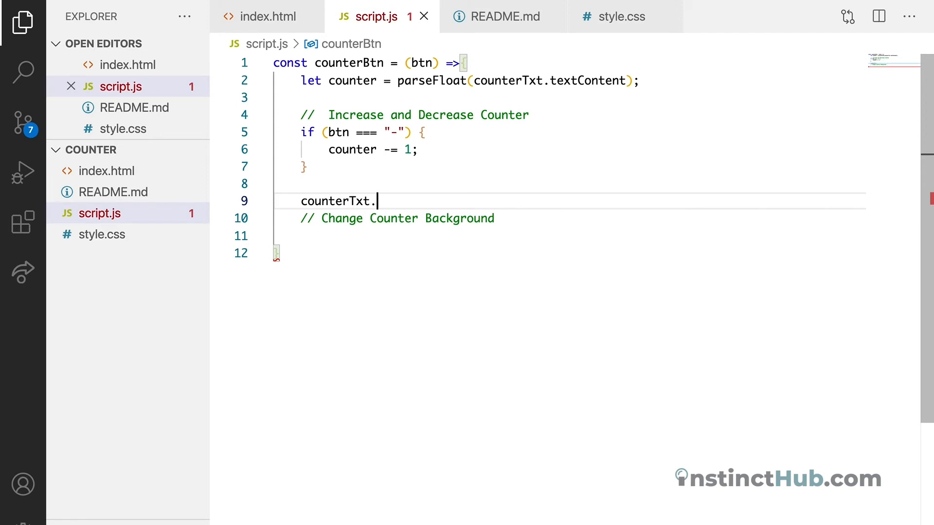
pyautogui.write('textContent')
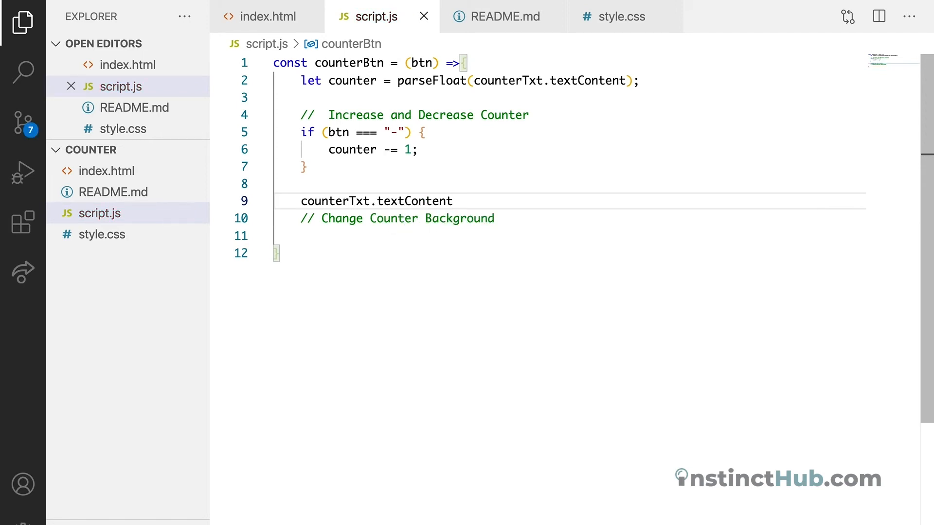
pyautogui.write('=')
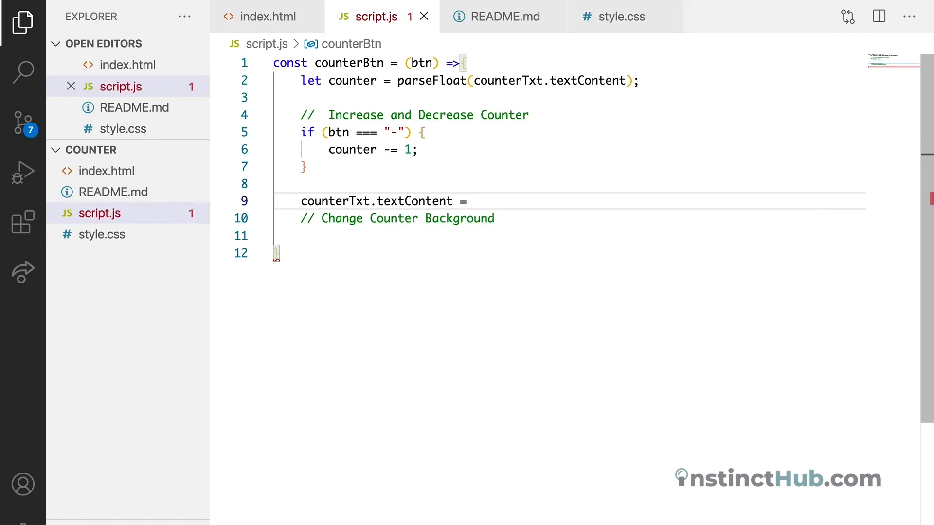
pyautogui.write('counter')
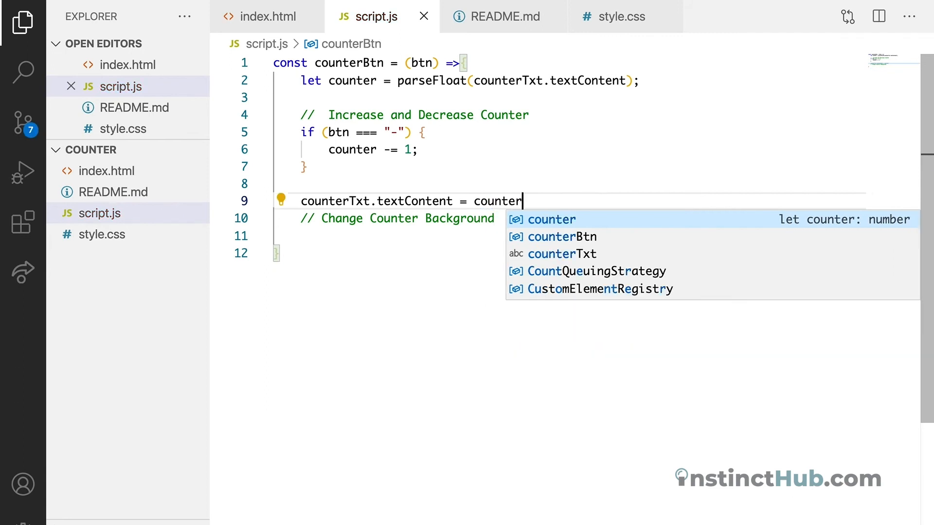
pyautogui.moveTo(565, 218)
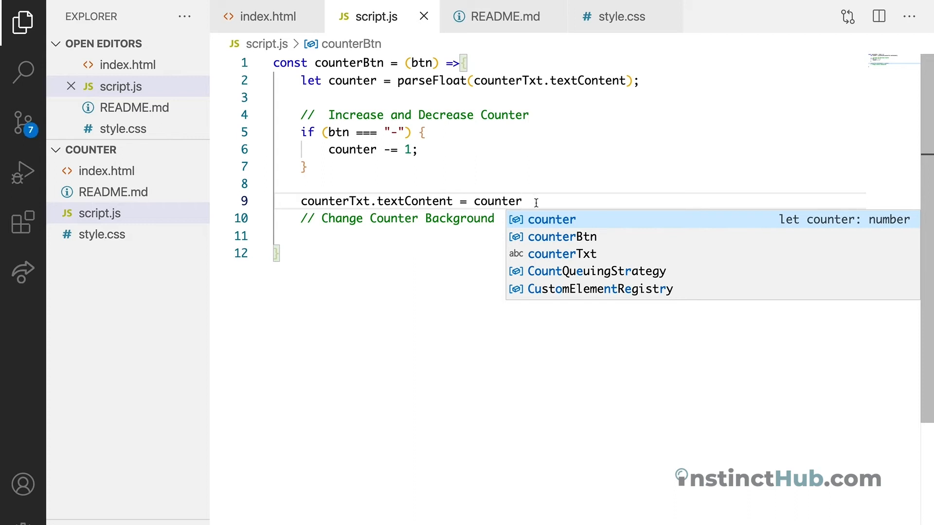
pyautogui.press('Enter')
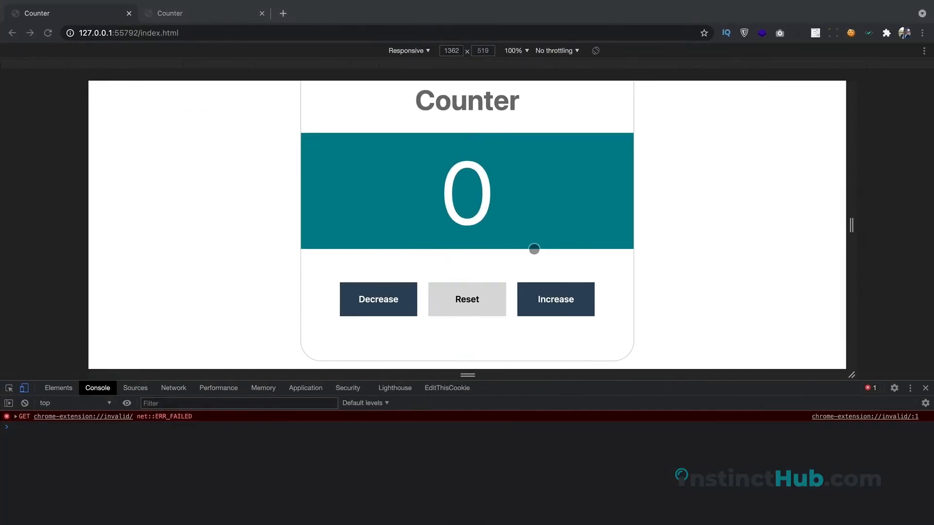
# Step: Press Decrease repeatedly in Chrome, lowering the counter to -10 on teal
pyautogui.click(378, 299)
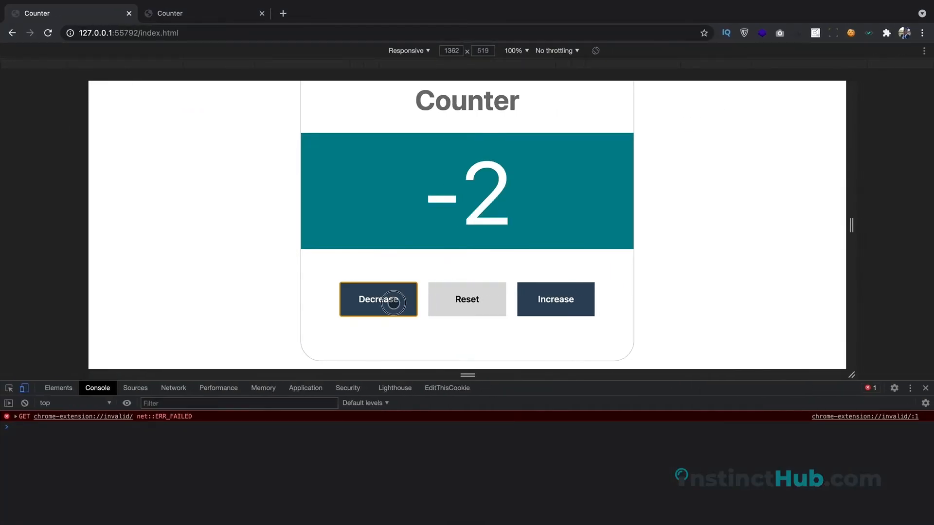
pyautogui.click(377, 299)
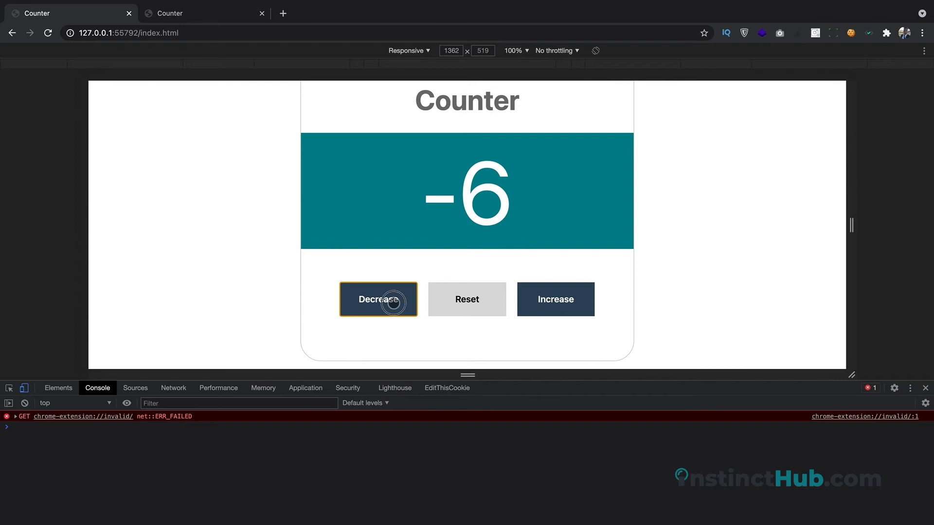
pyautogui.click(377, 298)
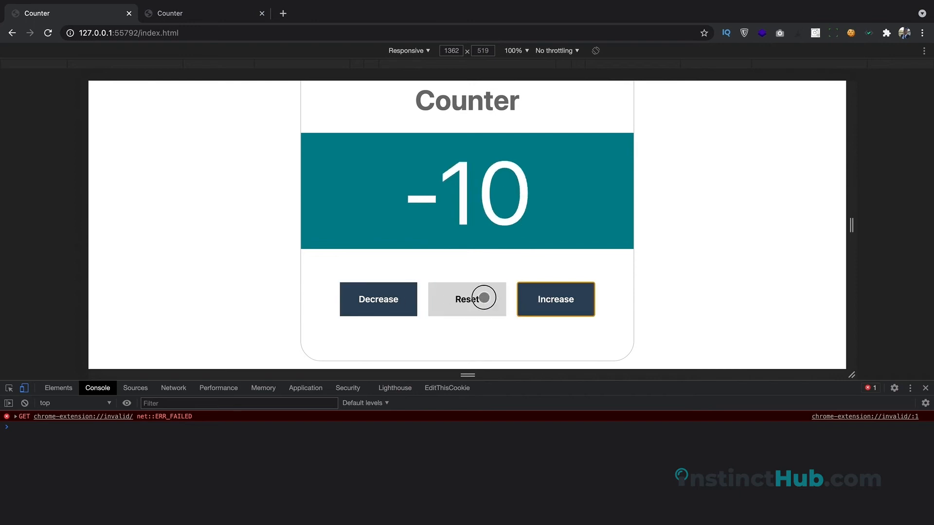
pyautogui.click(377, 299)
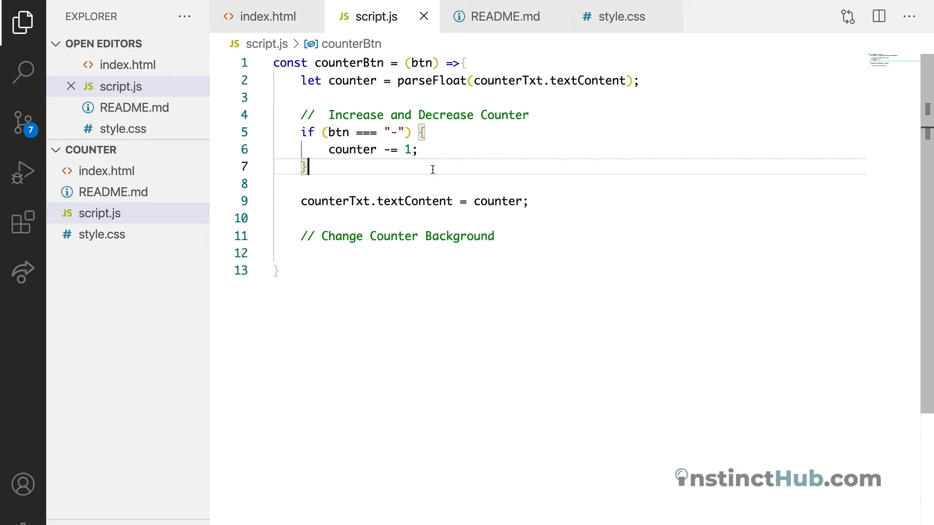
# Step: After the decrease block, add else if (btn === "+") { counter += 1; }
pyautogui.click(307, 166)
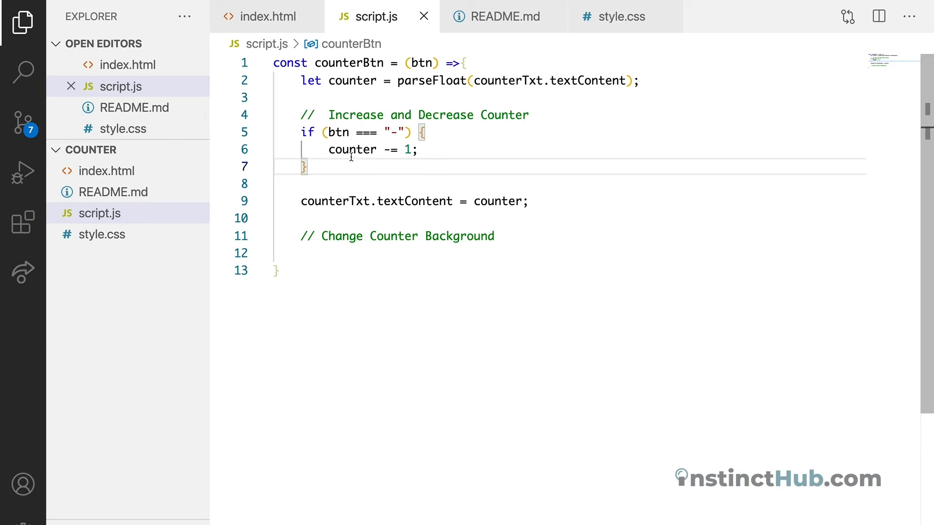
pyautogui.write('e')
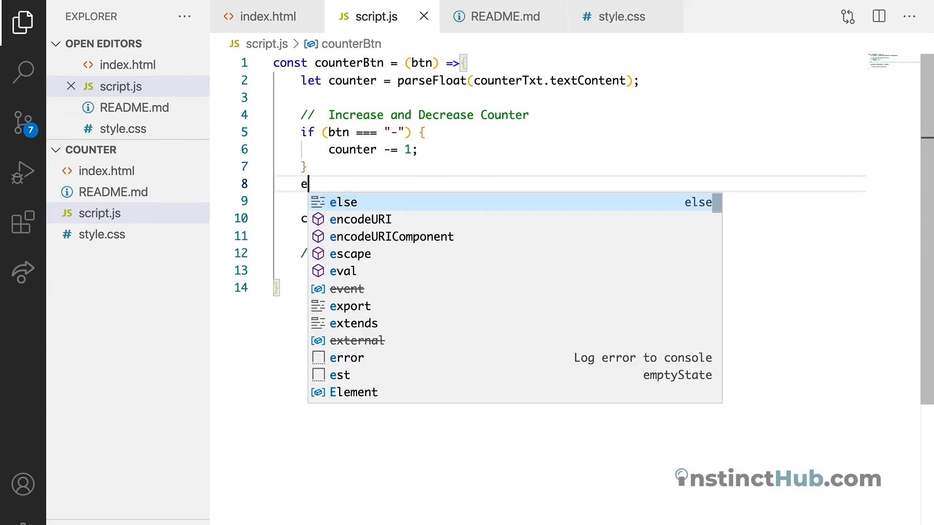
pyautogui.write('lse i')
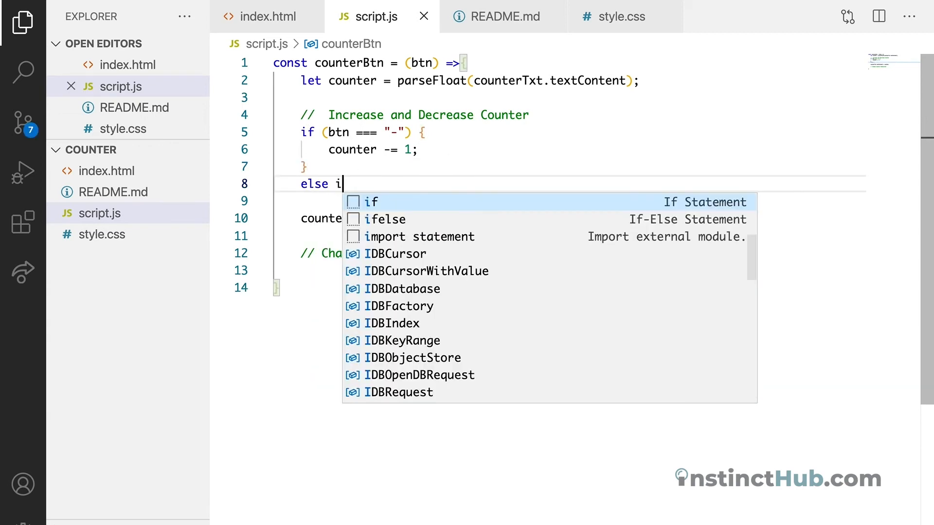
pyautogui.press('Tab')
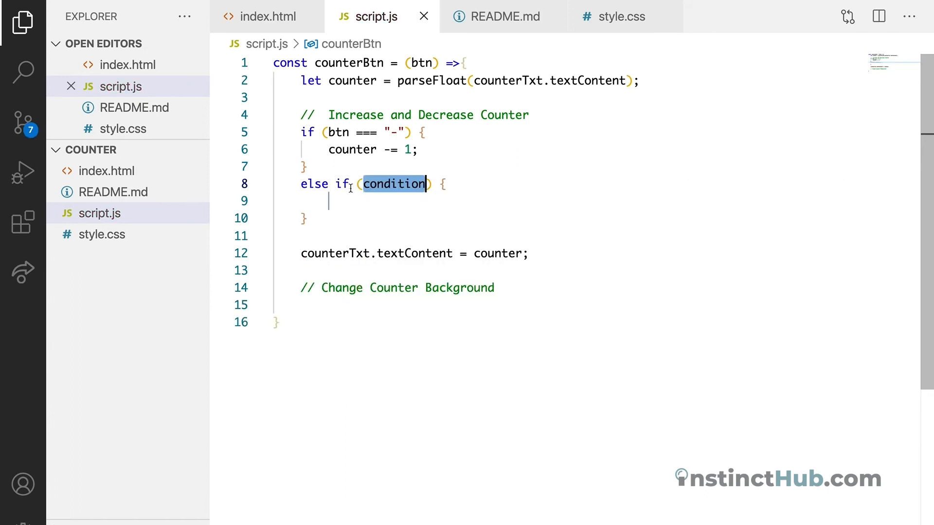
pyautogui.write('btn =')
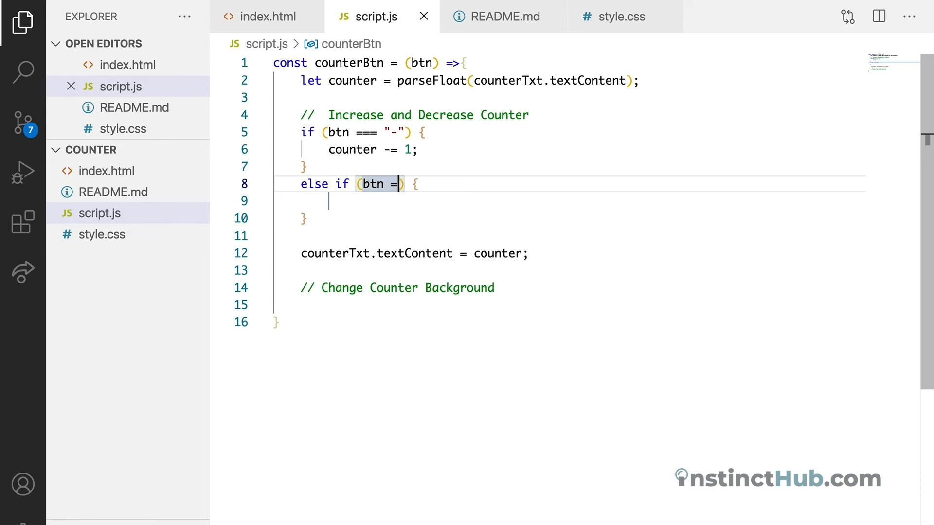
pyautogui.write('== "')
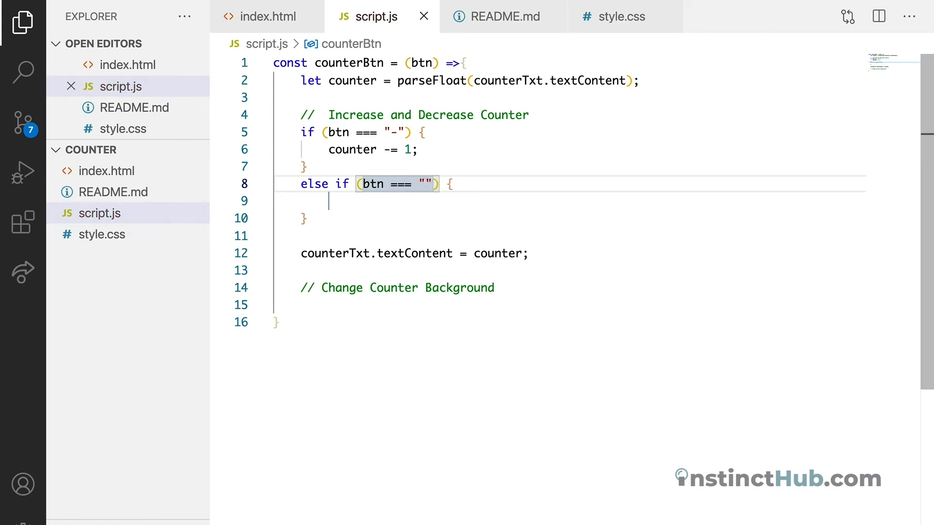
pyautogui.write('+')
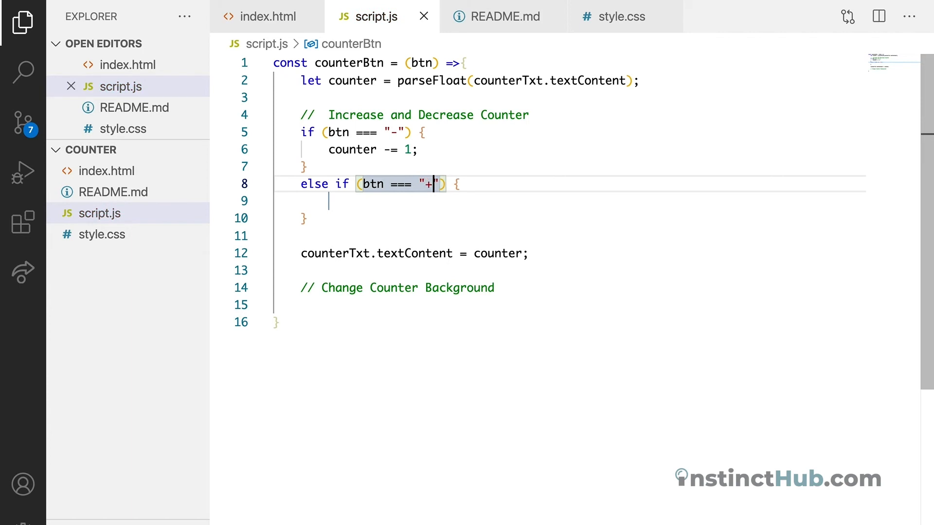
pyautogui.click(372, 148)
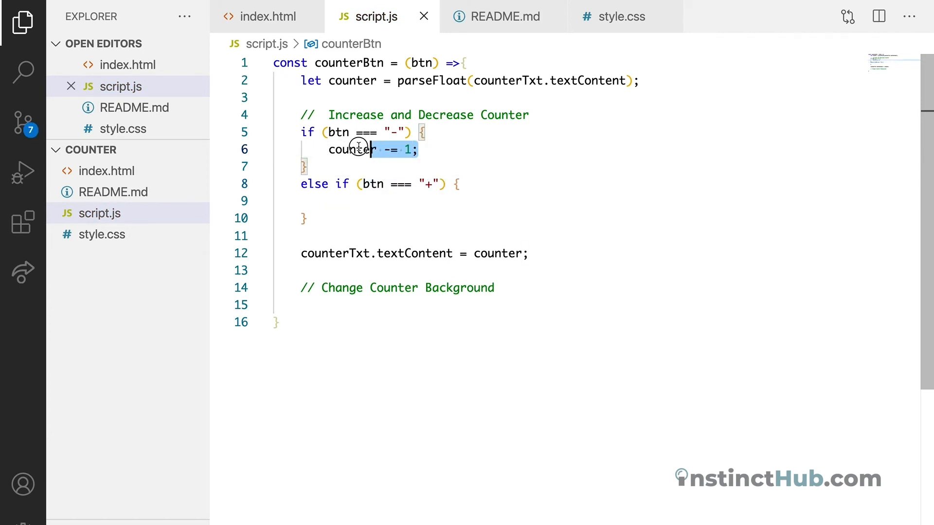
pyautogui.click(330, 201)
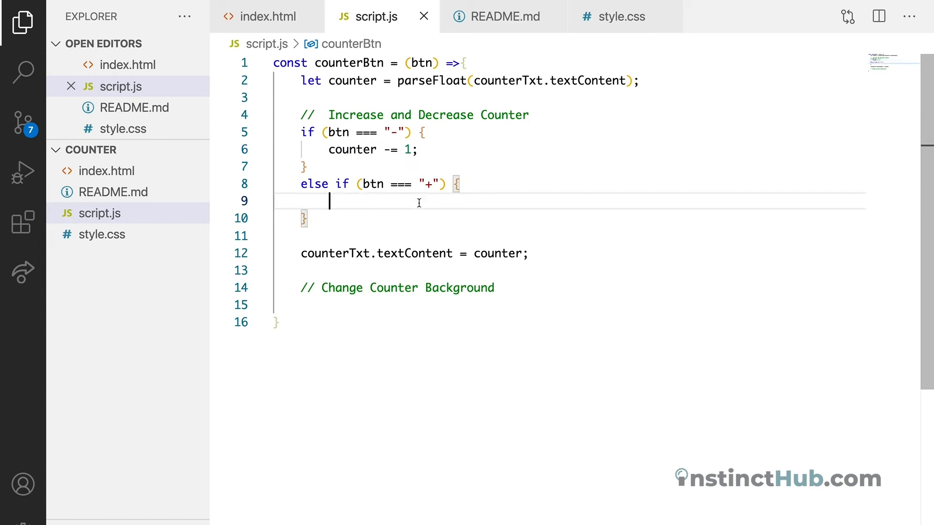
pyautogui.write('counter += 1;')
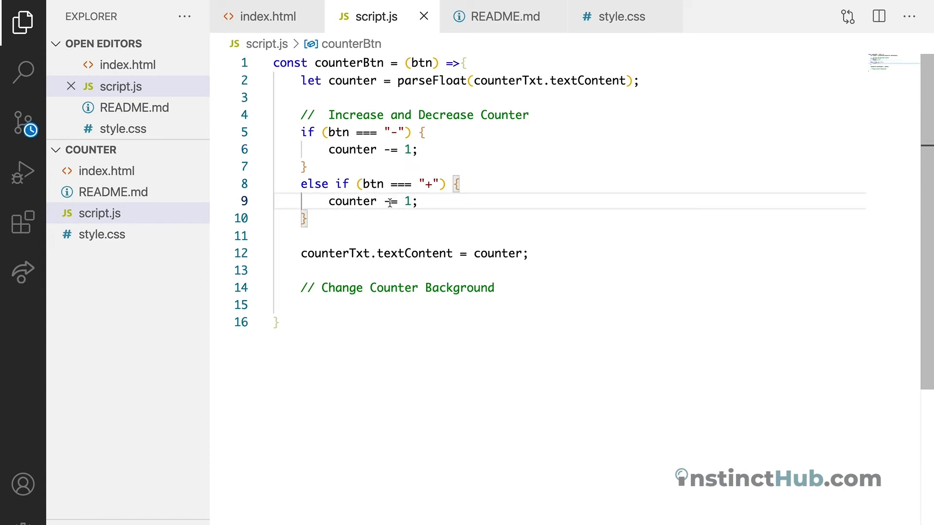
pyautogui.write('+')
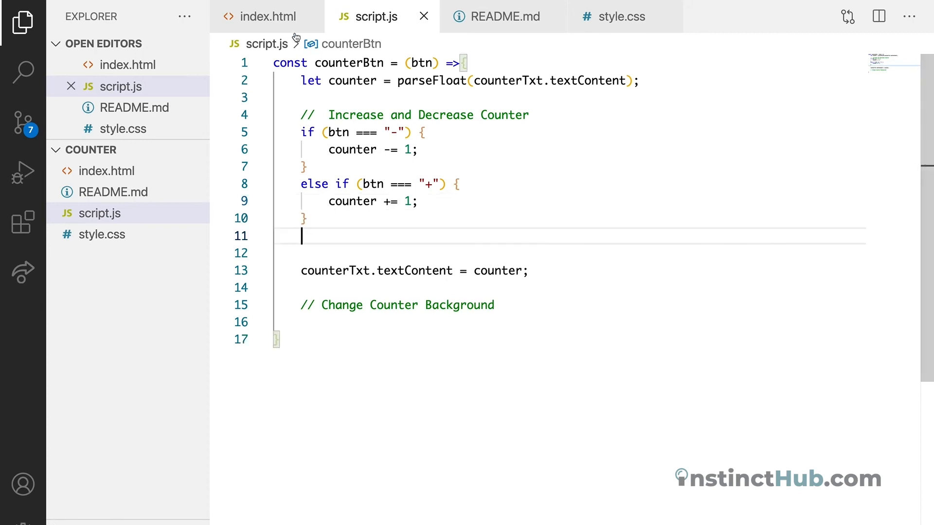
# Step: Check index.html's button calls, then add else { counter = 0; } to counterBtn
pyautogui.click(267, 16)
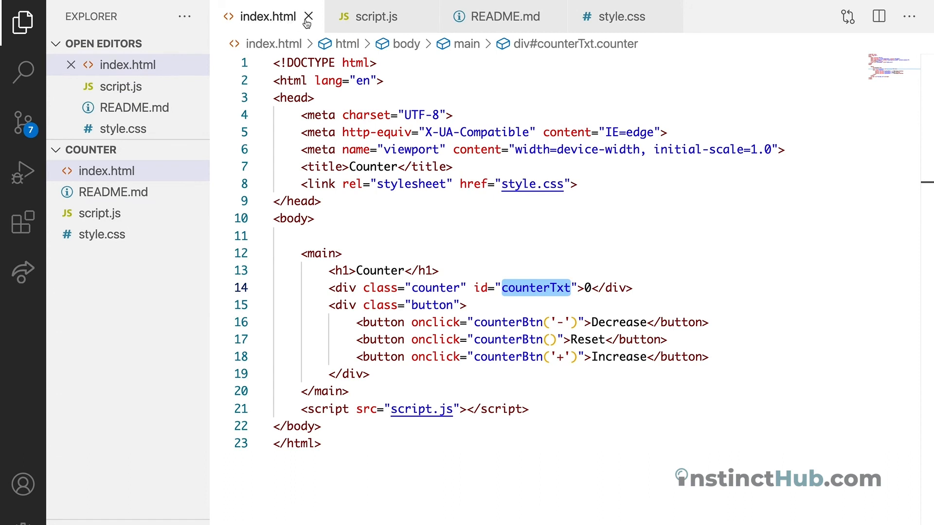
pyautogui.click(375, 16)
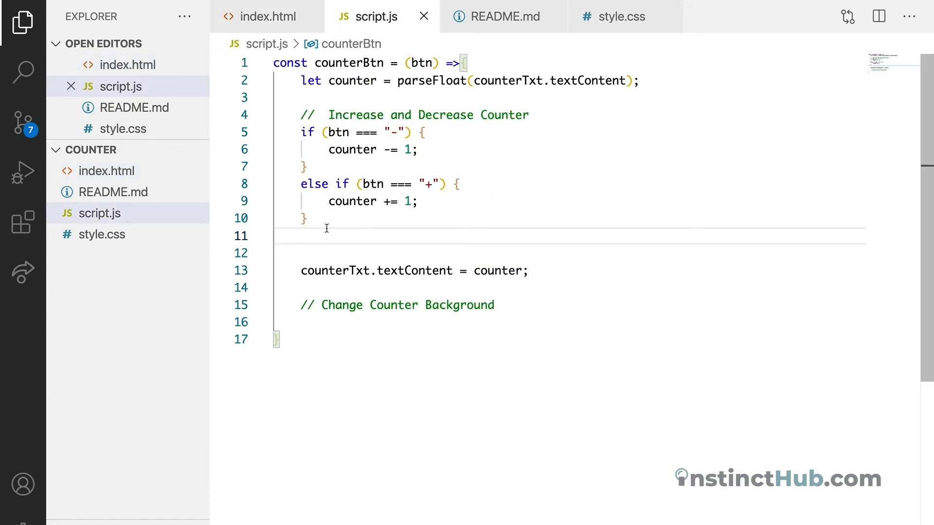
pyautogui.write('else')
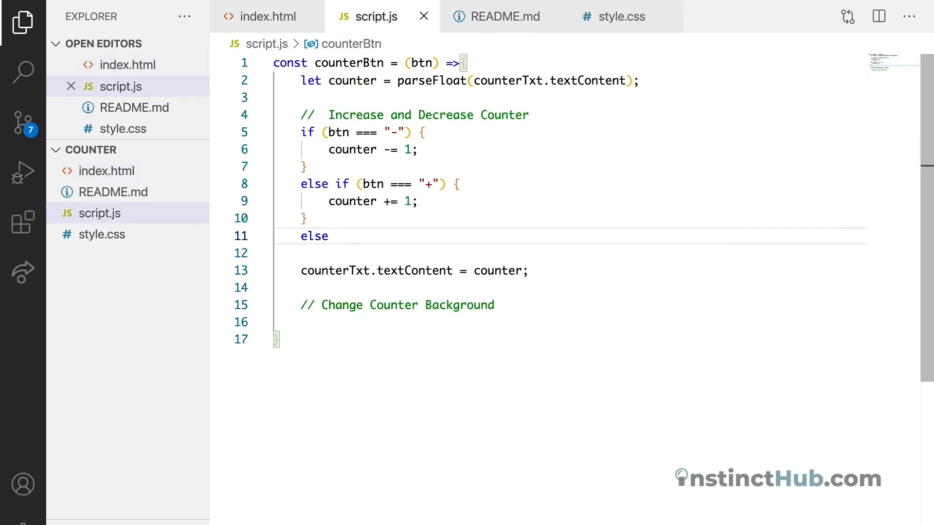
pyautogui.write('{')
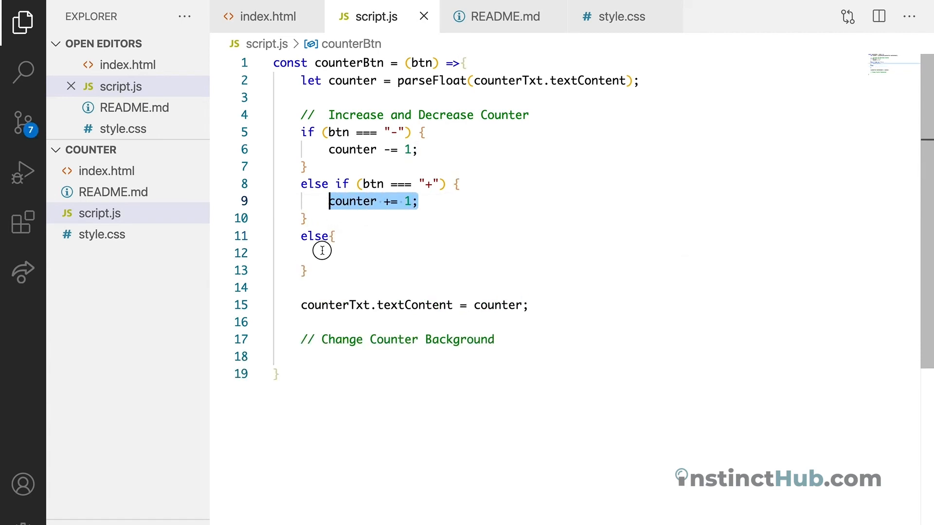
pyautogui.write('counter += 1;')
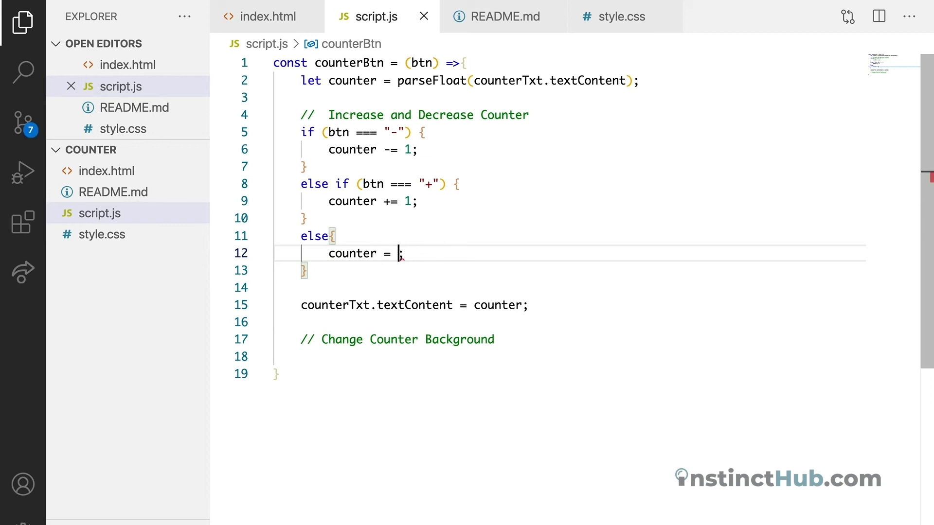
pyautogui.write('0')
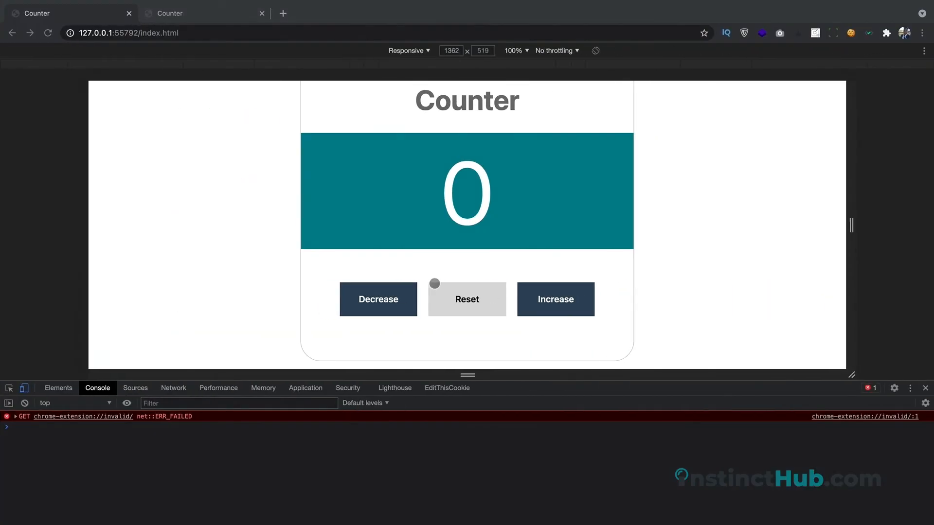
# Step: Alternate Decrease and Increase in Chrome, confirming the count updates on teal
pyautogui.click(378, 299)
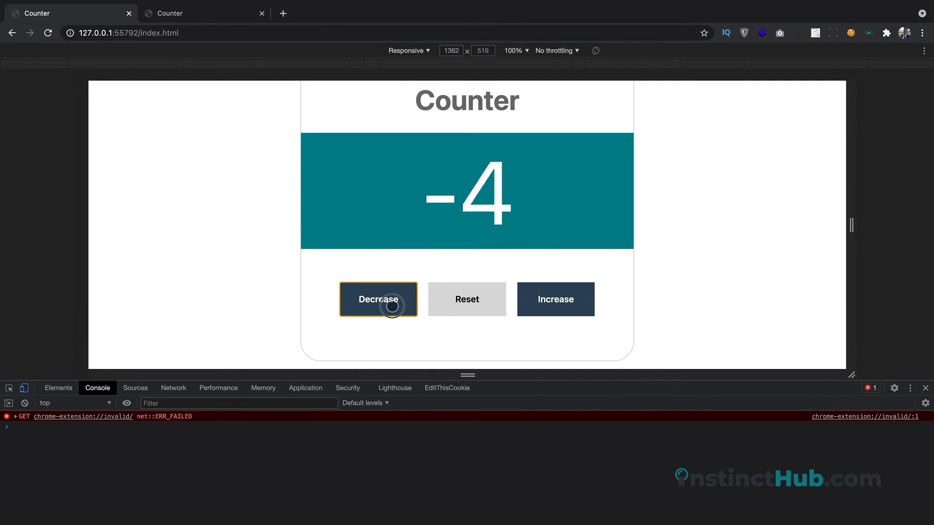
pyautogui.click(554, 299)
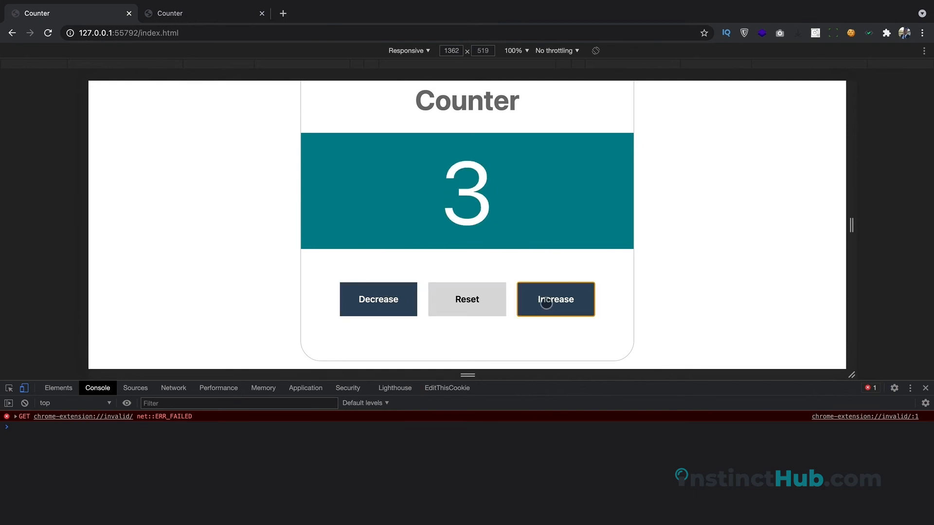
pyautogui.click(378, 299)
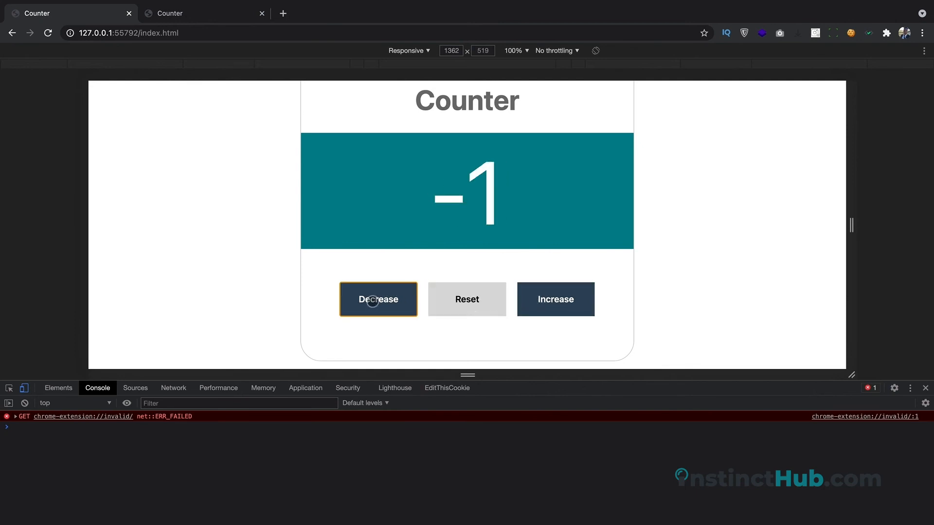
pyautogui.click(555, 299)
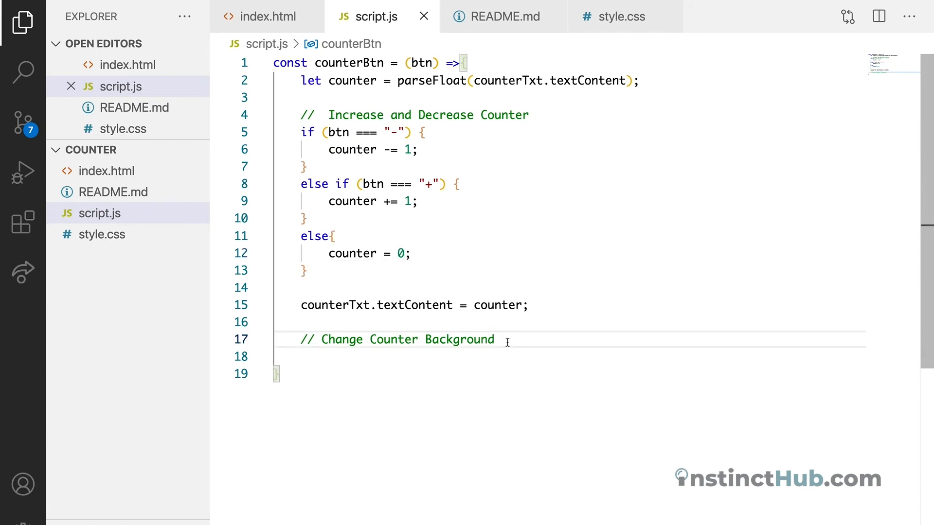
# Step: Start an if (counter < 0) block under the background comment
pyautogui.press('Enter')
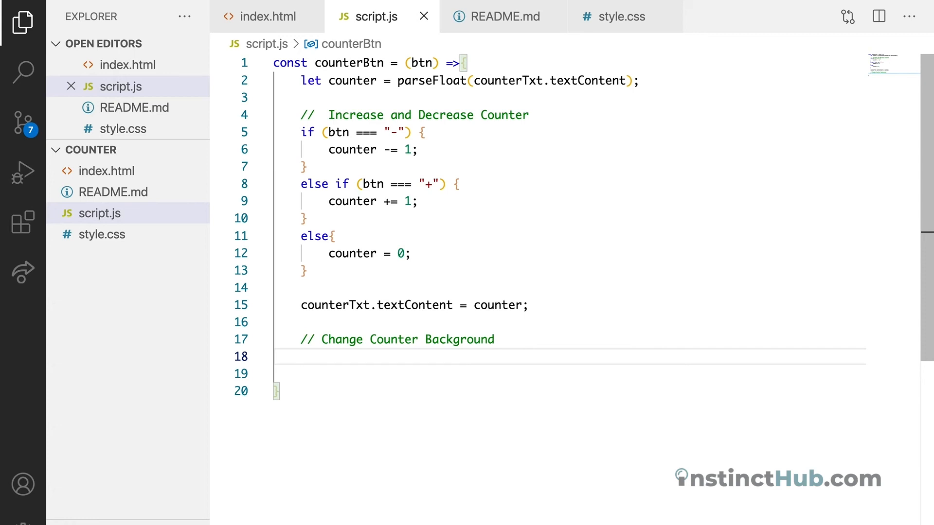
pyautogui.click(302, 356)
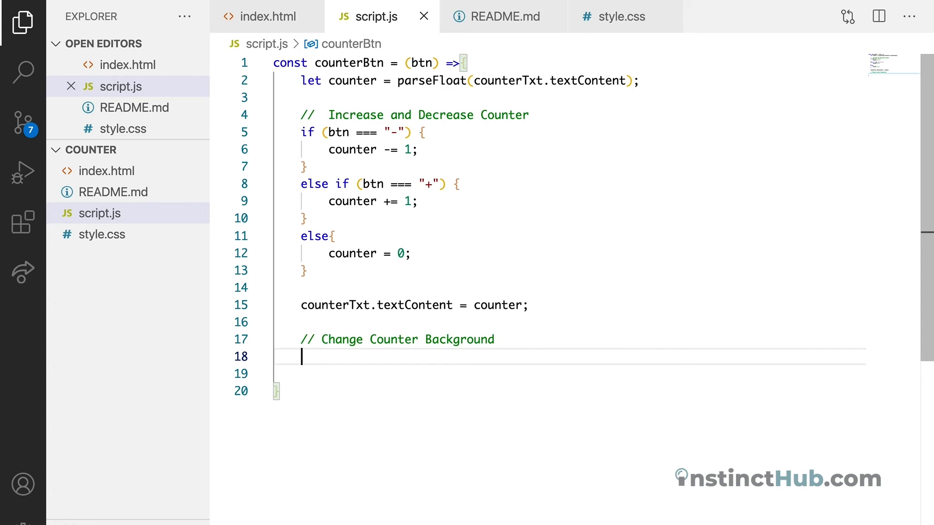
pyautogui.write('if')
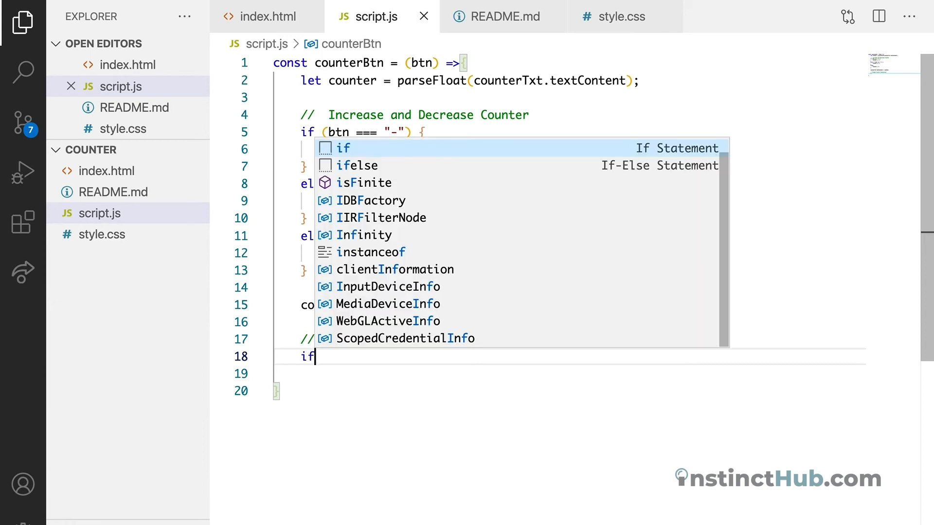
pyautogui.click(344, 148)
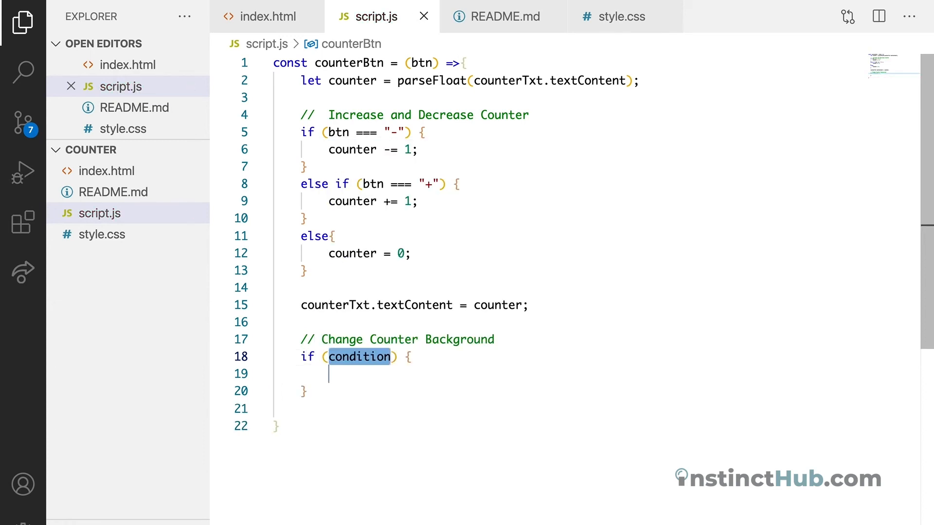
pyautogui.write('counter <')
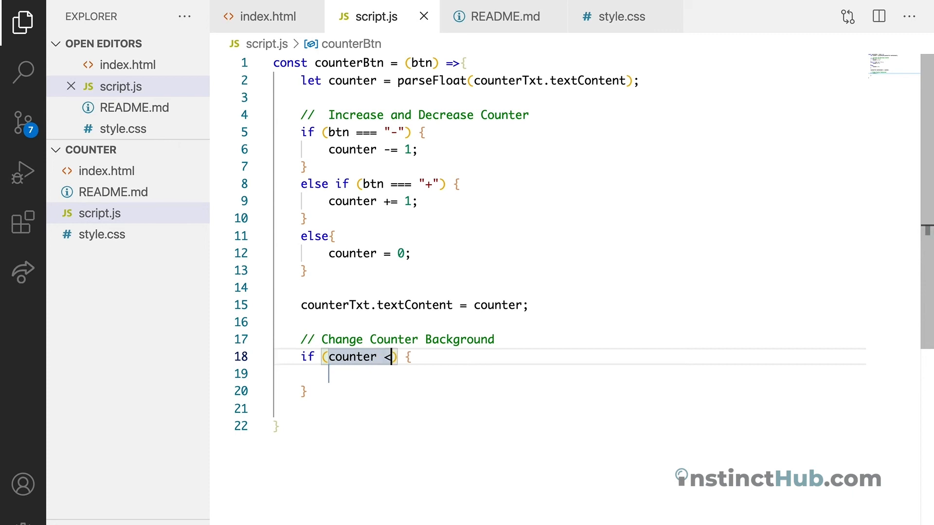
pyautogui.write('0')
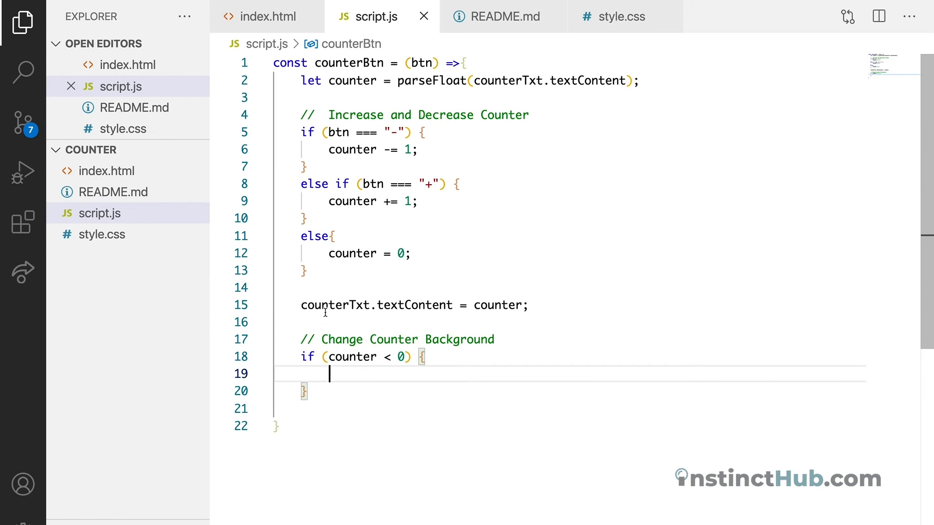
# Step: Inside the block, write counterTxt.style.backgroundColor, fixing the 'backround' typo
pyautogui.doubleClick(335, 305)
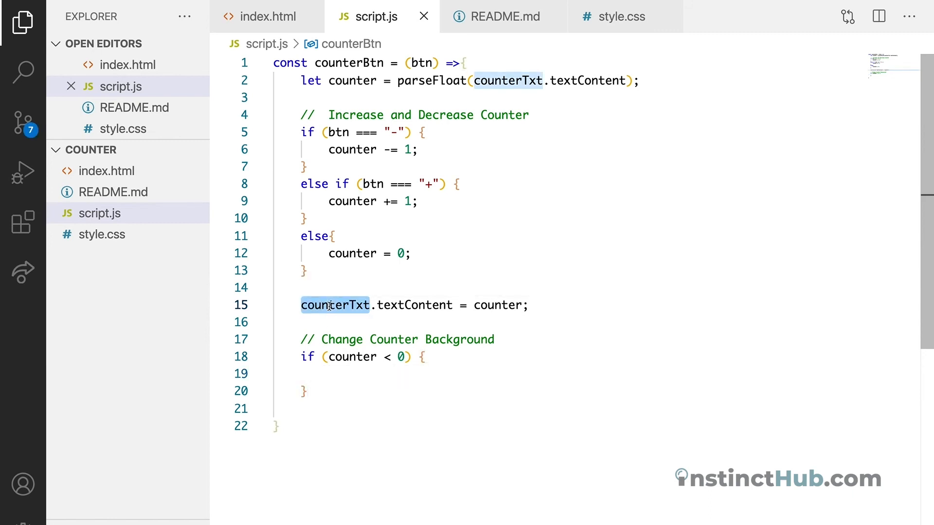
pyautogui.write('counterTxt')
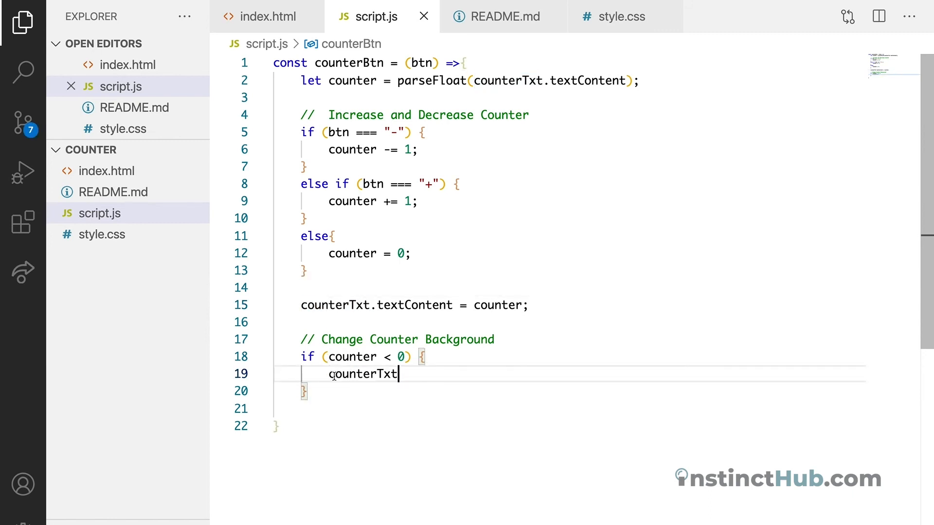
pyautogui.write('.')
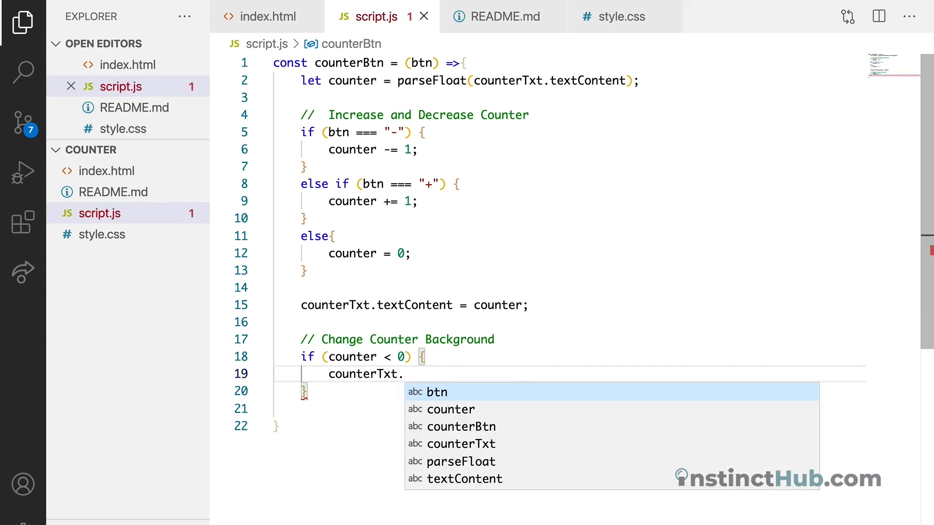
pyautogui.write('sty')
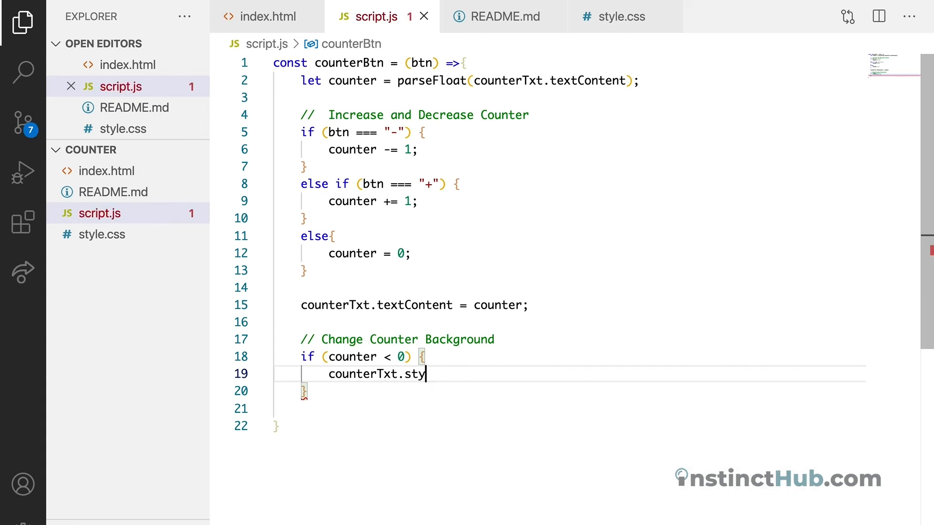
pyautogui.write('le.')
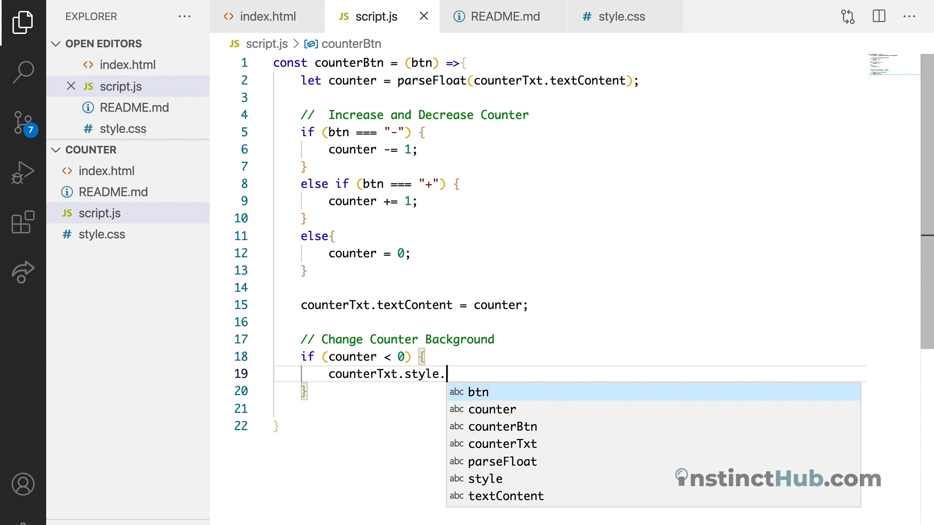
pyautogui.write('bac')
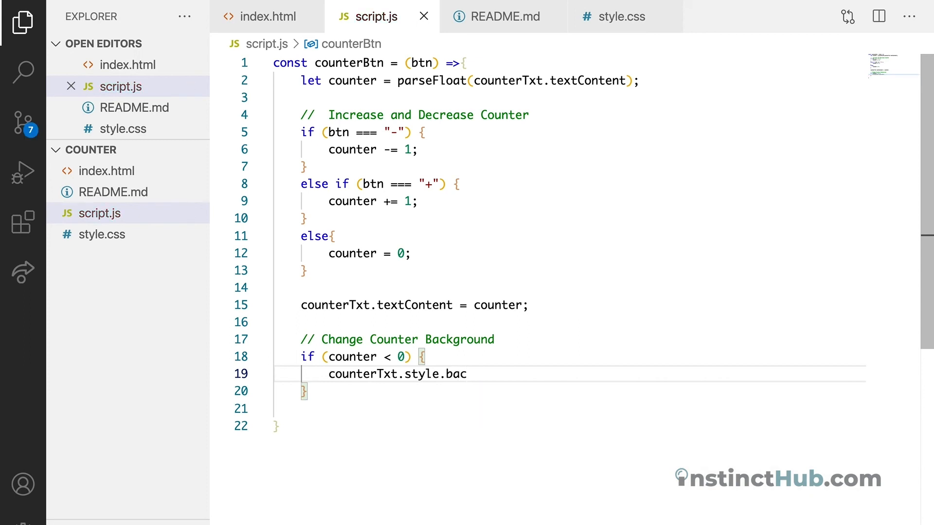
pyautogui.write('kround')
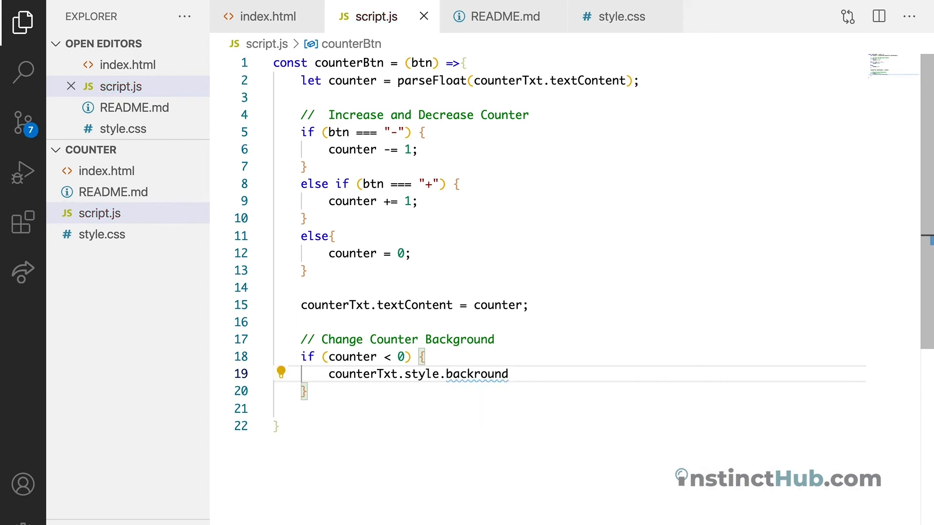
pyautogui.press('BackSpace')
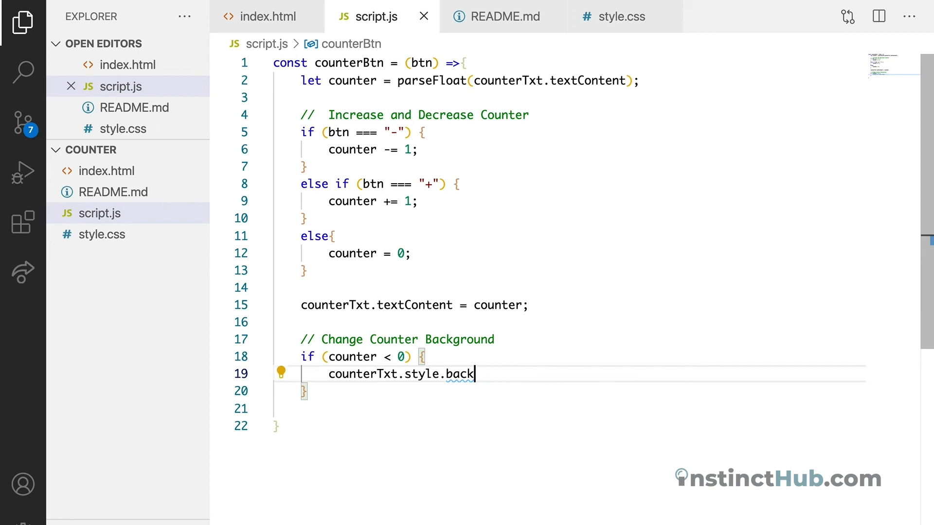
pyautogui.write('ground')
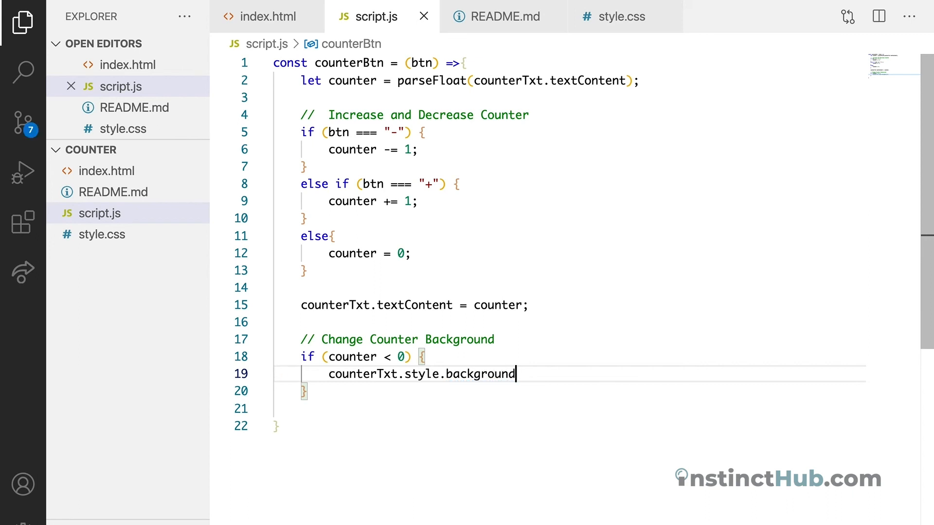
pyautogui.write('Color =')
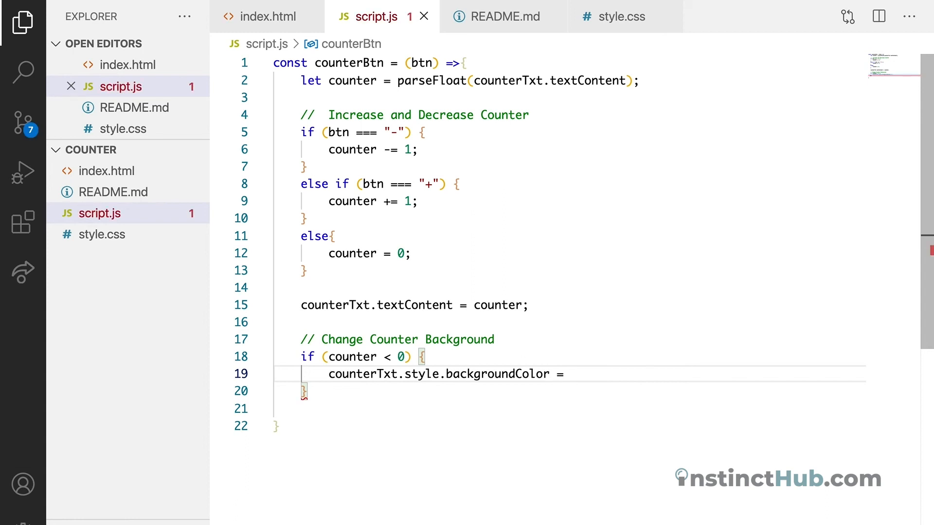
# Step: Assign the colour #f05454 and select the value to wrap it in quotes
pyautogui.write('#')
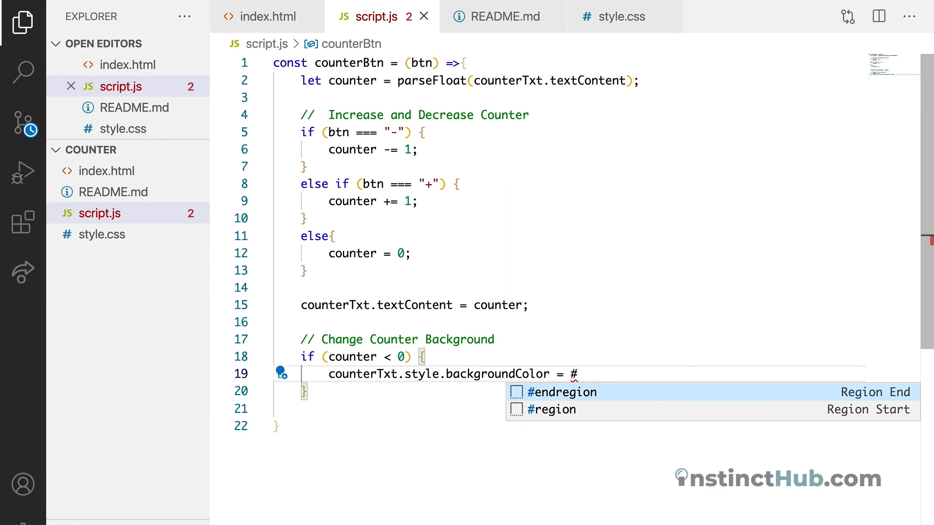
pyautogui.write('fo')
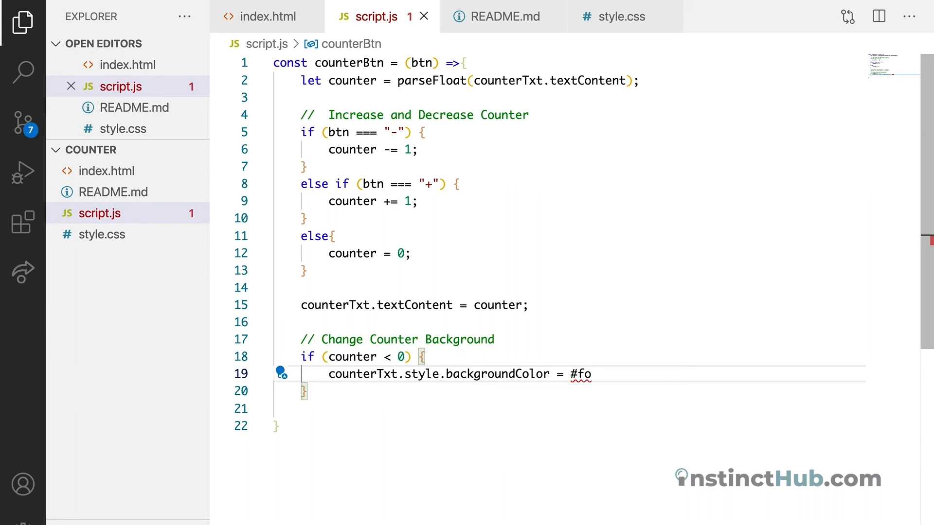
pyautogui.write('54')
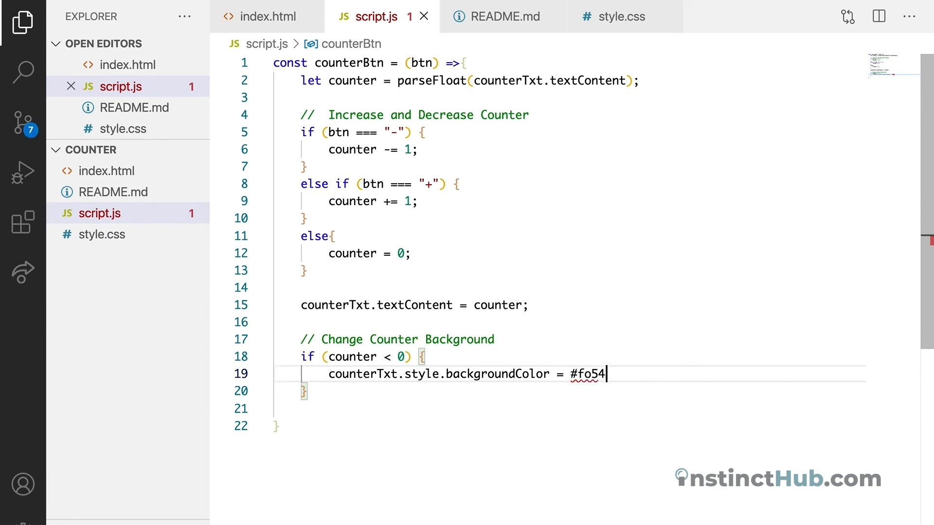
pyautogui.write('5454')
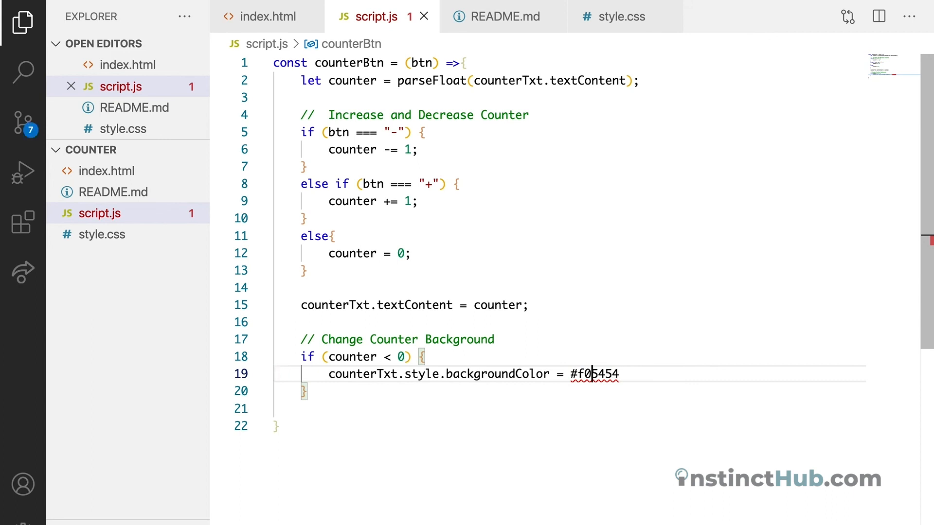
pyautogui.doubleClick(597, 374)
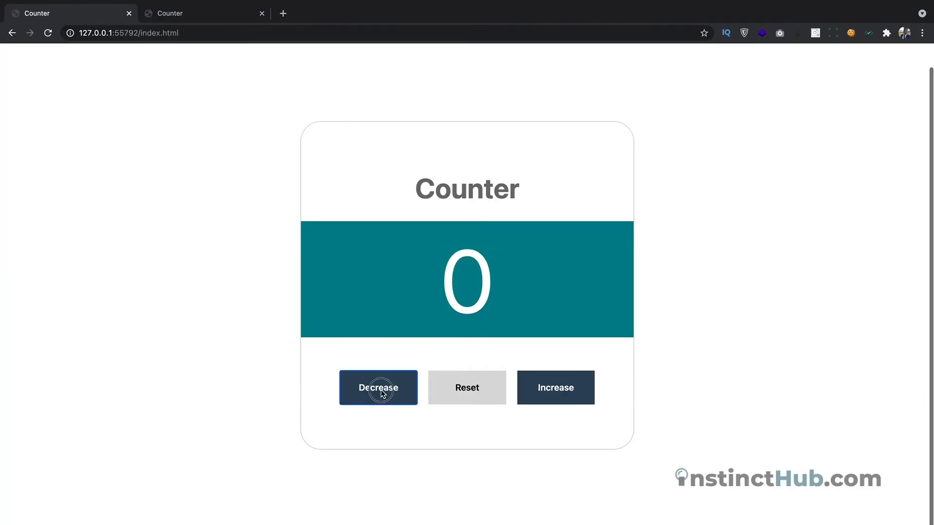
# Step: Drop the counter to -4, then raise it to 2, seeing the background stay red
pyautogui.click(377, 387)
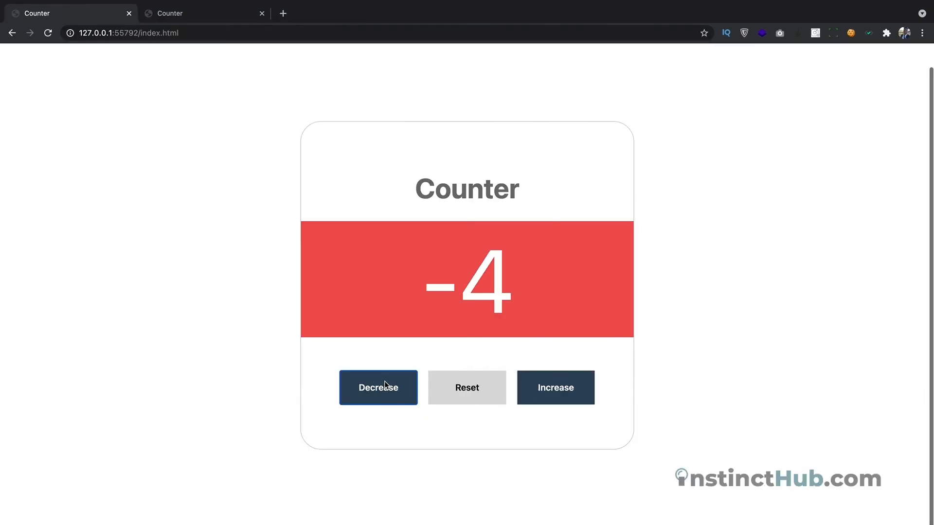
pyautogui.click(555, 387)
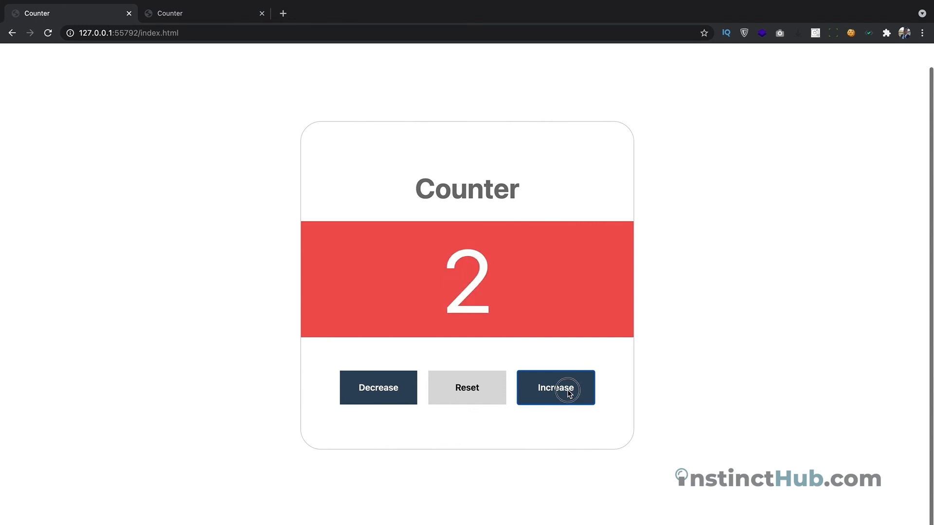
pyautogui.click(554, 388)
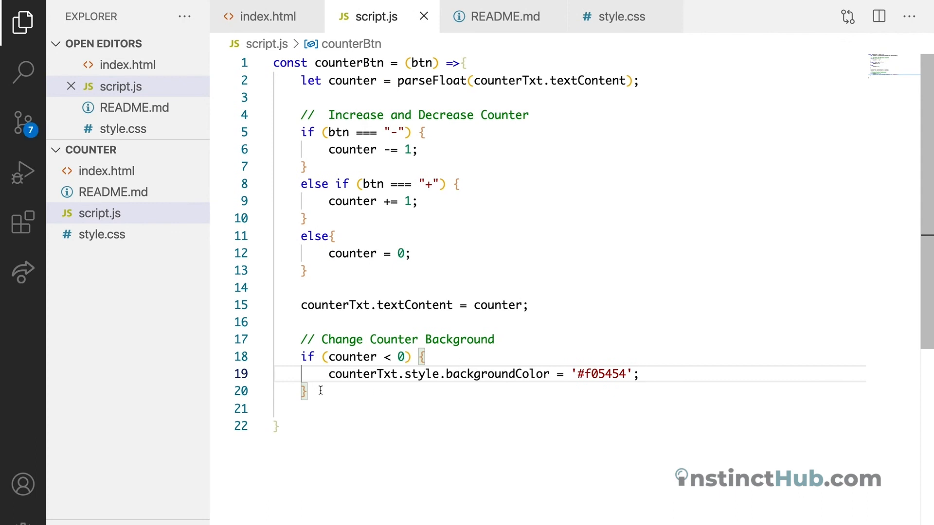
# Step: Add an else if (counter === 0) branch setting backgroundColor to '#00848f'
pyautogui.press('Enter')
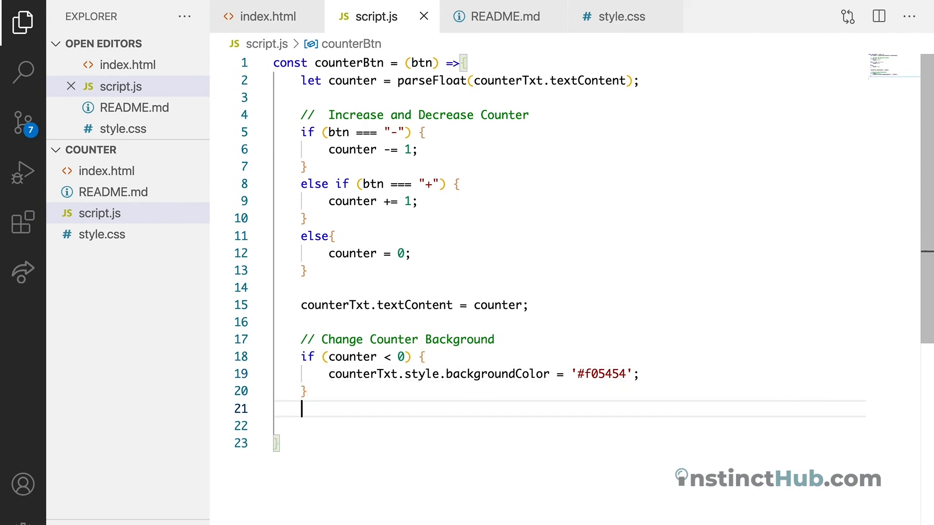
pyautogui.write('else if (vou) {')
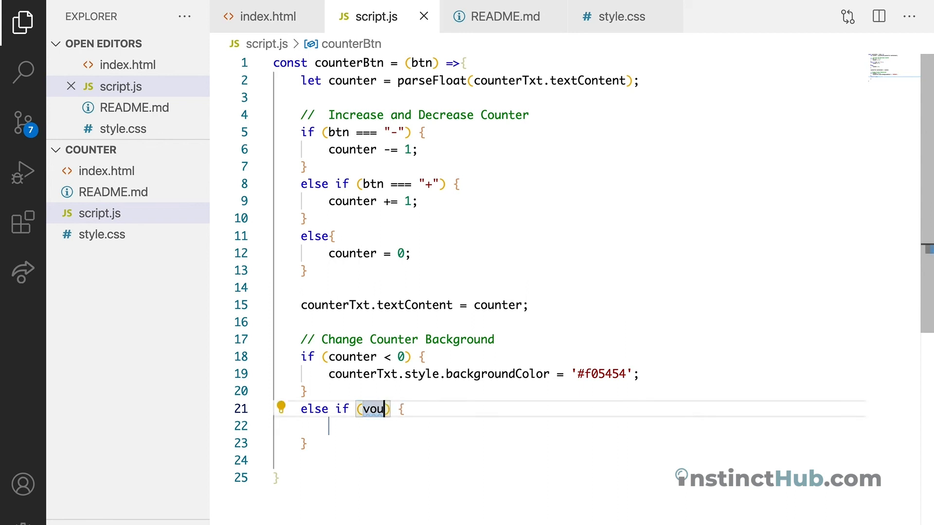
pyautogui.write('counter ===')
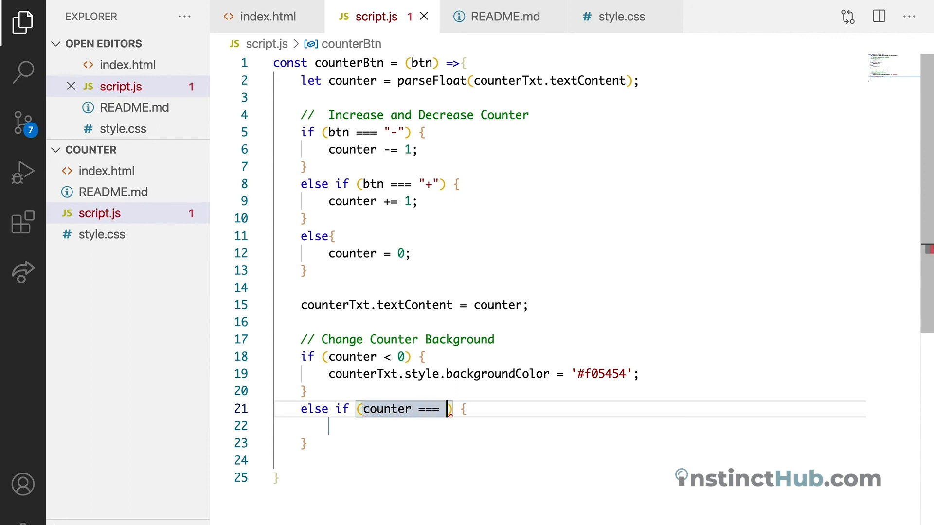
pyautogui.write('0')
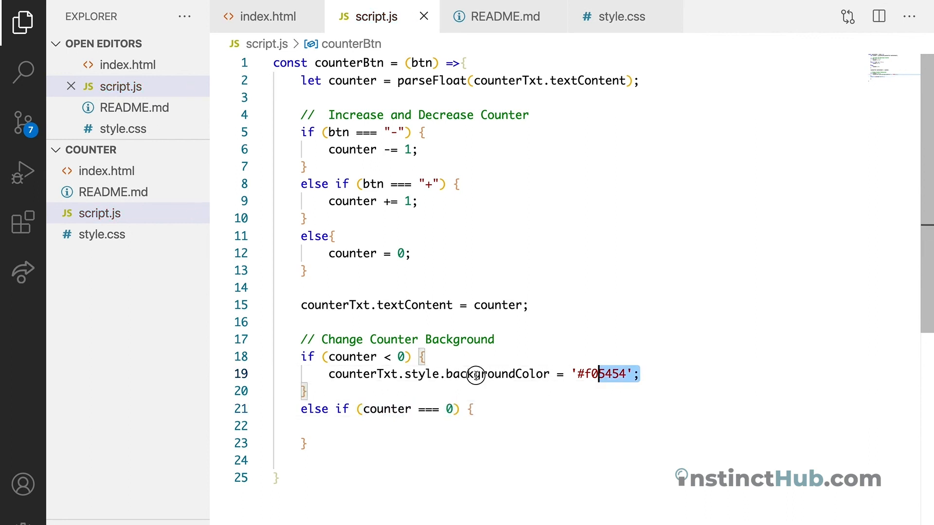
pyautogui.tripleClick(470, 374)
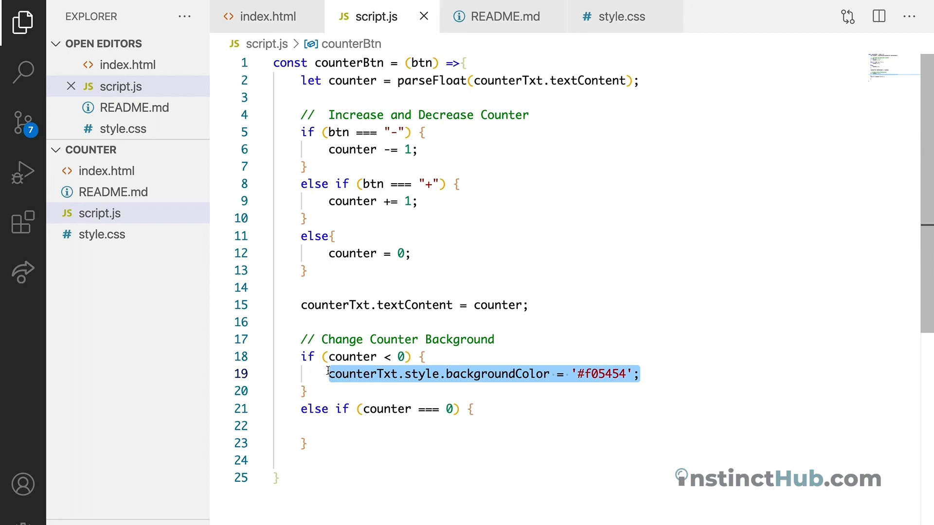
pyautogui.moveTo(507, 420)
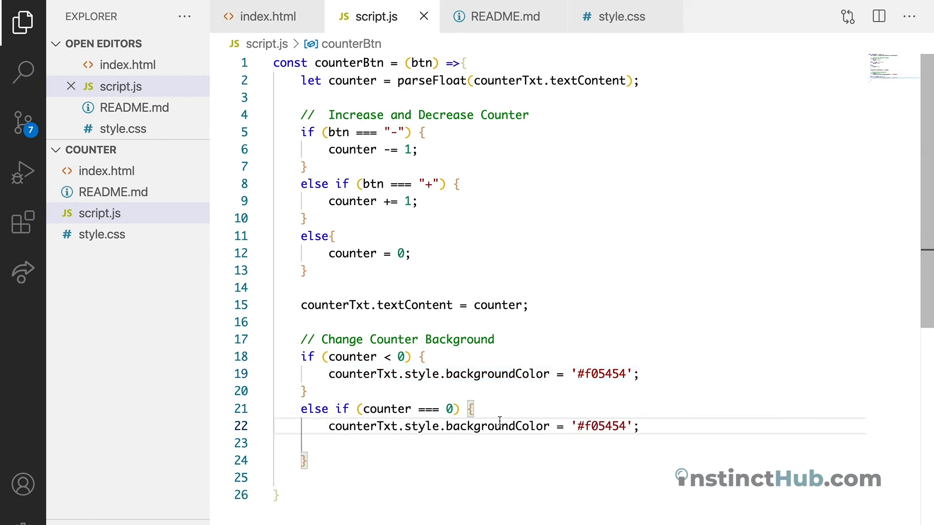
pyautogui.doubleClick(602, 426)
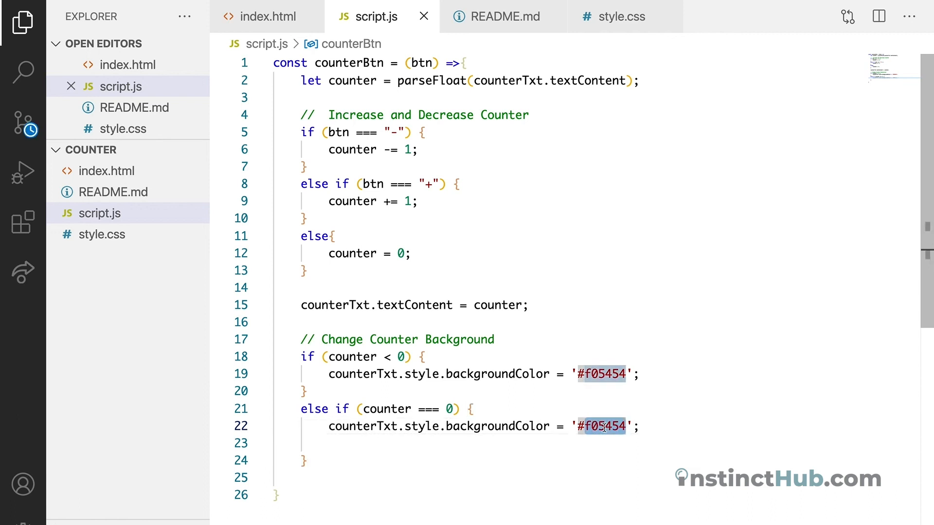
pyautogui.write('#008')
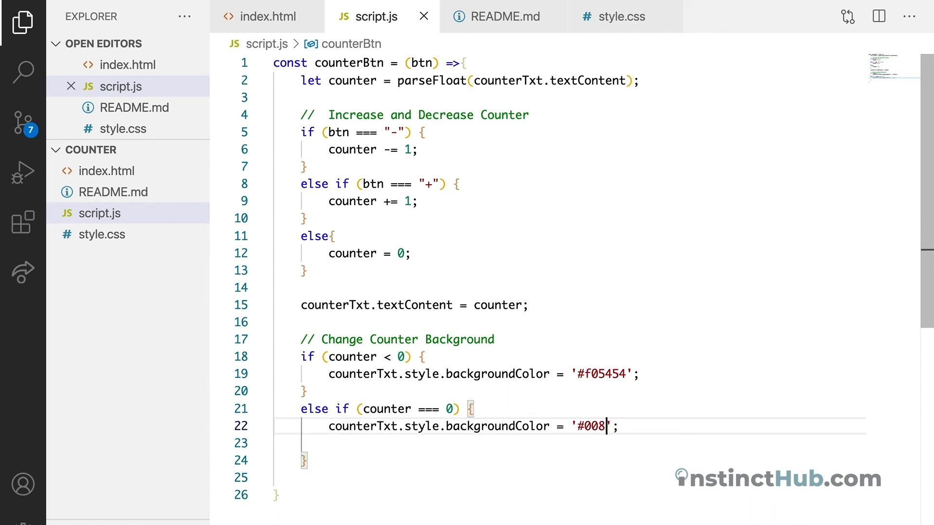
pyautogui.write('48f')
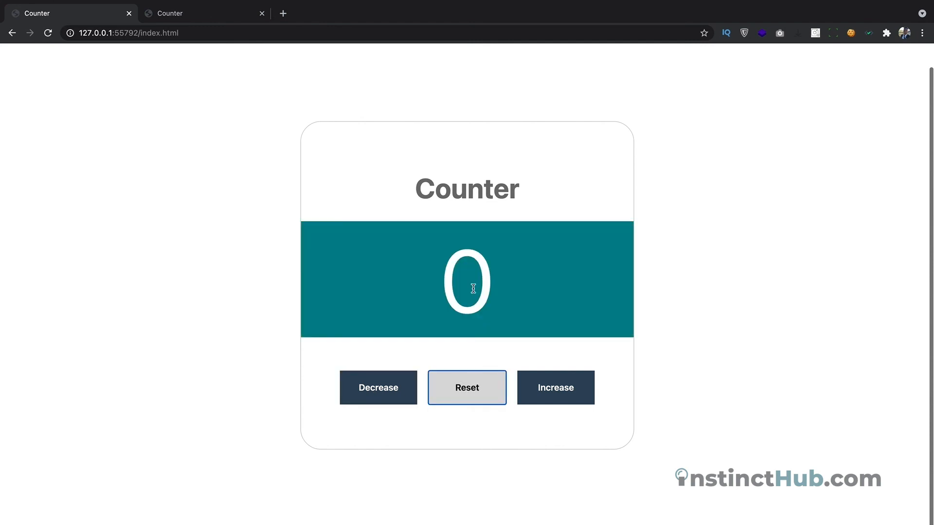
pyautogui.click(377, 387)
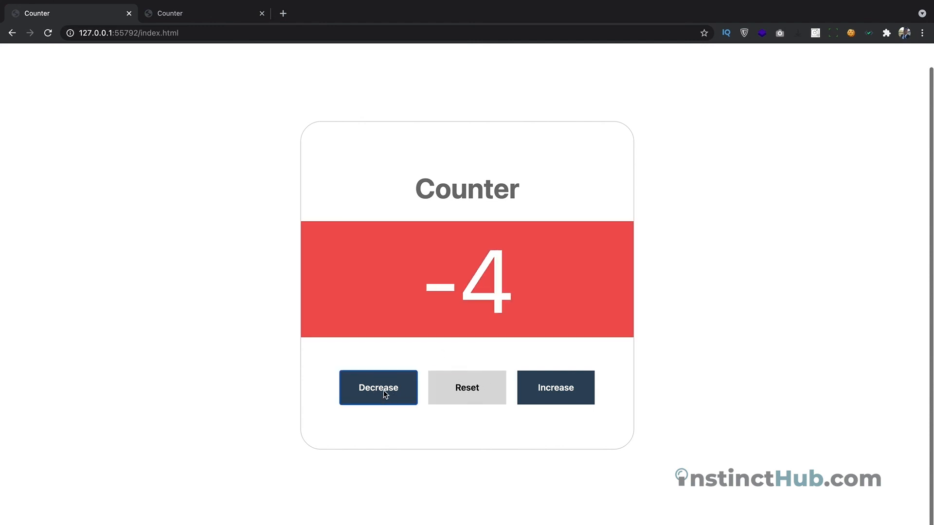
pyautogui.click(554, 387)
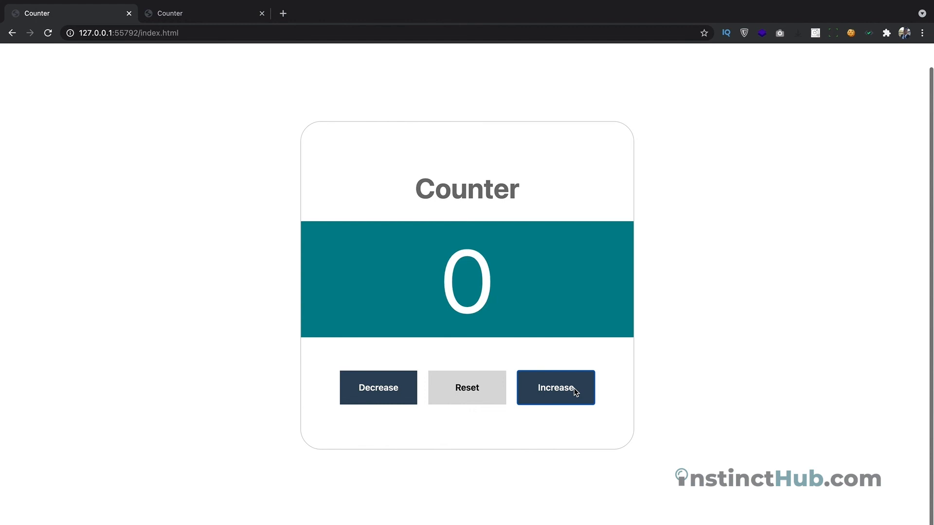
pyautogui.click(554, 388)
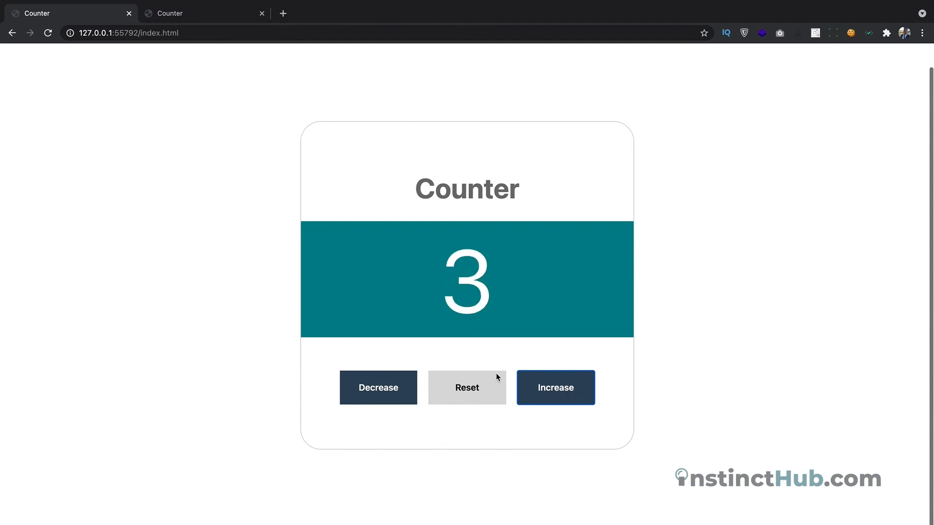
pyautogui.click(378, 388)
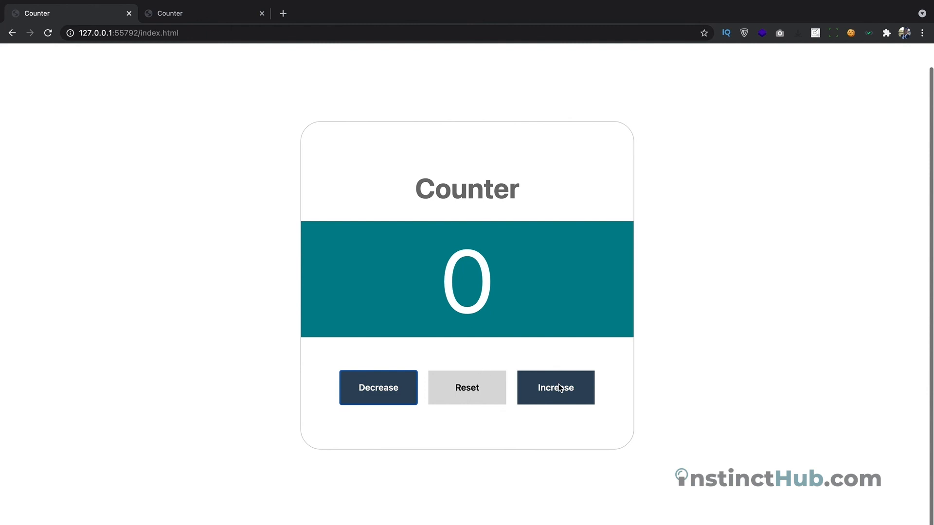
pyautogui.moveTo(554, 388)
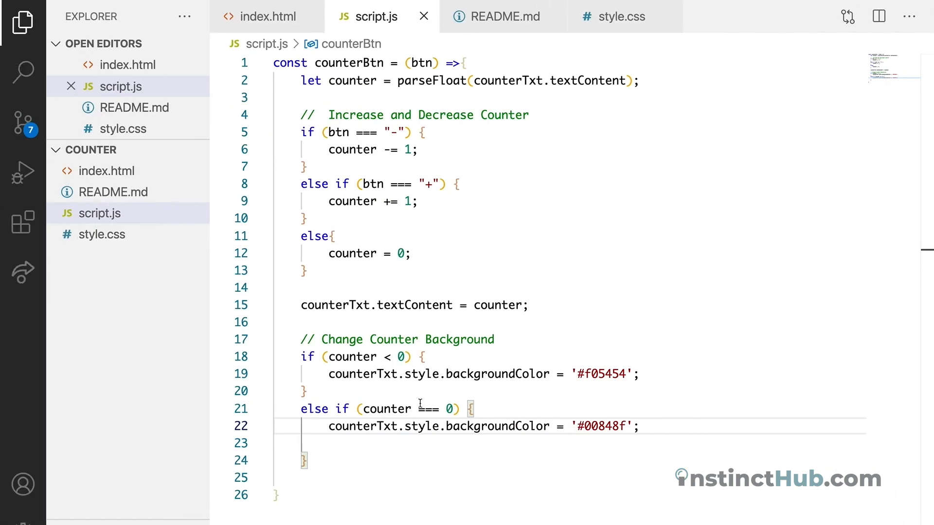
# Step: Add a final else branch setting counterTxt.style.backgroundColor to '#7bbeeb'
pyautogui.scroll(-3)
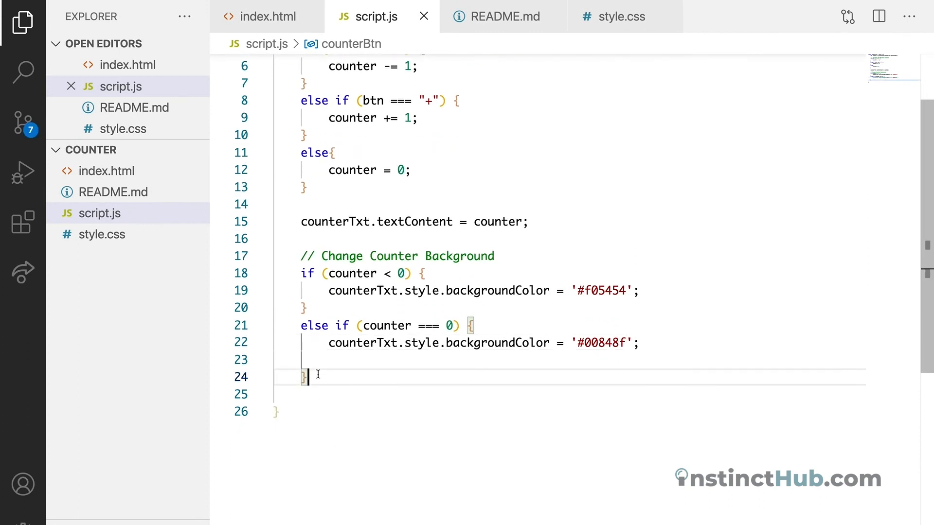
pyautogui.write('else{')
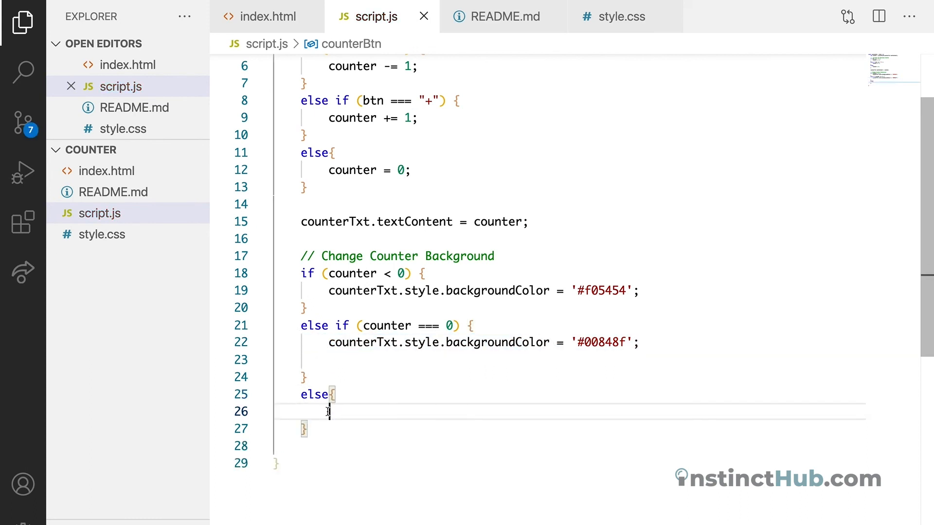
pyautogui.write("counterTxt.style.backgroundColor = '#00848f';")
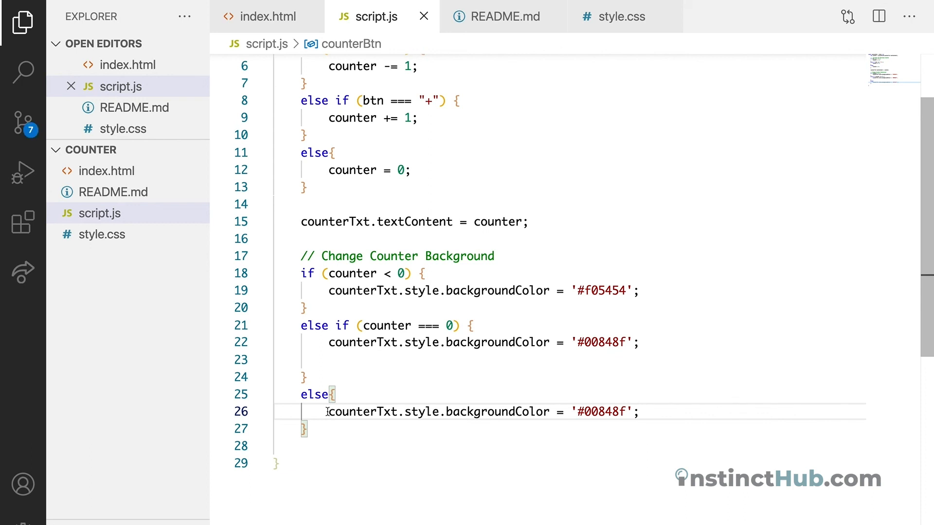
pyautogui.write('#7')
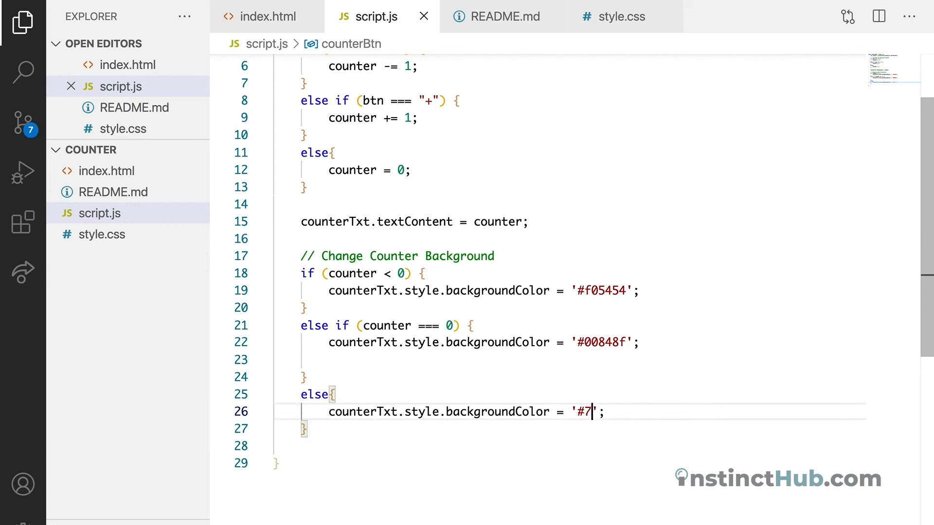
pyautogui.write('bb')
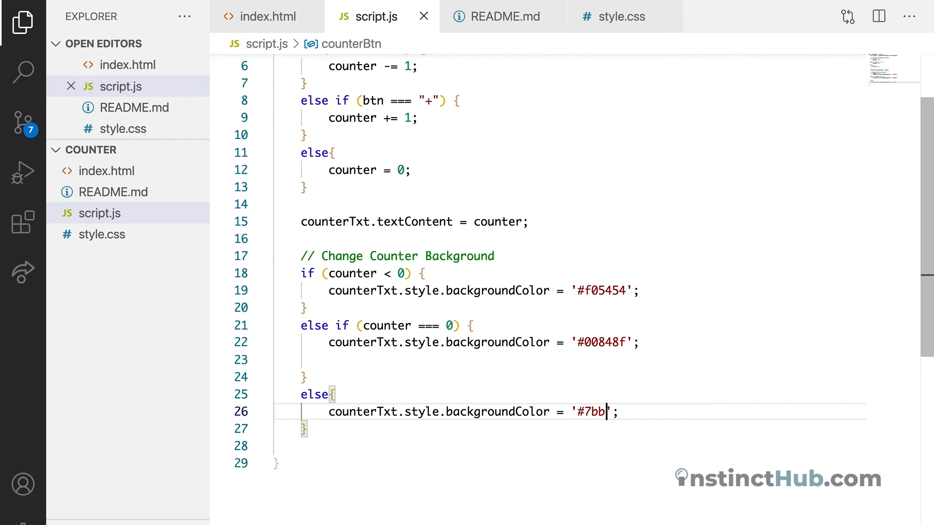
pyautogui.write('eeb')
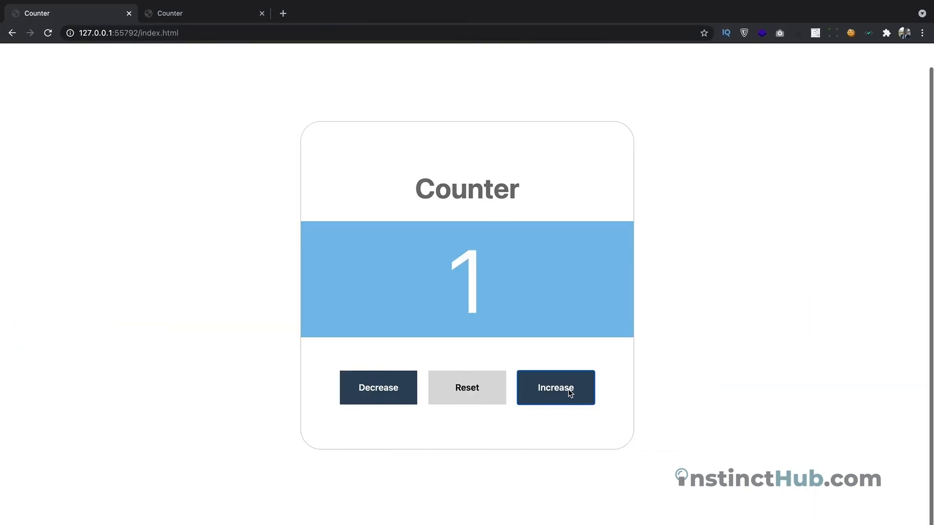
# Step: Cycle the counter through positive, negative and reset values, ending at -4 on red
pyautogui.click(554, 387)
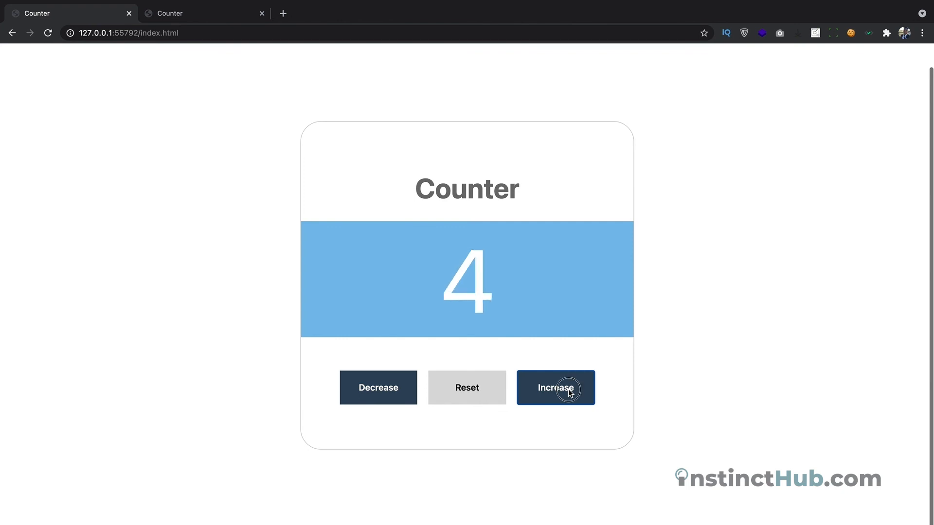
pyautogui.click(377, 387)
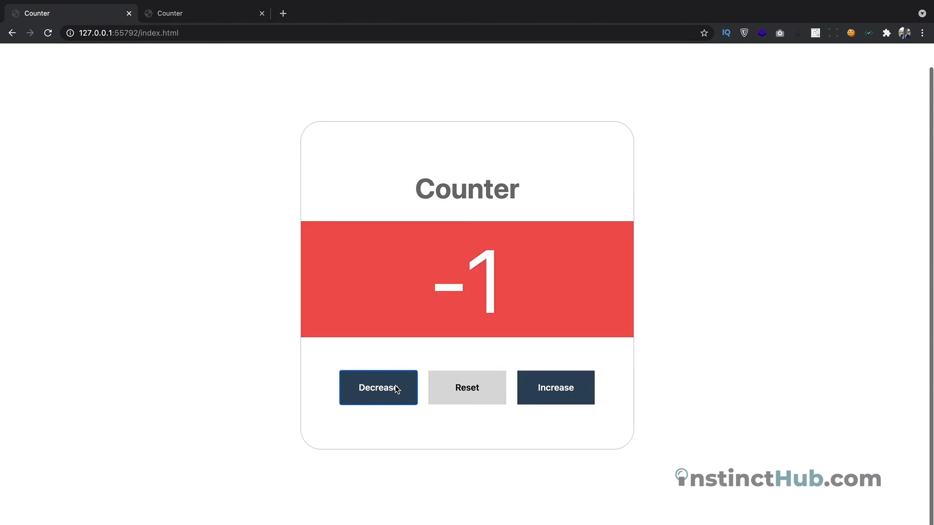
pyautogui.click(377, 387)
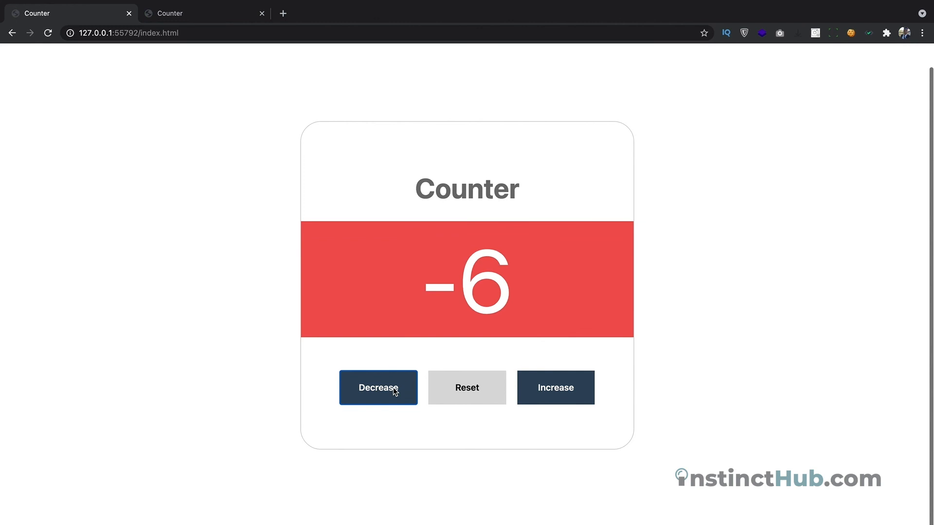
pyautogui.click(554, 387)
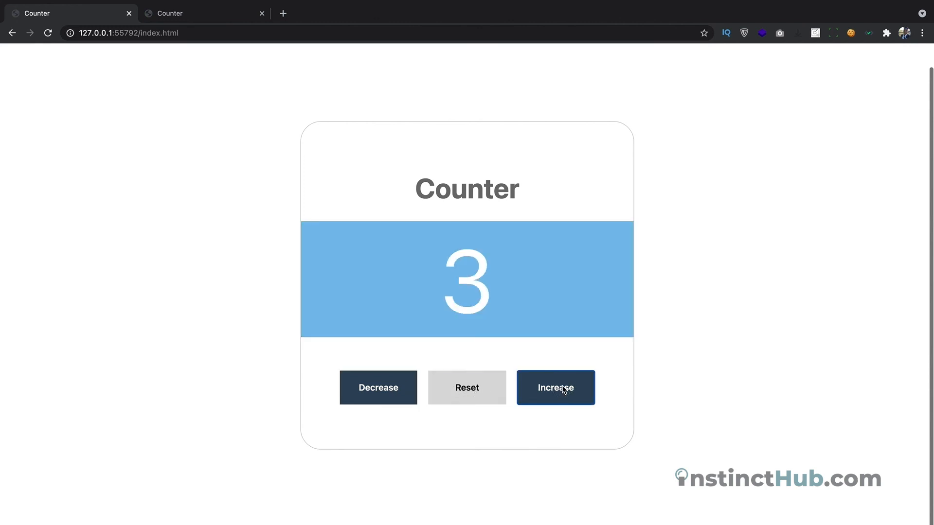
pyautogui.click(466, 387)
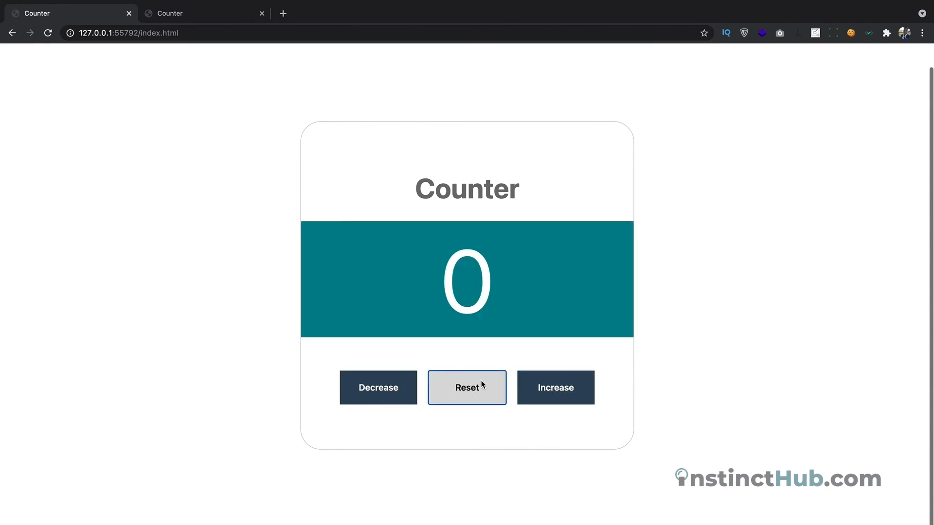
pyautogui.click(378, 387)
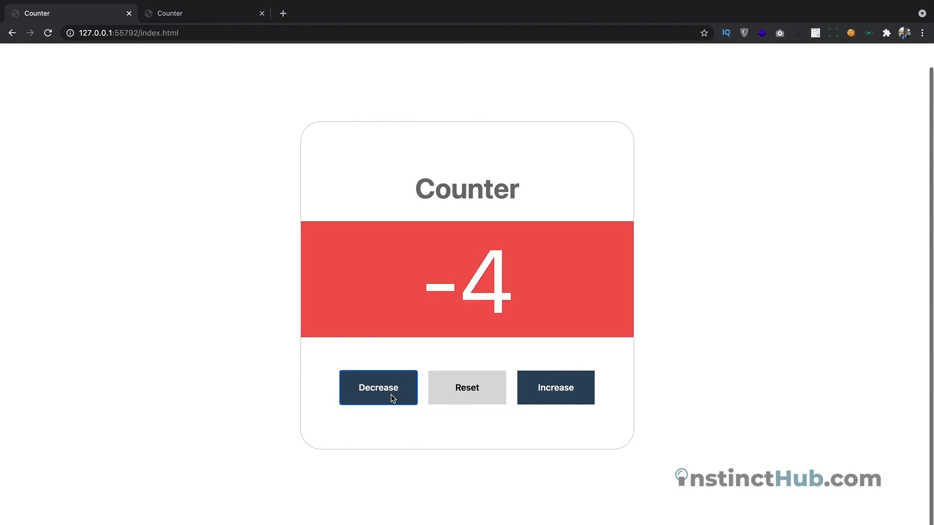
pyautogui.click(377, 387)
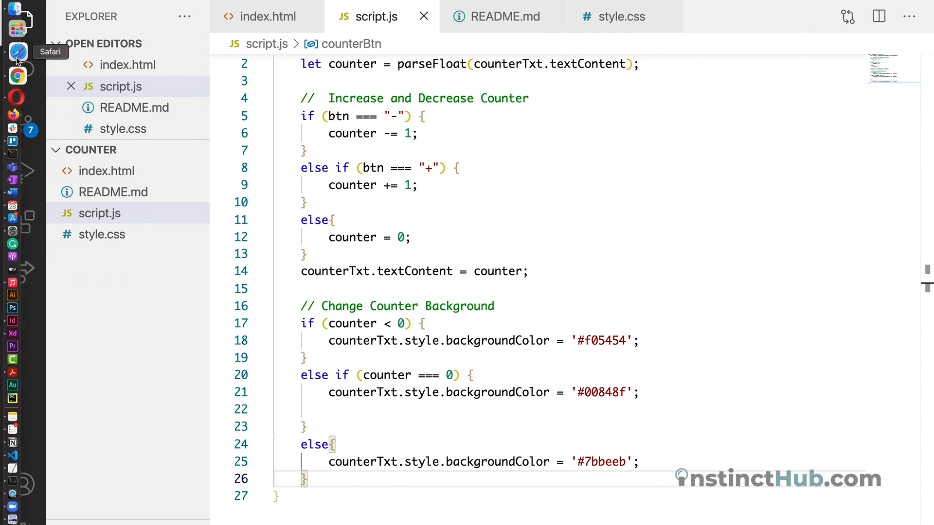
# Step: Switch to Safari showing the instincthub/counter GitHub repository
pyautogui.click(18, 52)
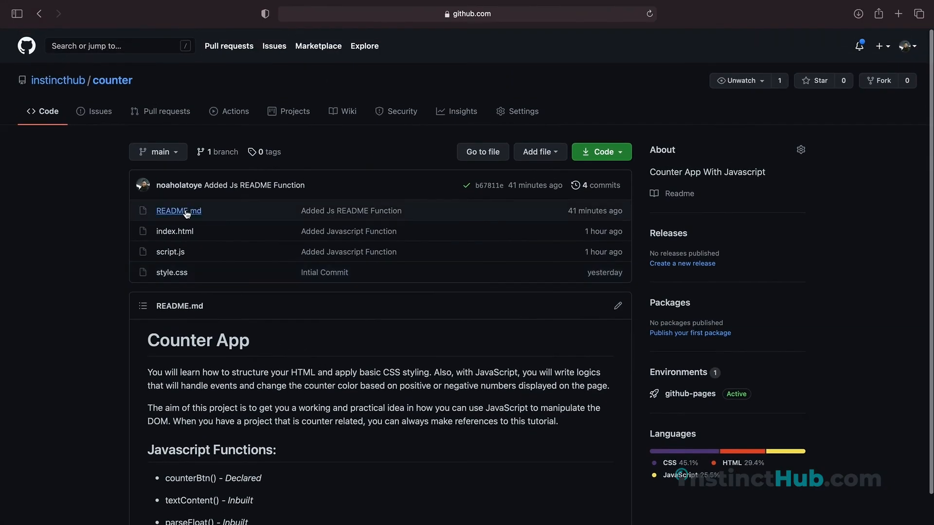
pyautogui.moveTo(295, 389)
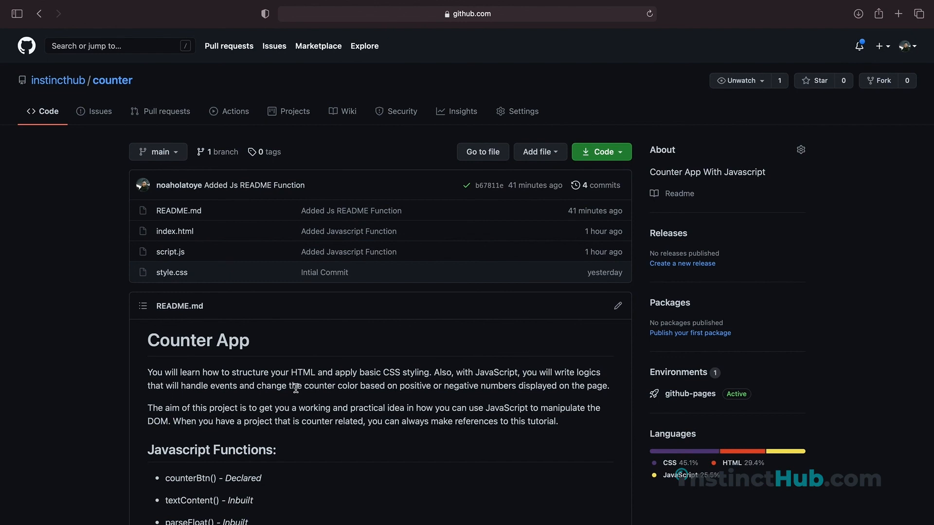
pyautogui.moveTo(385, 440)
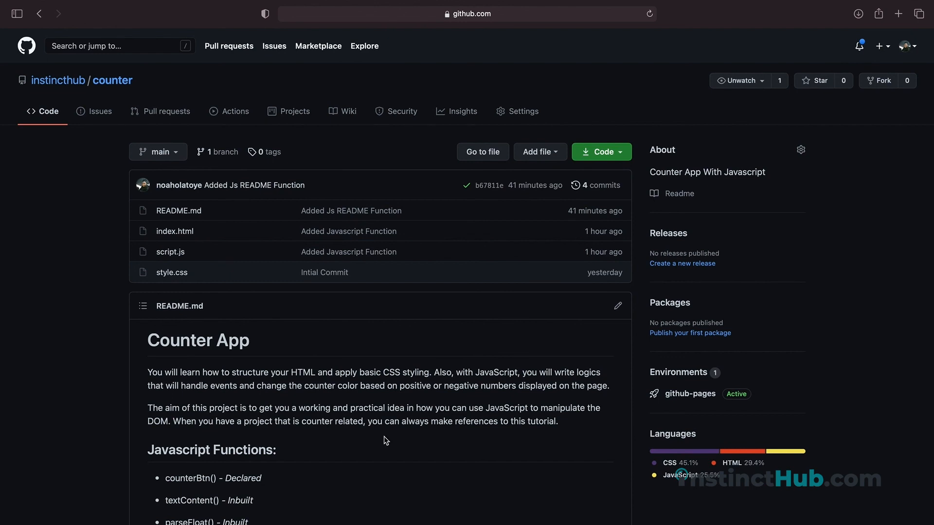